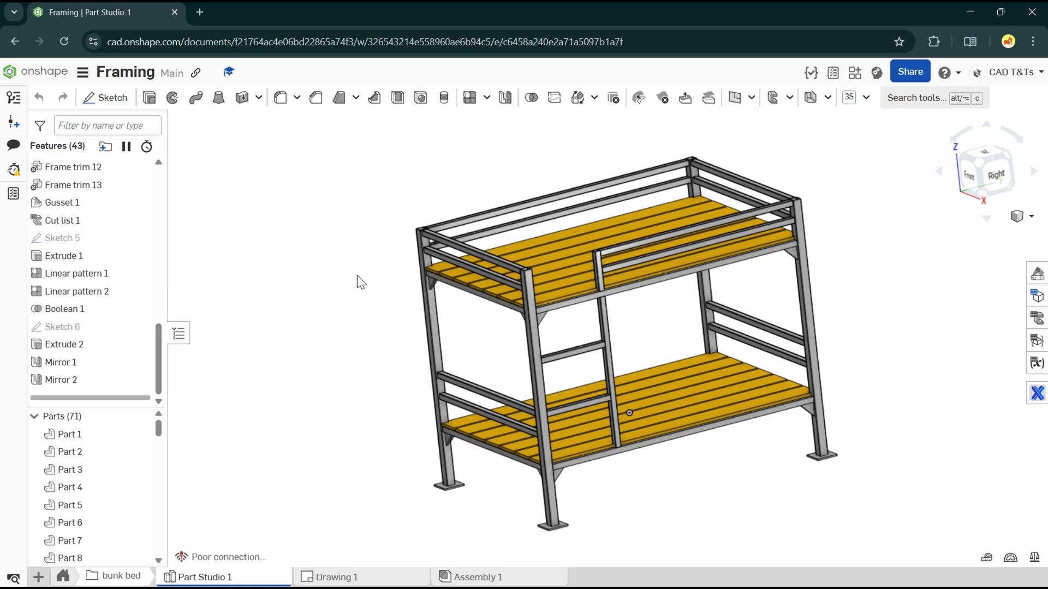
pyautogui.moveTo(423, 166)
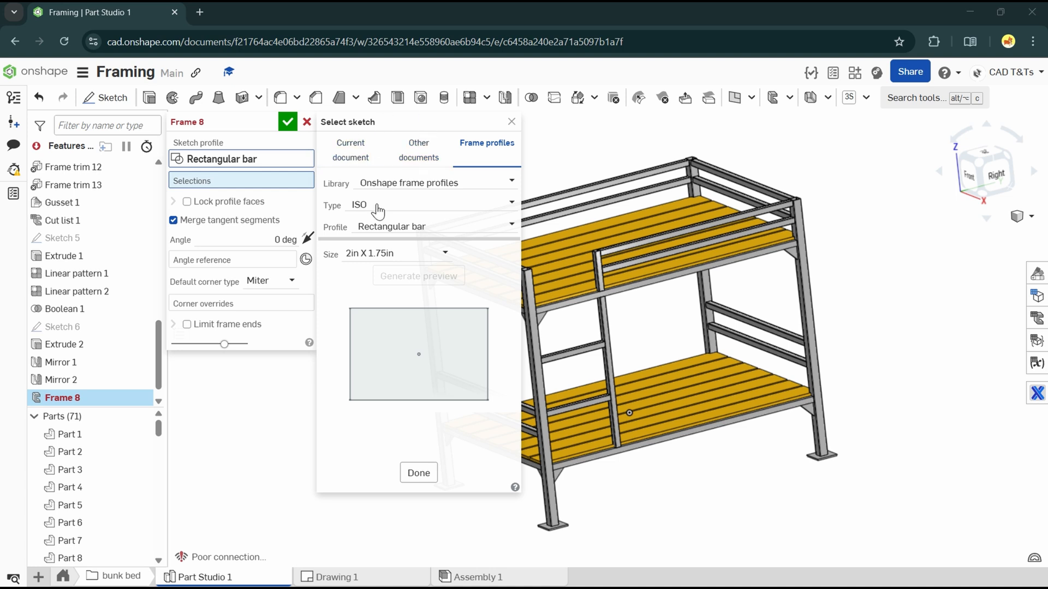
pyautogui.moveTo(473, 187)
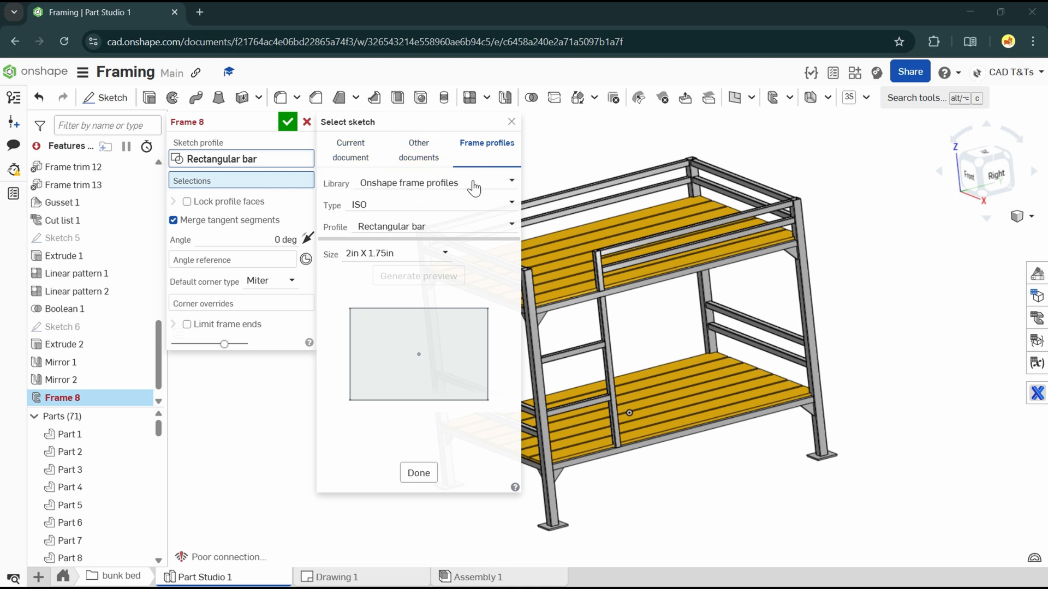
pyautogui.moveTo(389, 183)
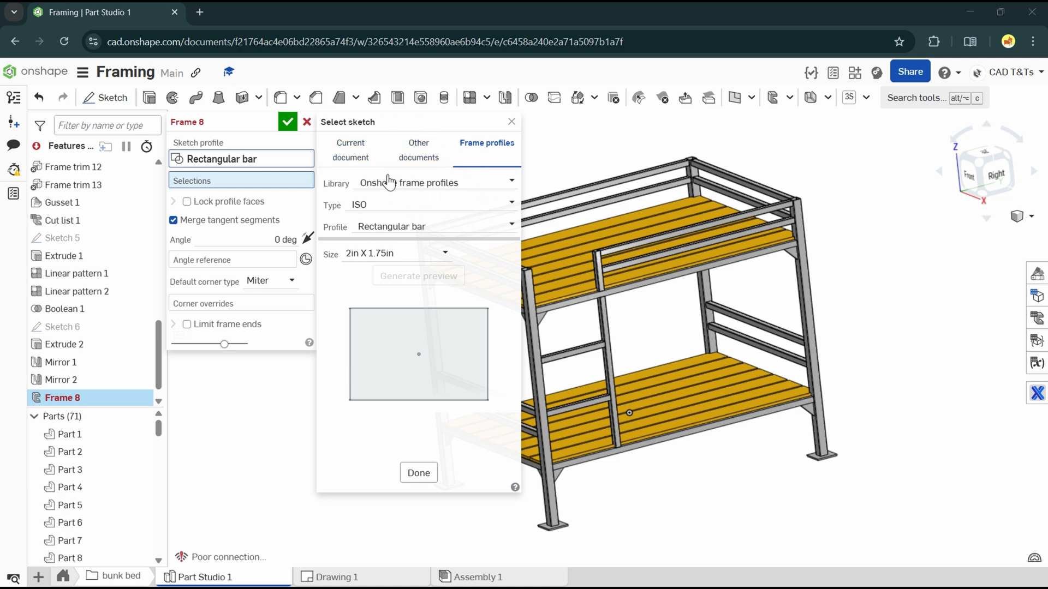
pyautogui.moveTo(337, 192)
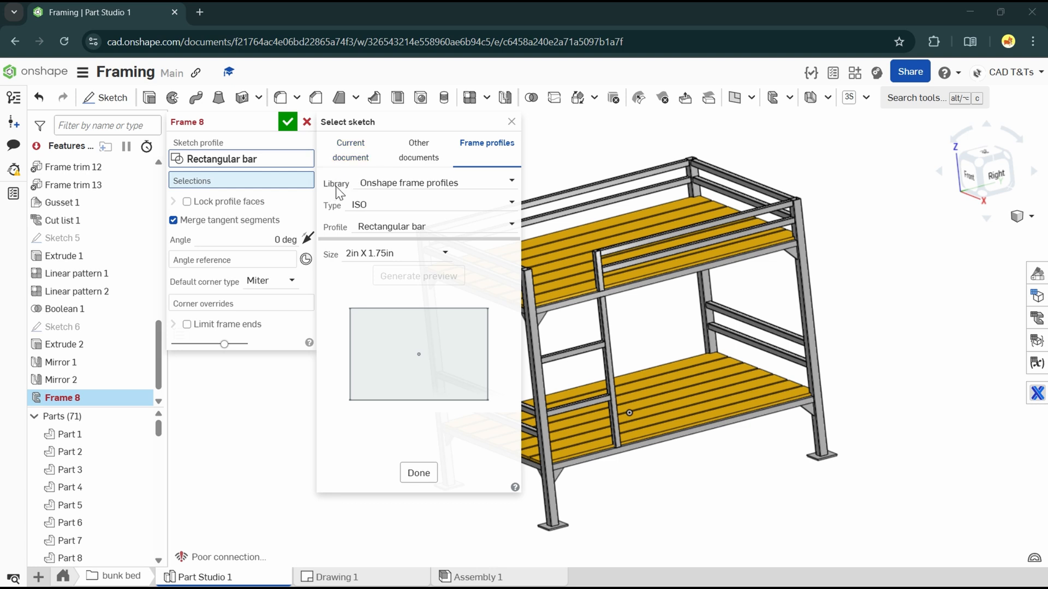
pyautogui.moveTo(426, 192)
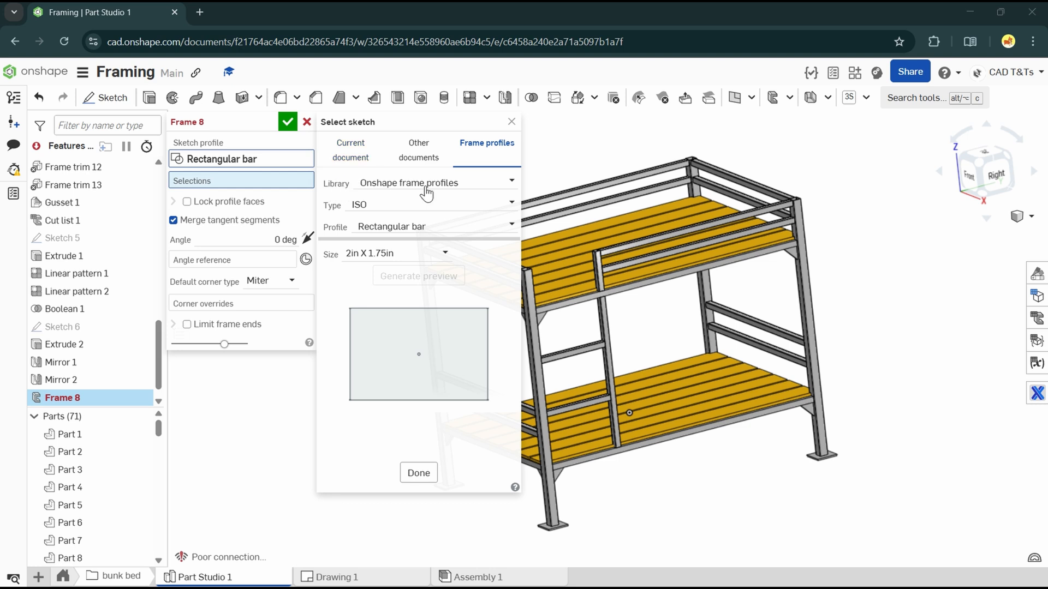
pyautogui.moveTo(336, 205)
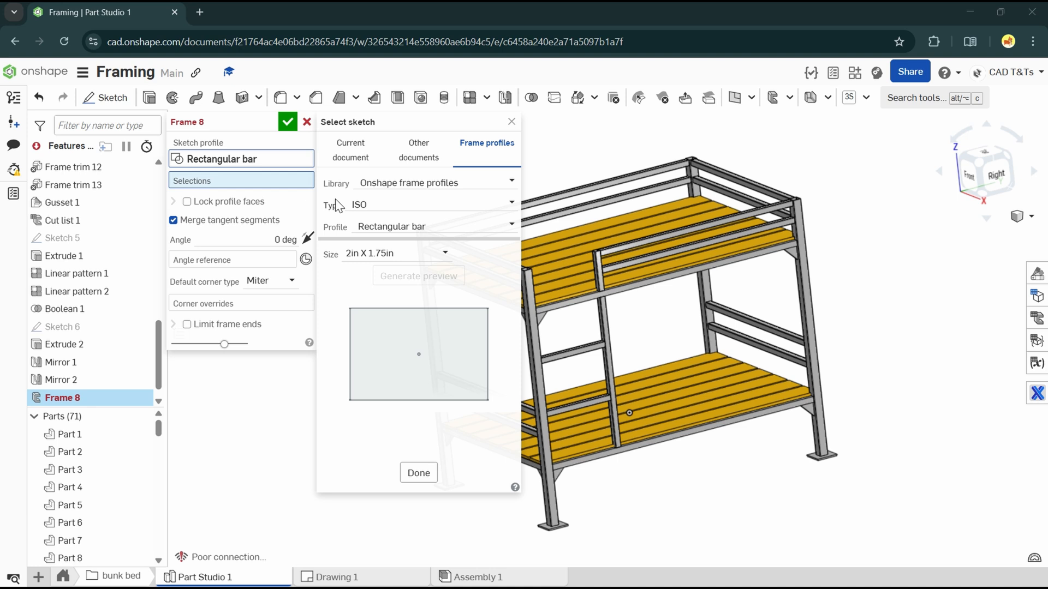
pyautogui.moveTo(321, 242)
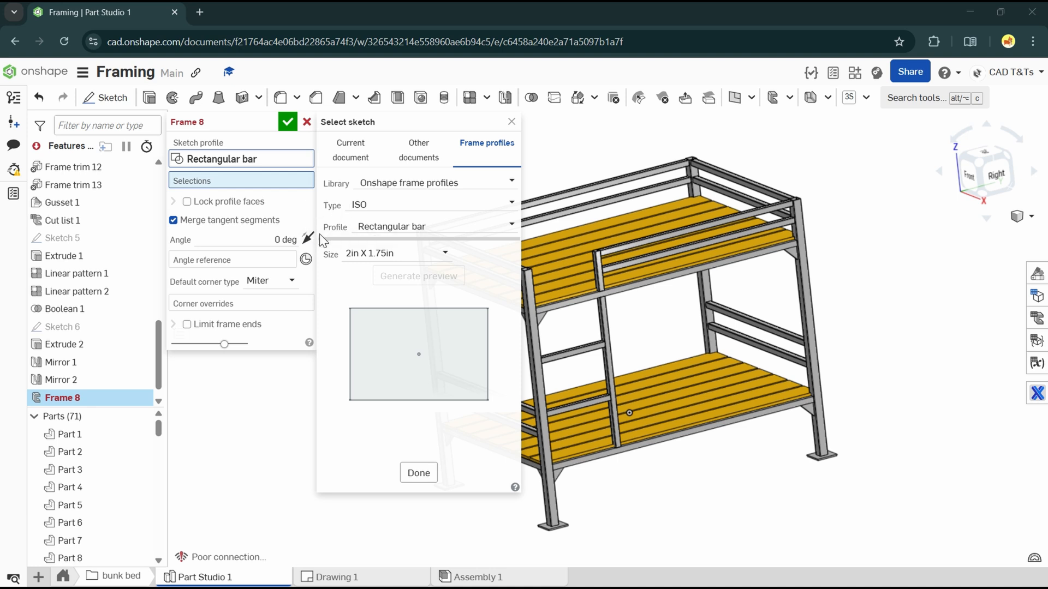
pyautogui.moveTo(461, 158)
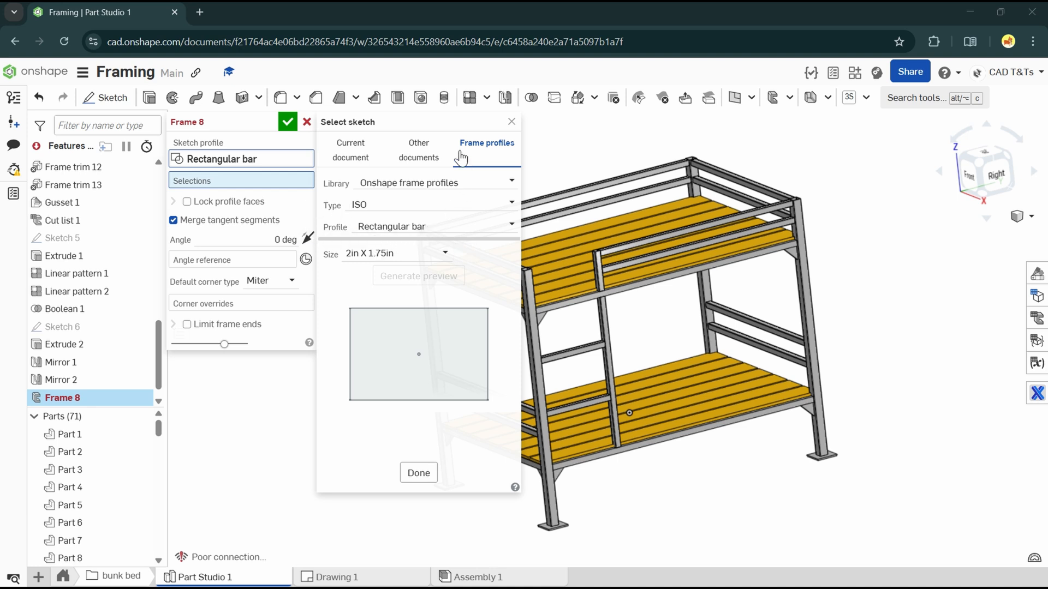
pyautogui.moveTo(437, 216)
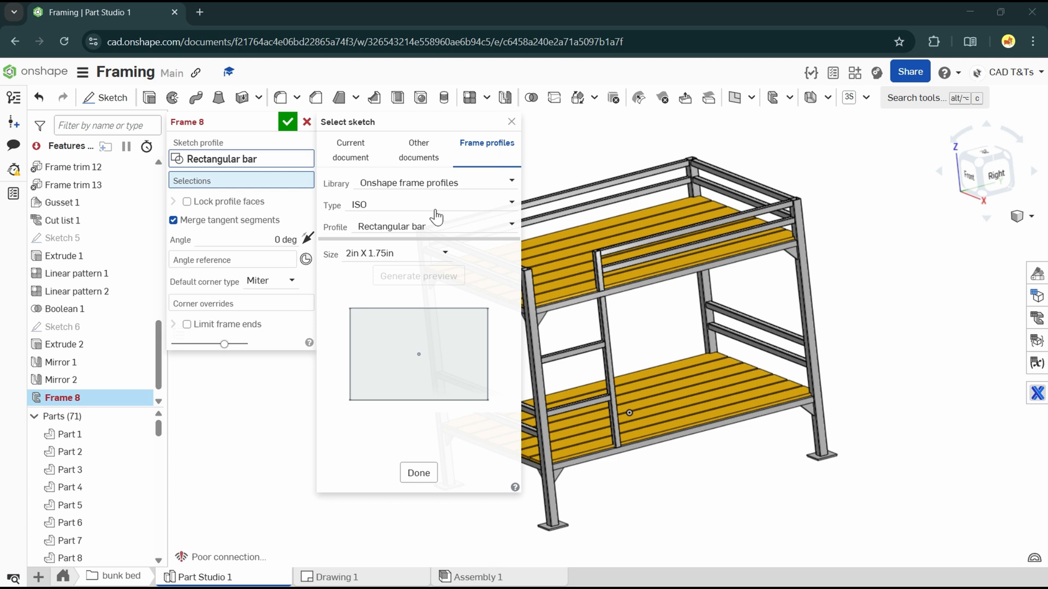
# - Start a Frame feature and bring up the Select sketch dialog on the Frame profiles library
pyautogui.click(431, 205)
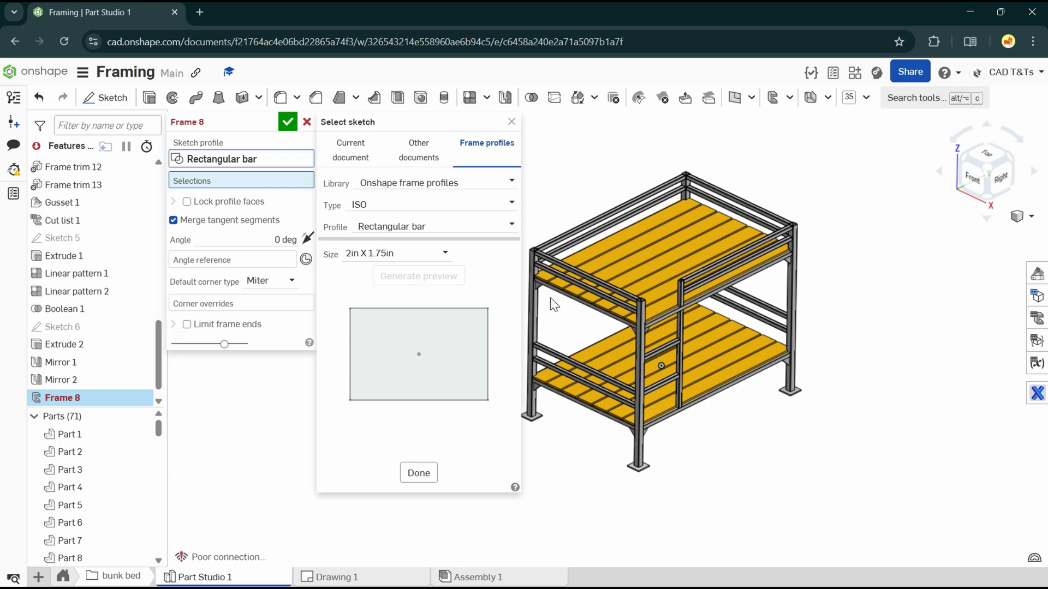
pyautogui.moveTo(727, 189)
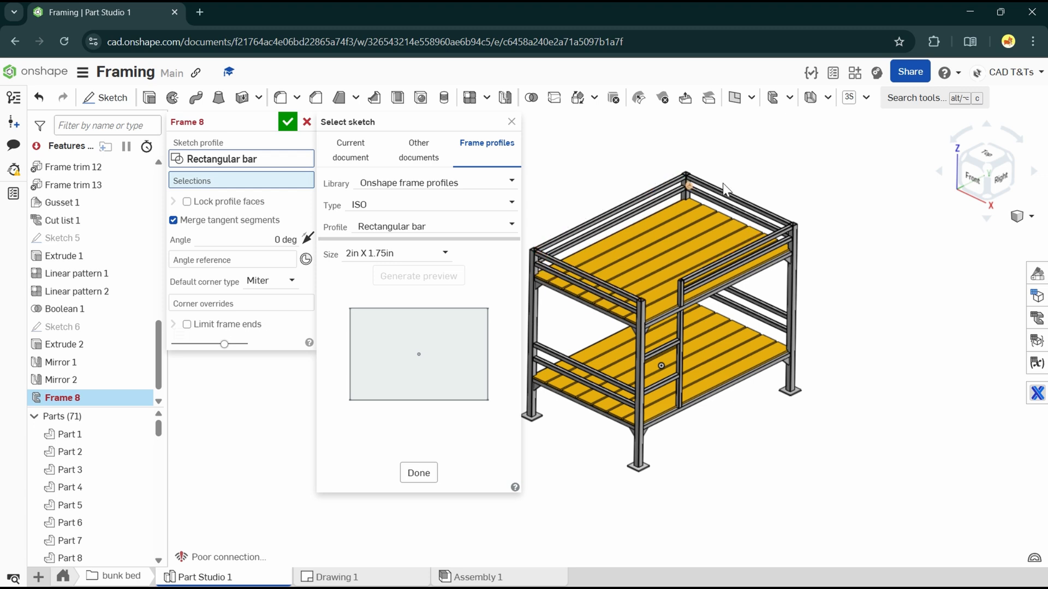
pyautogui.click(431, 205)
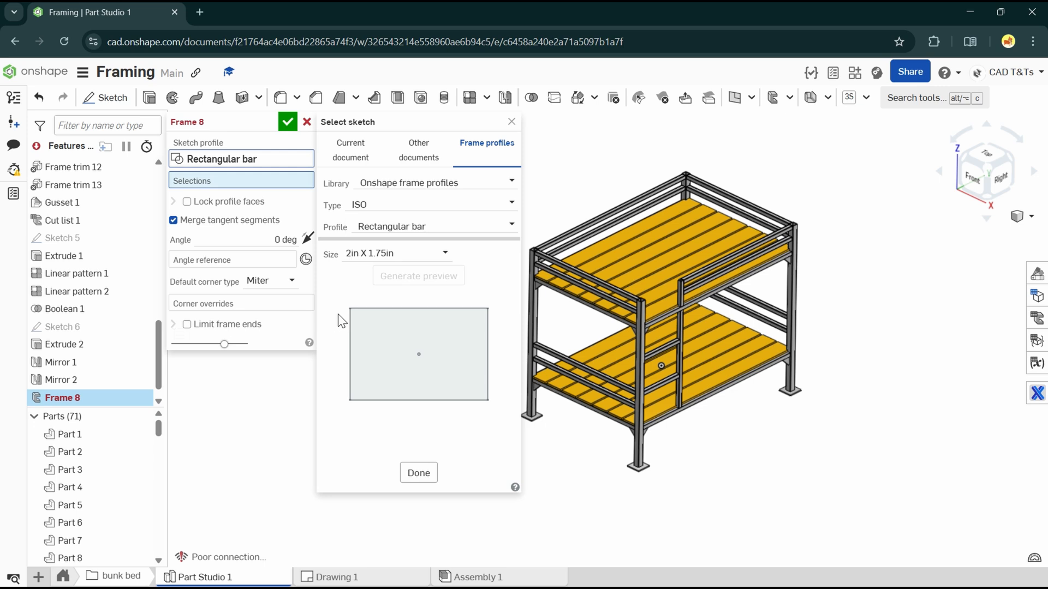
pyautogui.moveTo(463, 252)
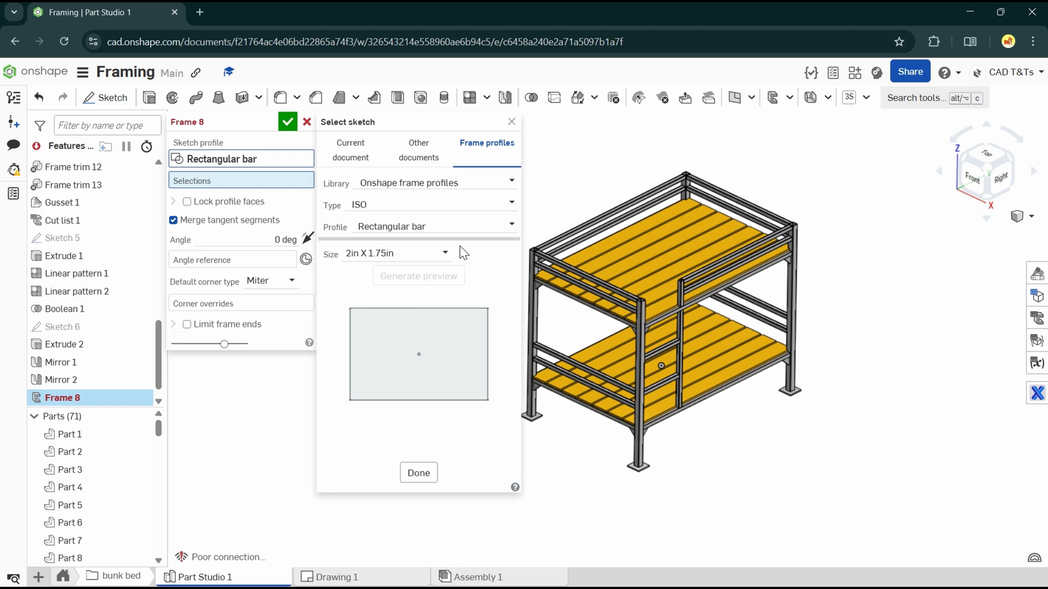
pyautogui.moveTo(430, 267)
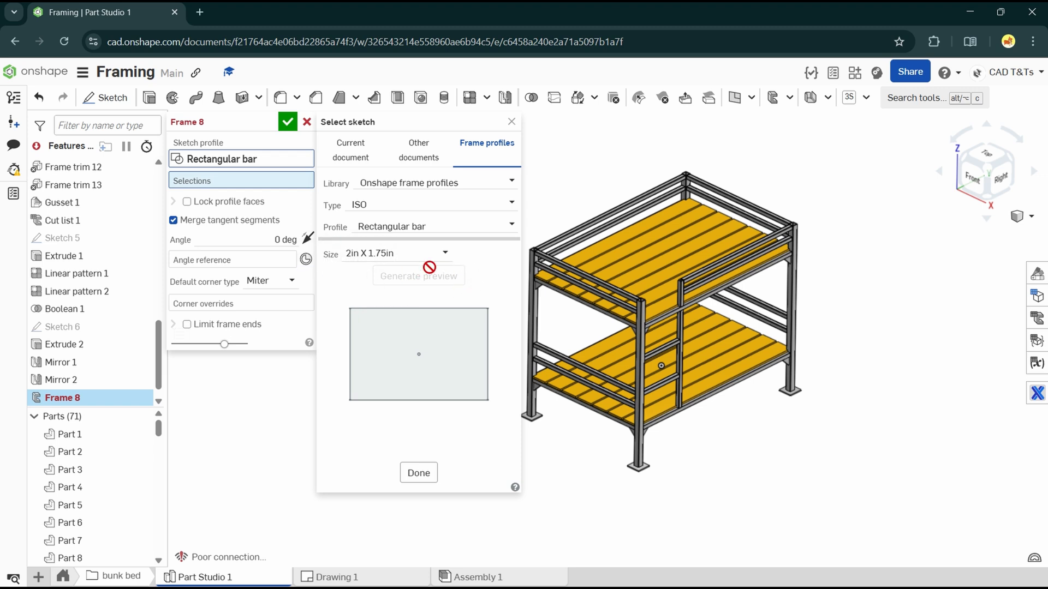
pyautogui.moveTo(468, 261)
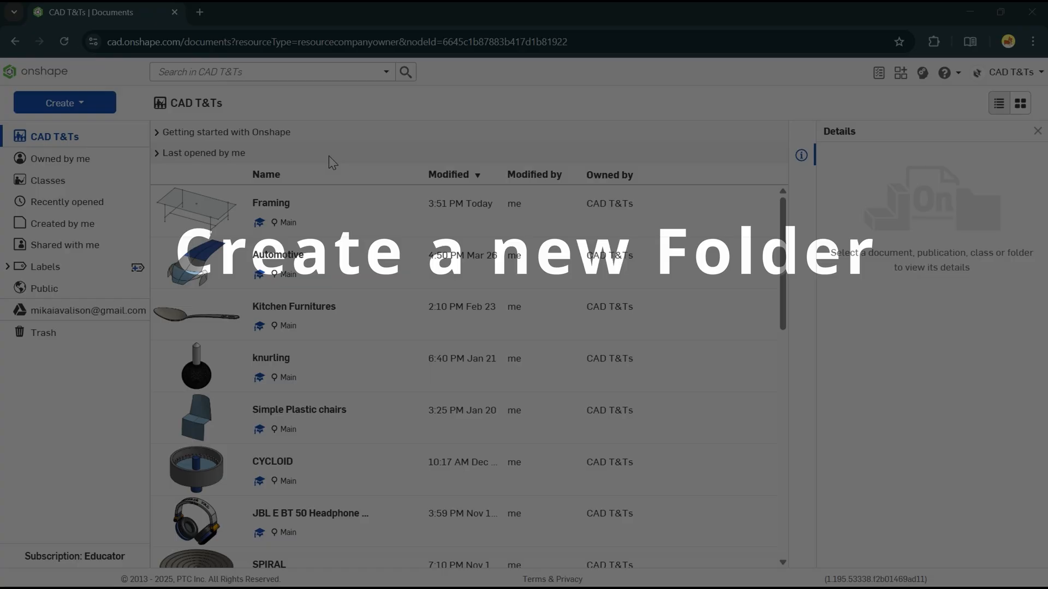
# - Create a new folder named 'custom profile by cad t&ts' under CAD T&Ts
pyautogui.click(64, 103)
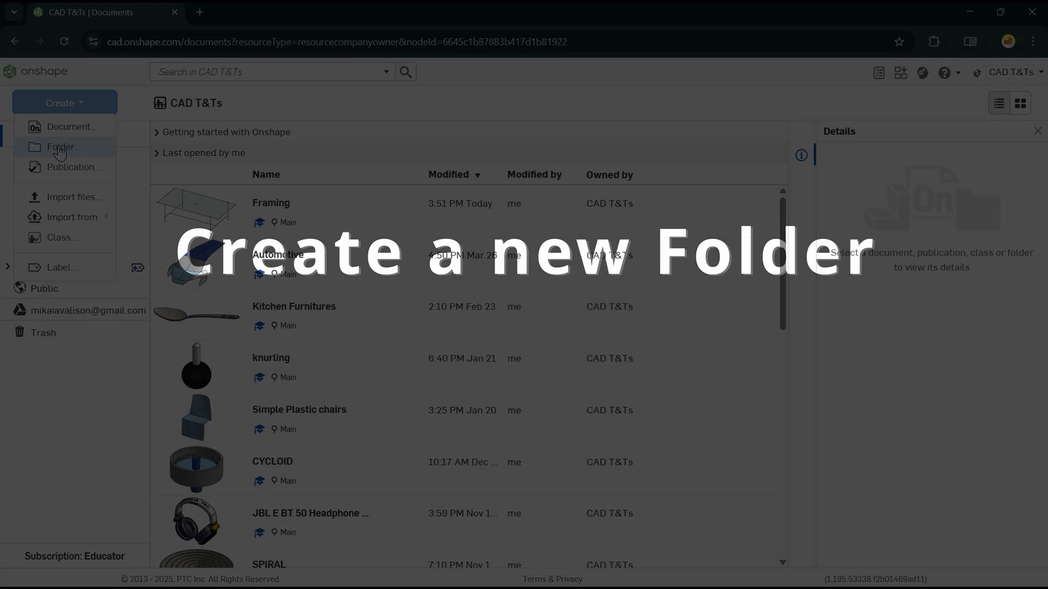
pyautogui.click(63, 147)
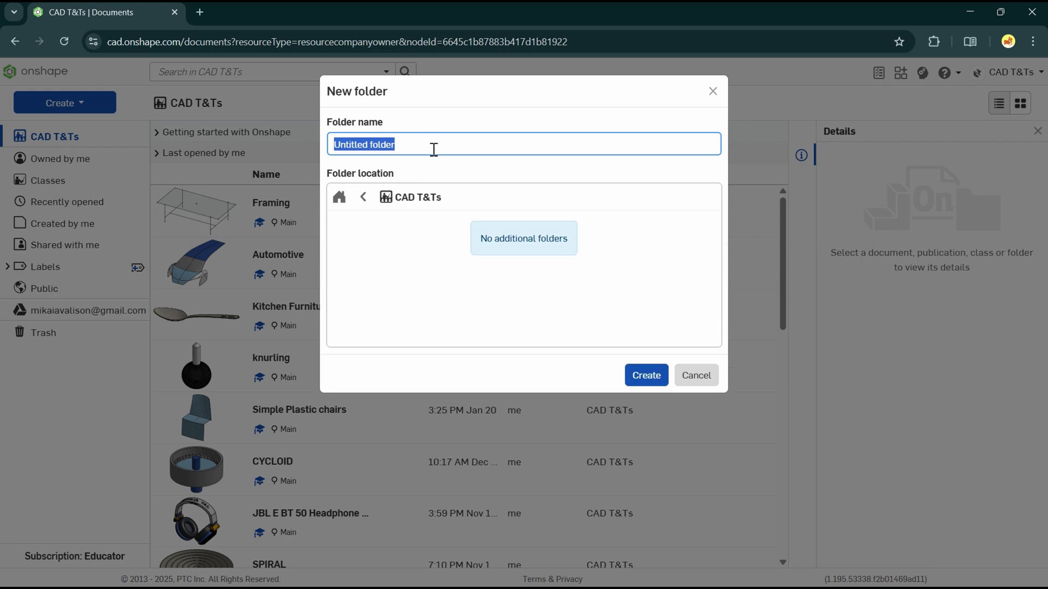
pyautogui.write('custom')
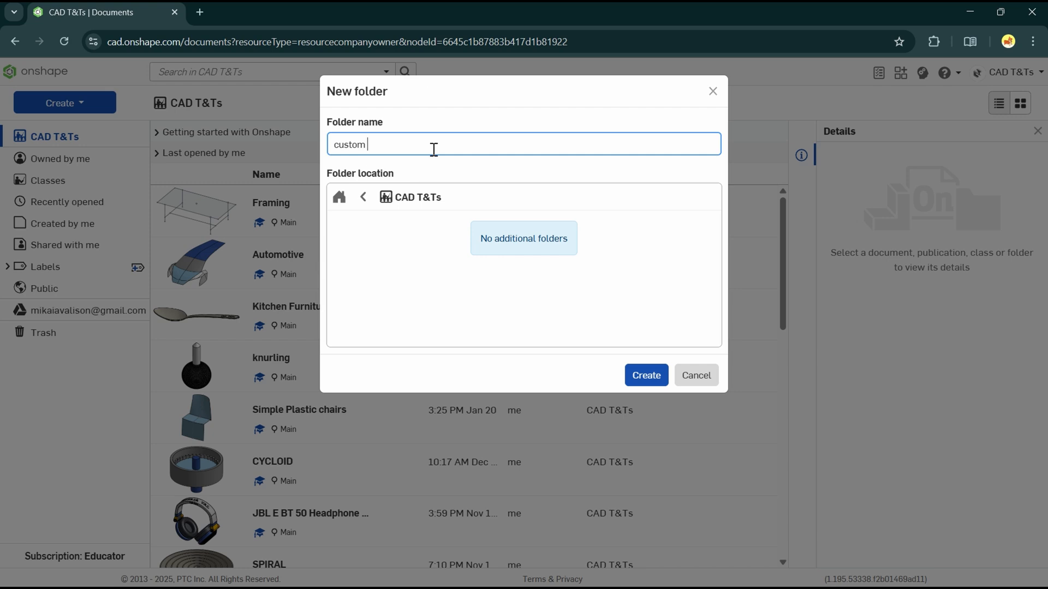
pyautogui.write('profile by')
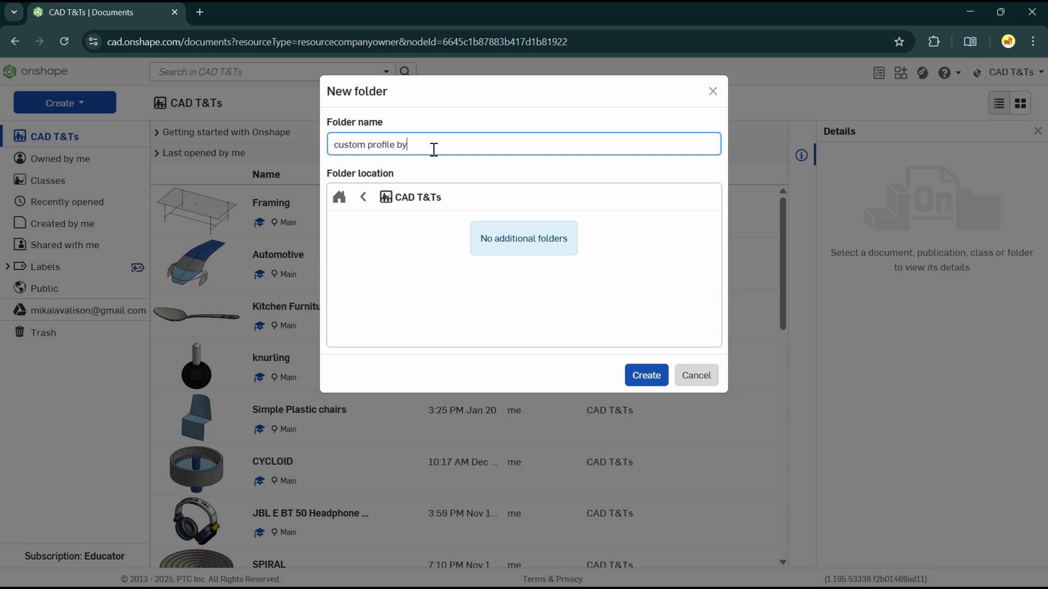
pyautogui.write('cad t')
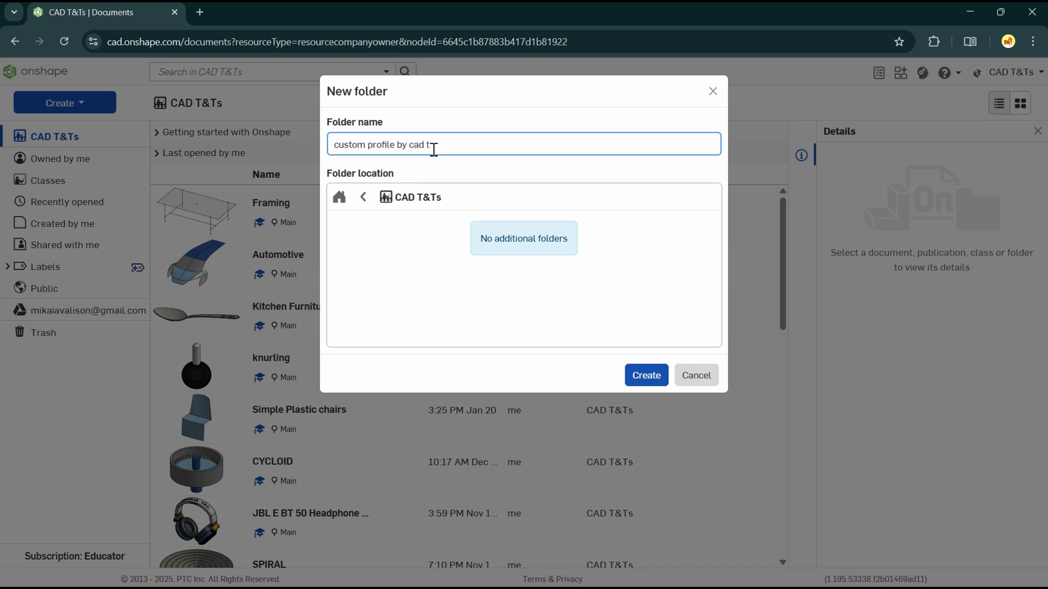
pyautogui.write('&ts')
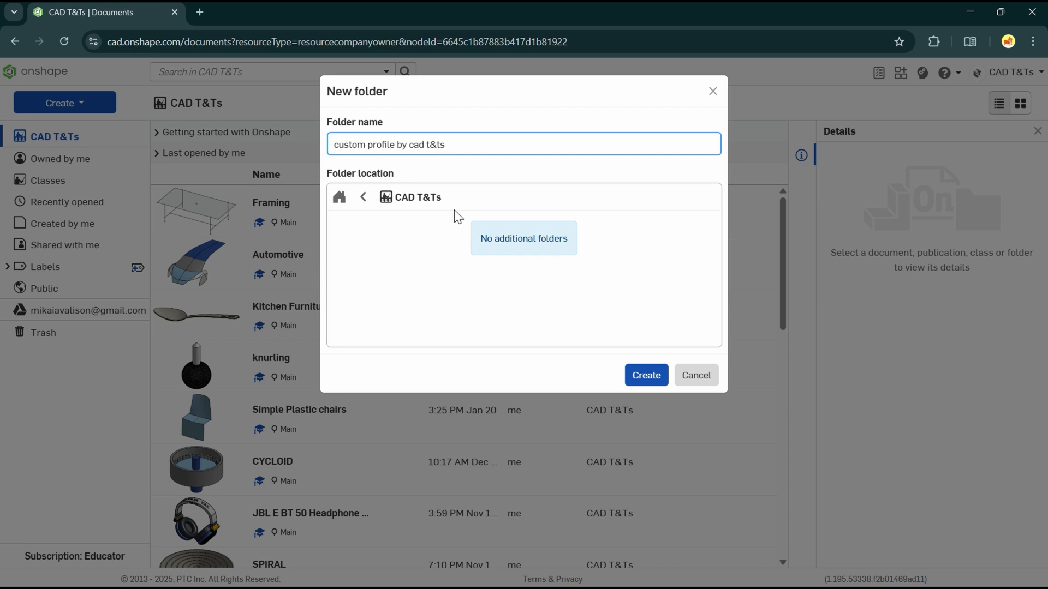
pyautogui.click(644, 375)
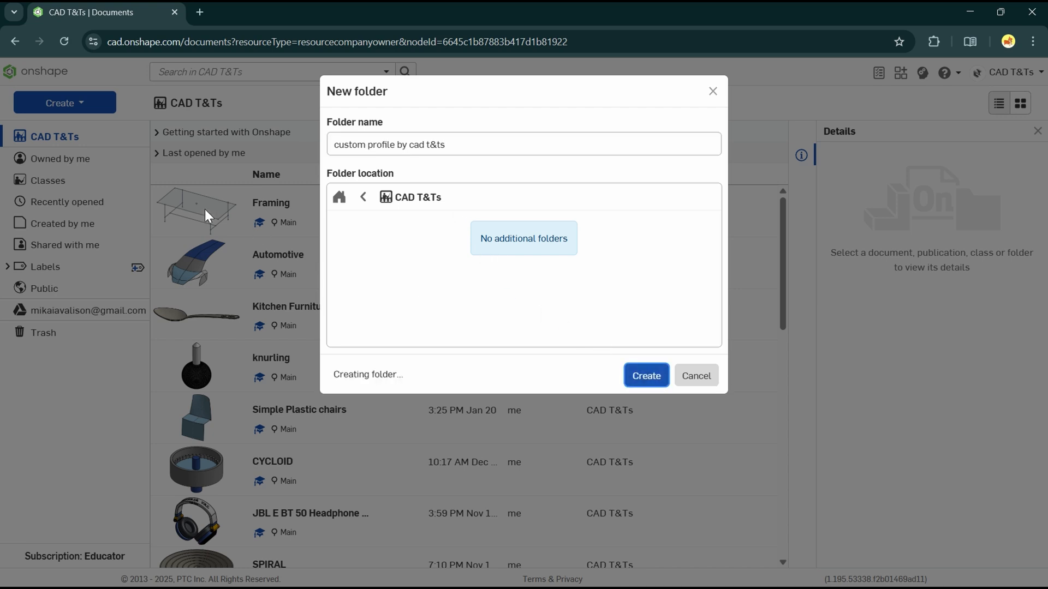
pyautogui.click(644, 374)
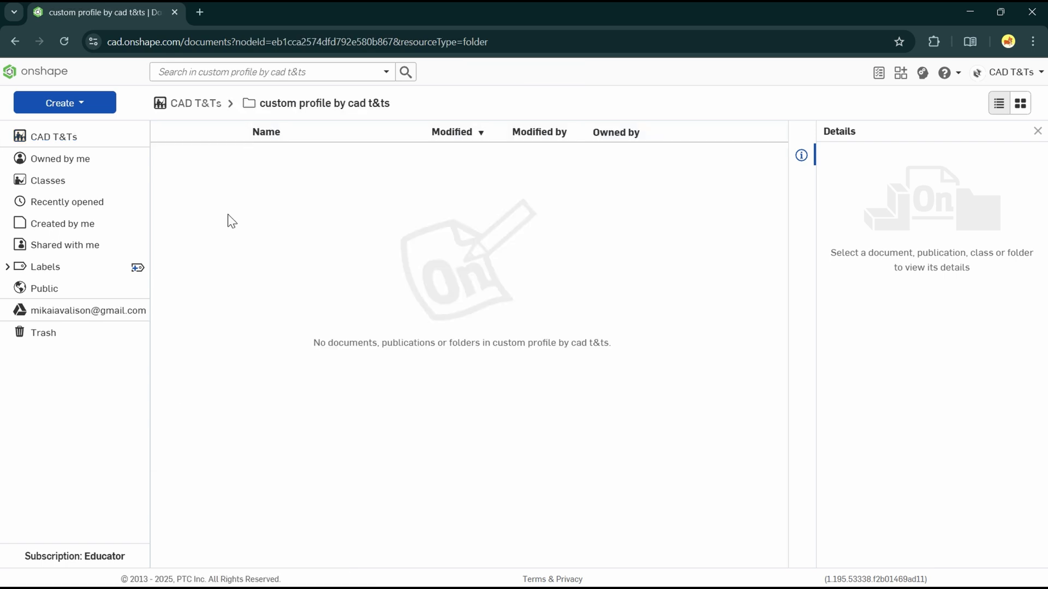
pyautogui.moveTo(240, 218)
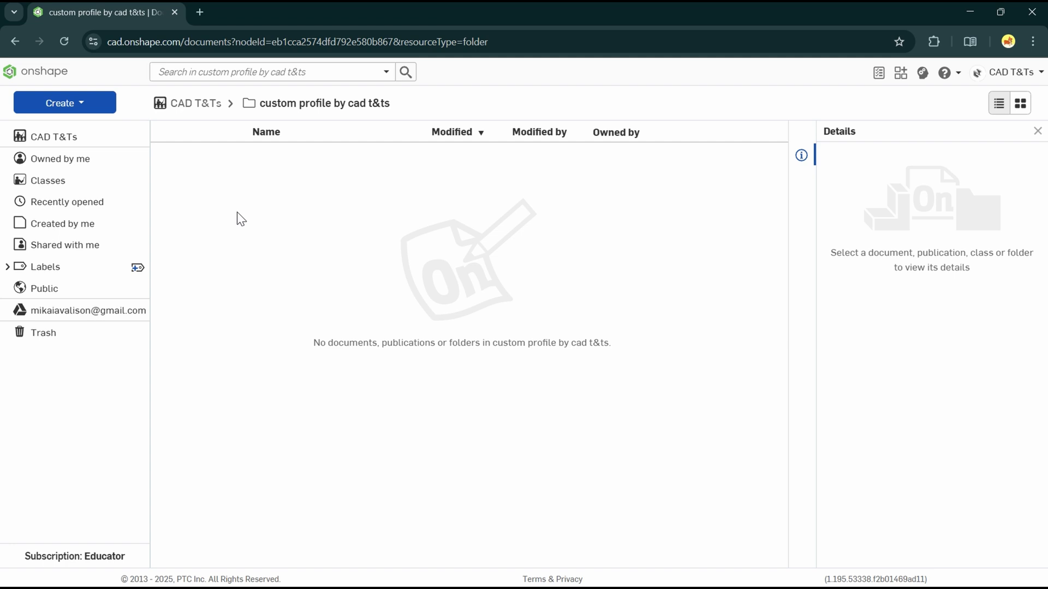
# - Create a new document named 'custom profile 1' inside the folder
pyautogui.click(65, 103)
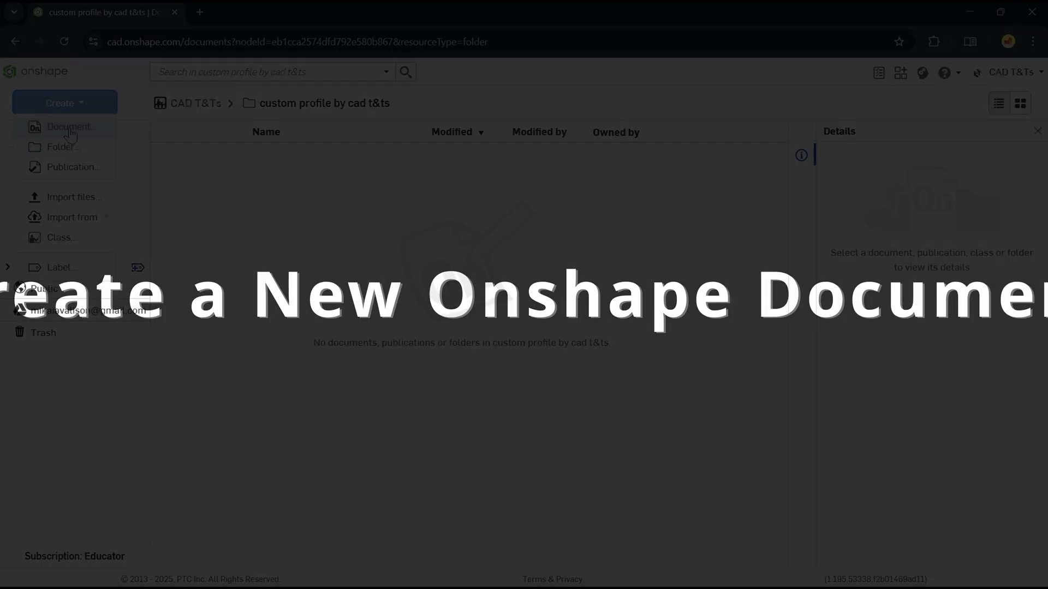
pyautogui.click(70, 127)
pyautogui.write('custom')
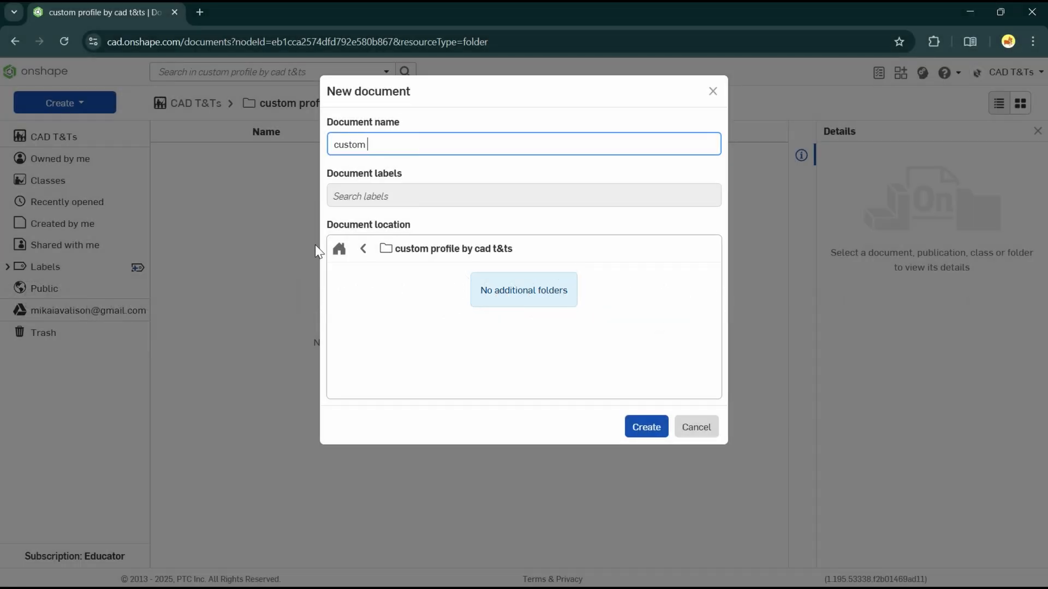
pyautogui.write('profile 1')
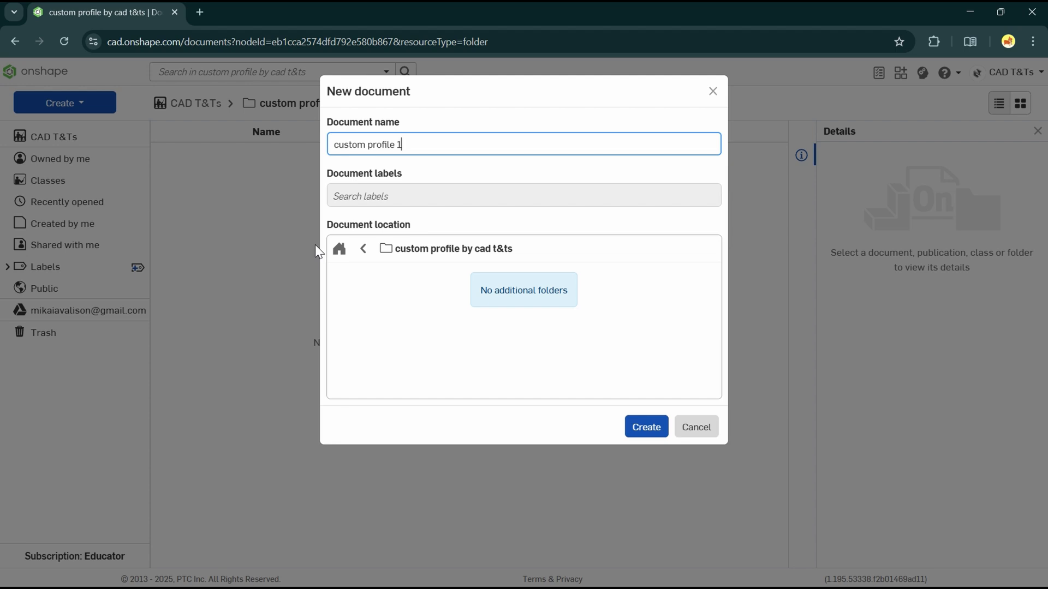
pyautogui.click(695, 426)
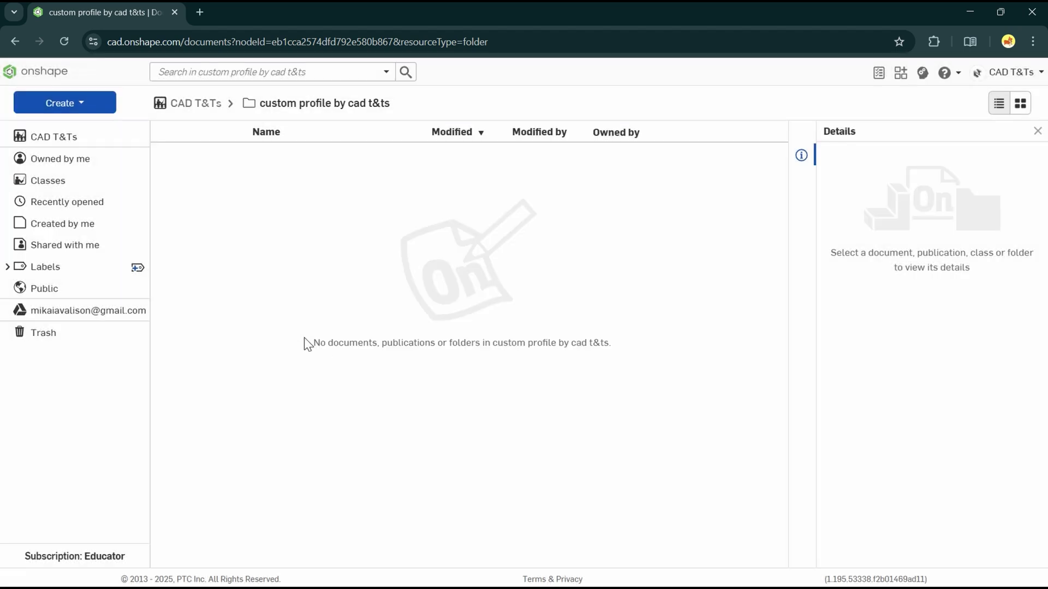
# - Rename Part Studio 1 to 'c p 1' and select the Front plane for sketching
pyautogui.click(64, 103)
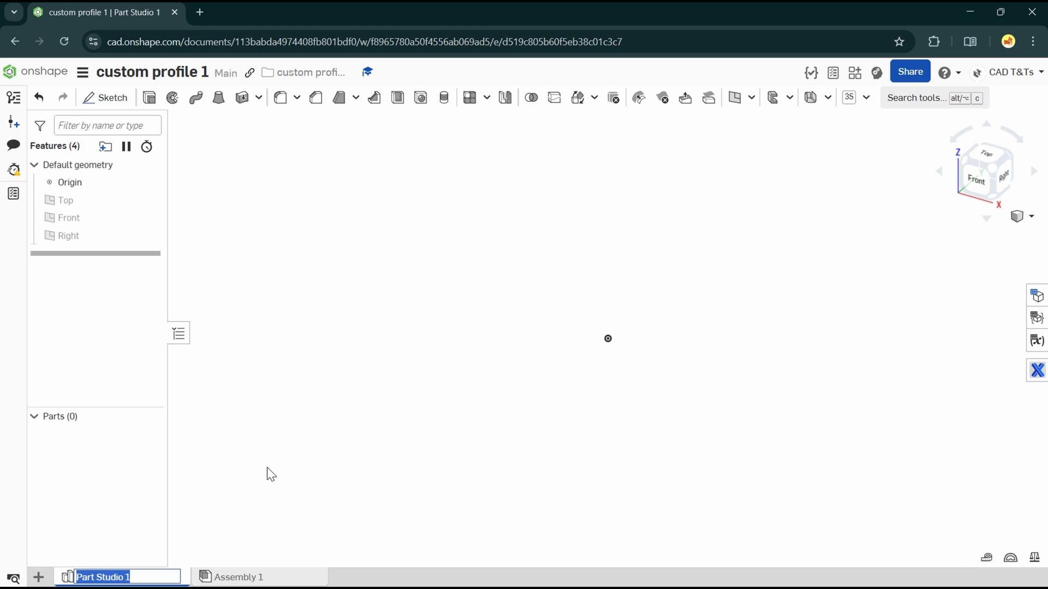
pyautogui.write('csut')
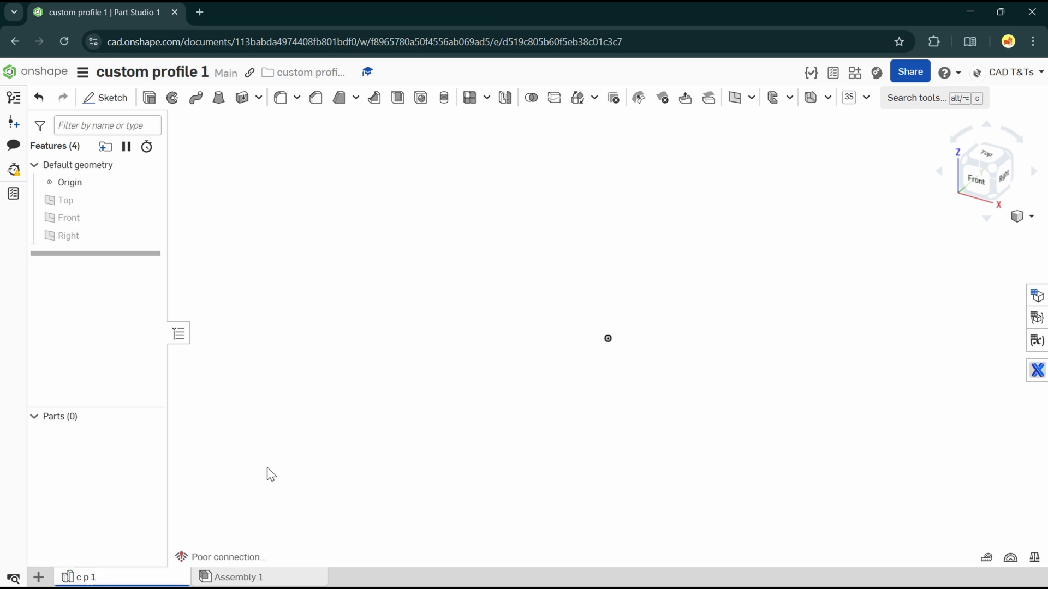
pyautogui.moveTo(336, 456)
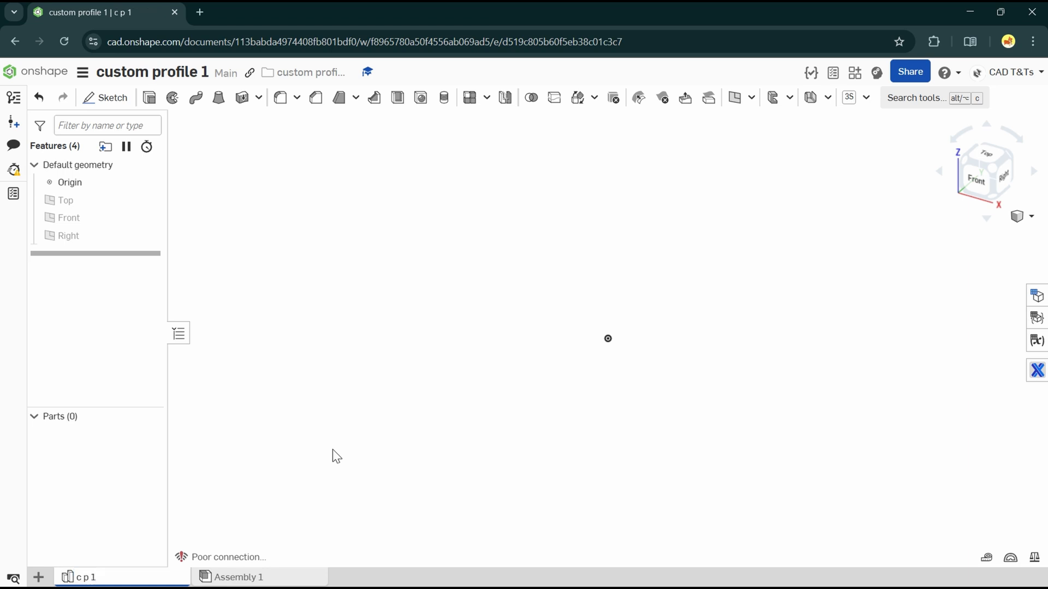
pyautogui.click(68, 218)
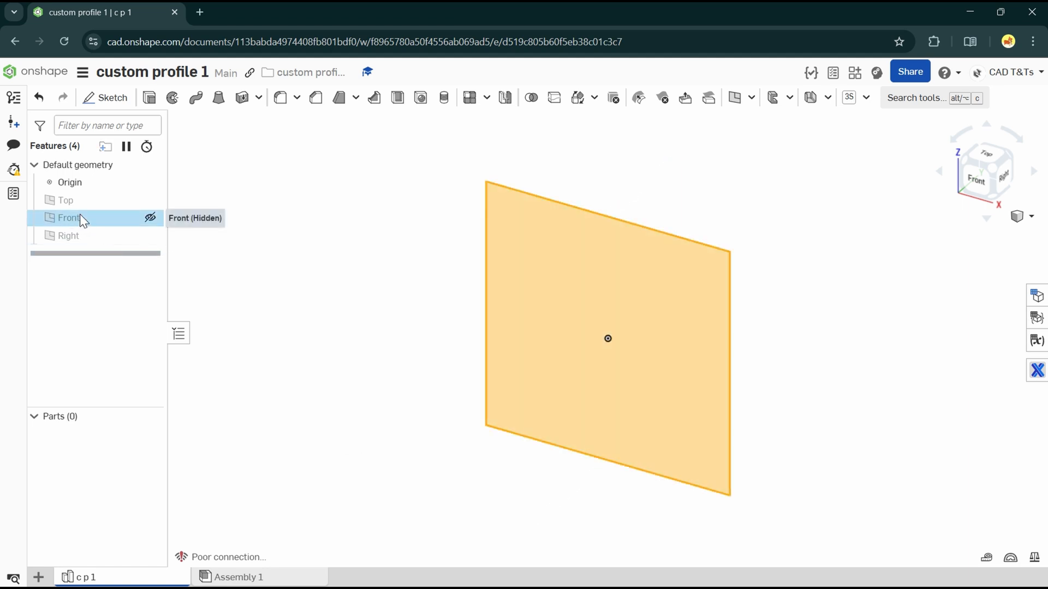
# - Sketch the lipped C-channel on the Front plane, 40 tall with 10 lips and 2.5 wall, and finish it
pyautogui.click(105, 97)
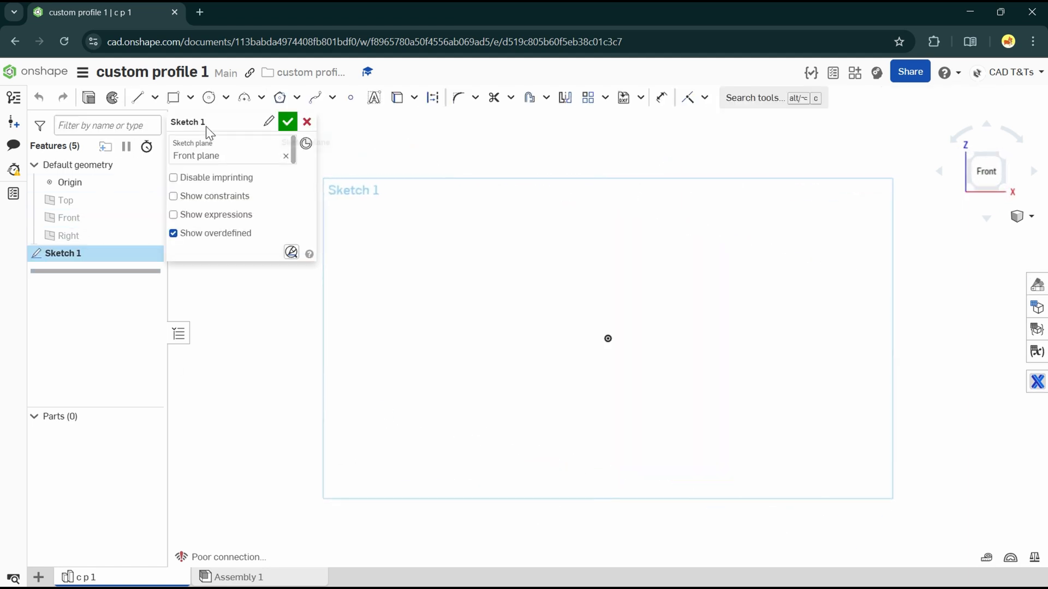
pyautogui.click(138, 97)
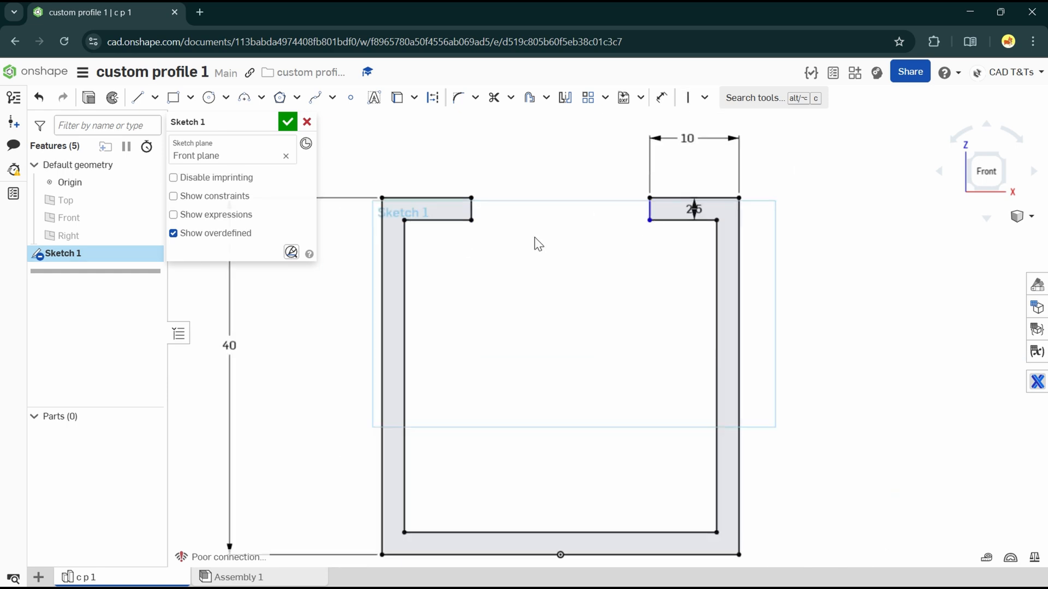
pyautogui.click(287, 121)
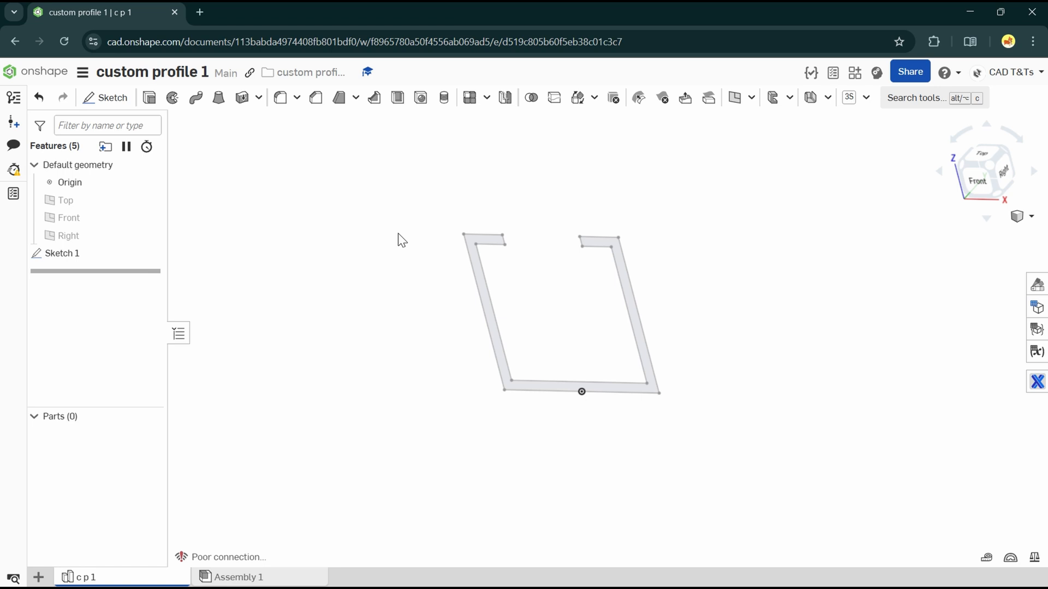
pyautogui.moveTo(1036, 306)
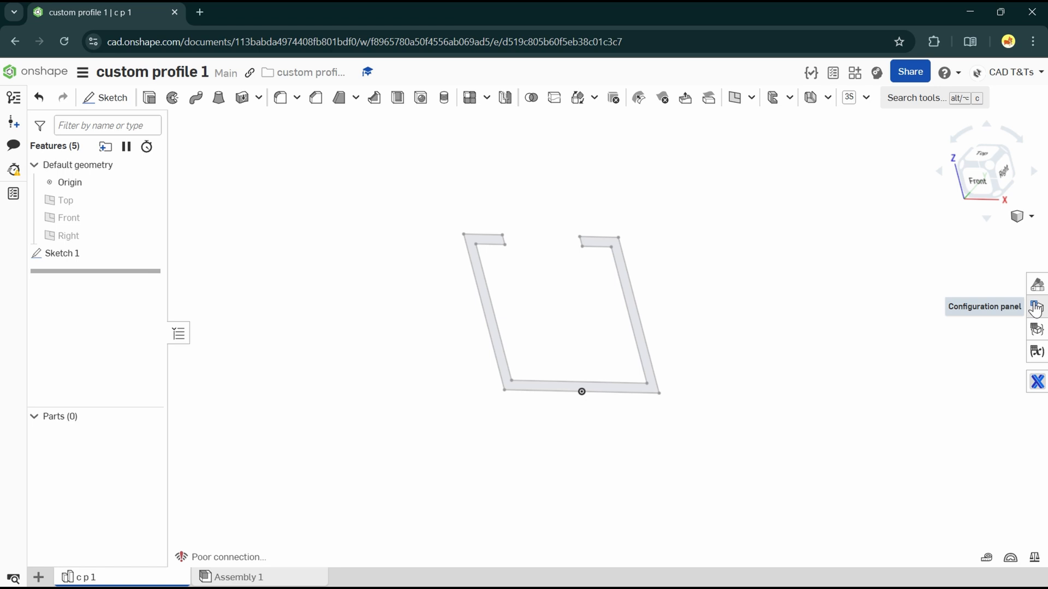
# - Add a Part Studio configuration driving Sketch 1's 40 mm, 10 mm and 2.5 mm dimensions
pyautogui.click(1037, 307)
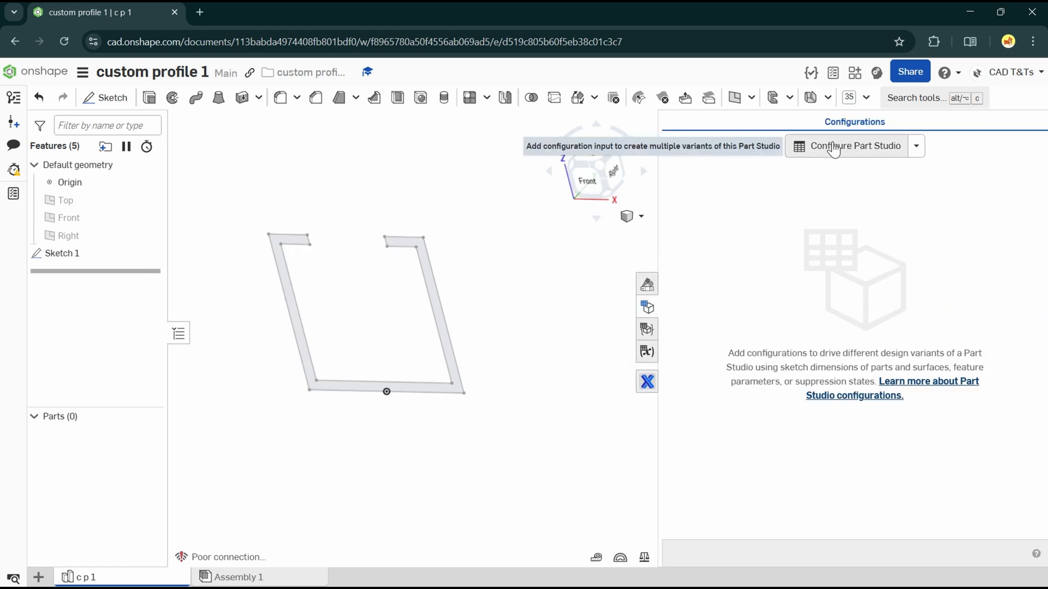
pyautogui.click(854, 146)
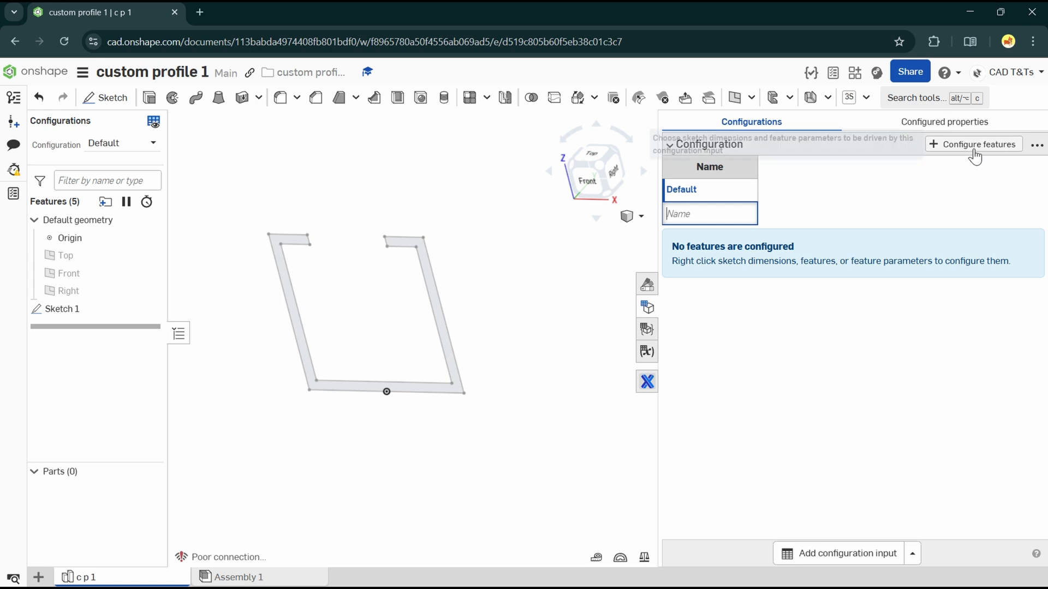
pyautogui.click(973, 144)
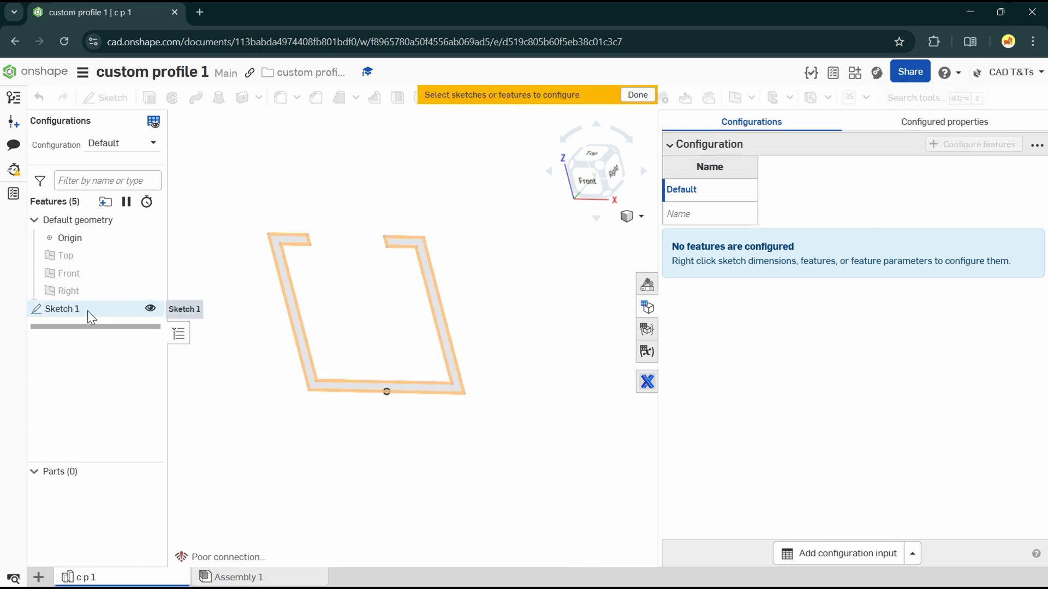
pyautogui.click(63, 309)
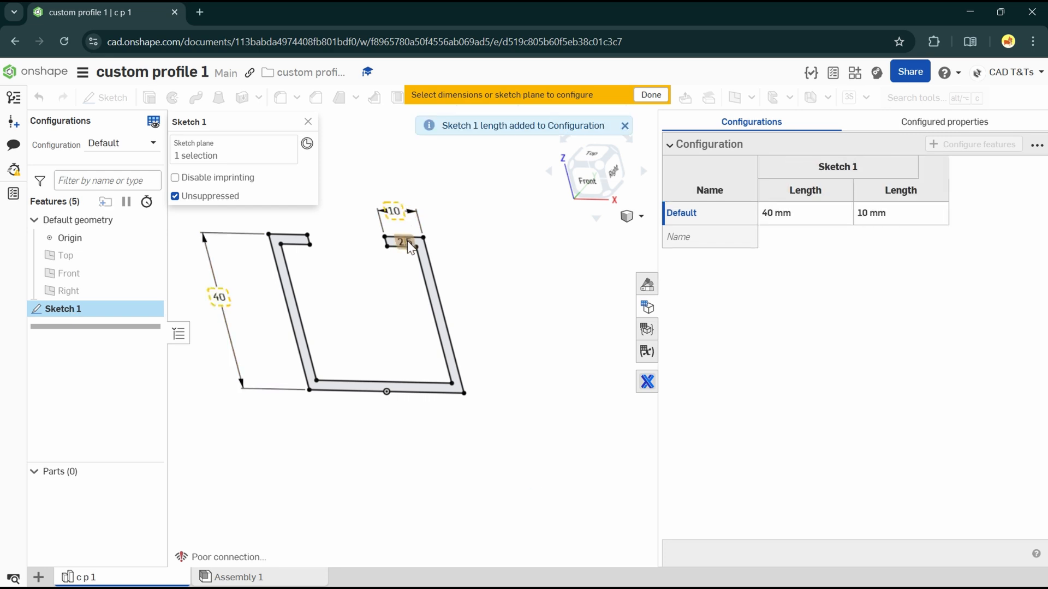
pyautogui.click(404, 241)
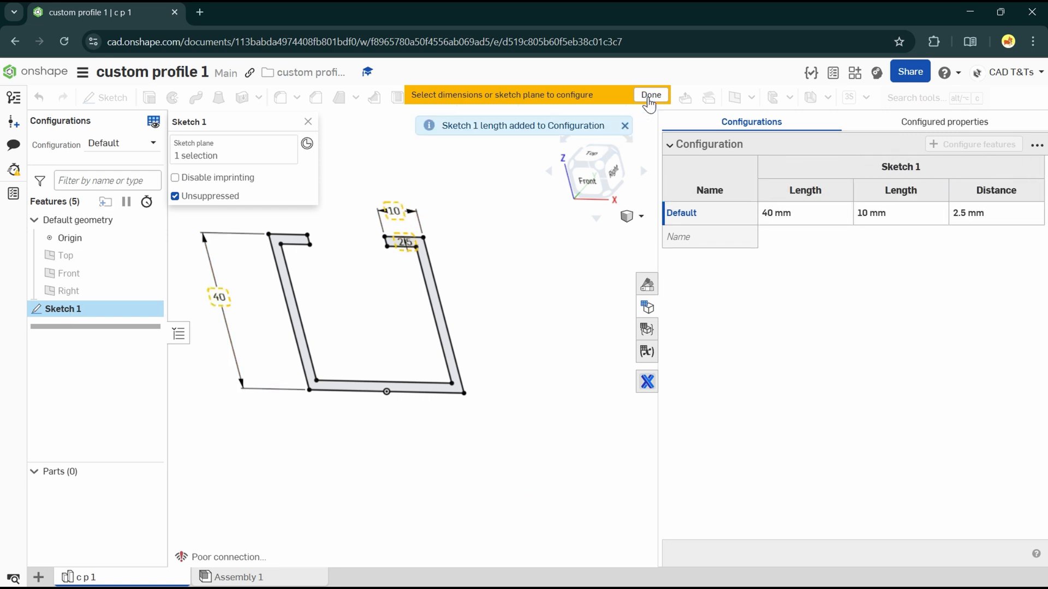
pyautogui.click(649, 93)
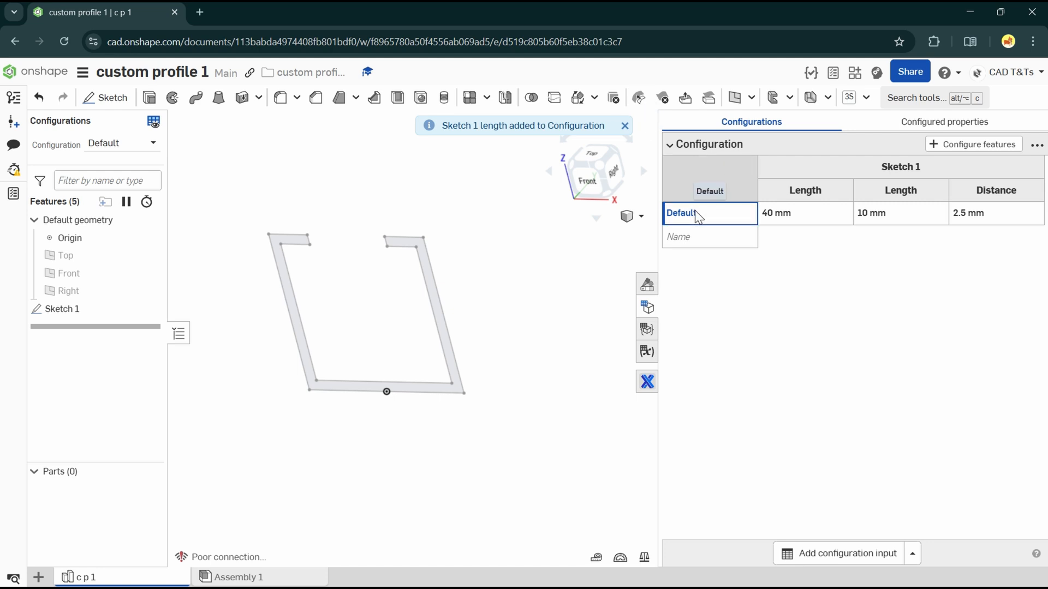
# - Name the configuration rows 40x40x2.5, 50x50x3 and 60x60x4
pyautogui.doubleClick(680, 213)
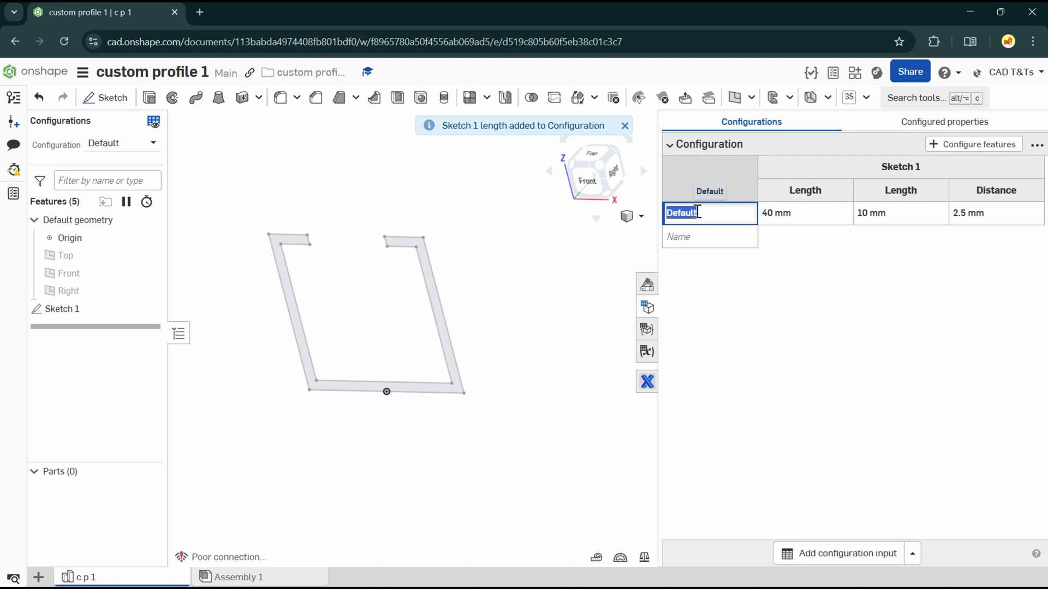
pyautogui.write('40x40x')
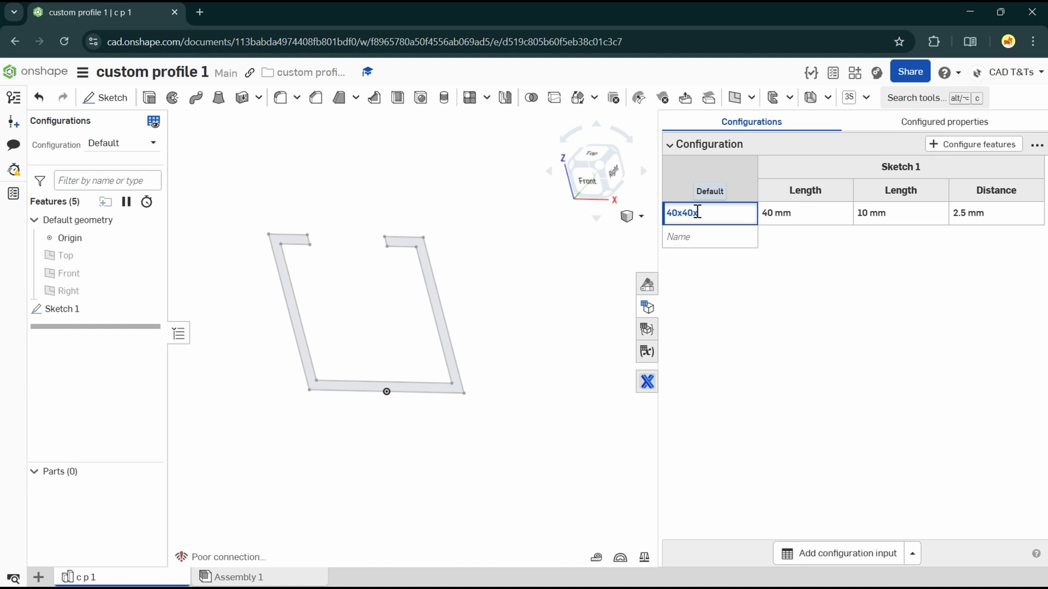
pyautogui.write('2.5')
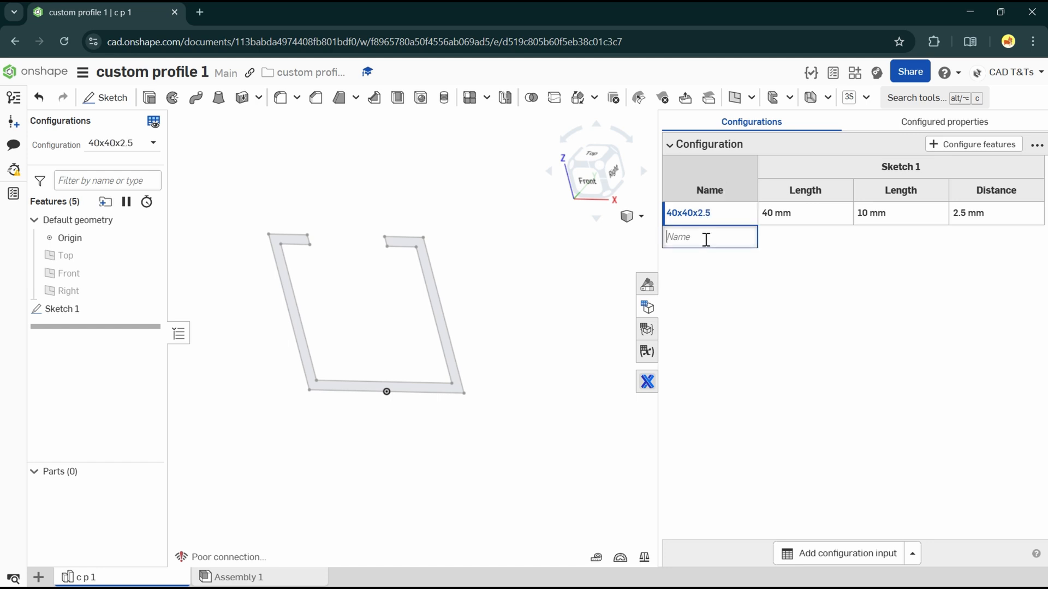
pyautogui.write('50x')
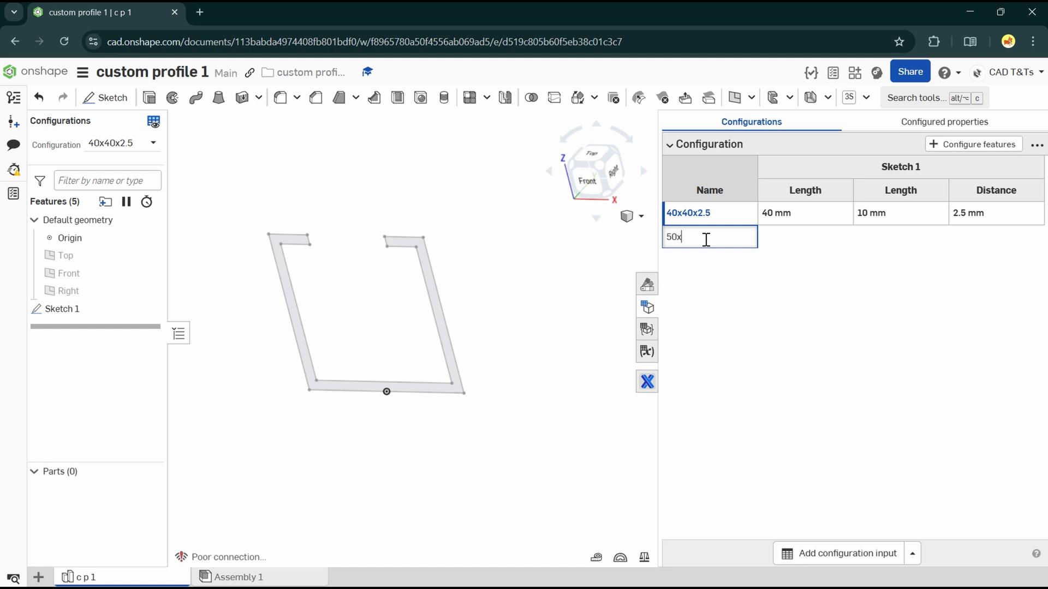
pyautogui.write('50x50x3')
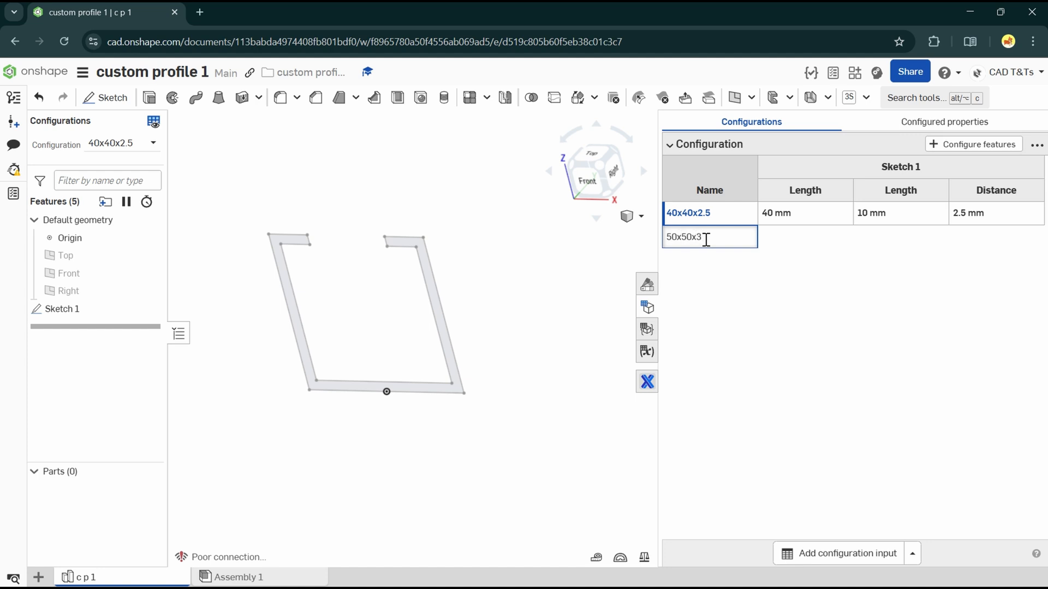
pyautogui.press('Return')
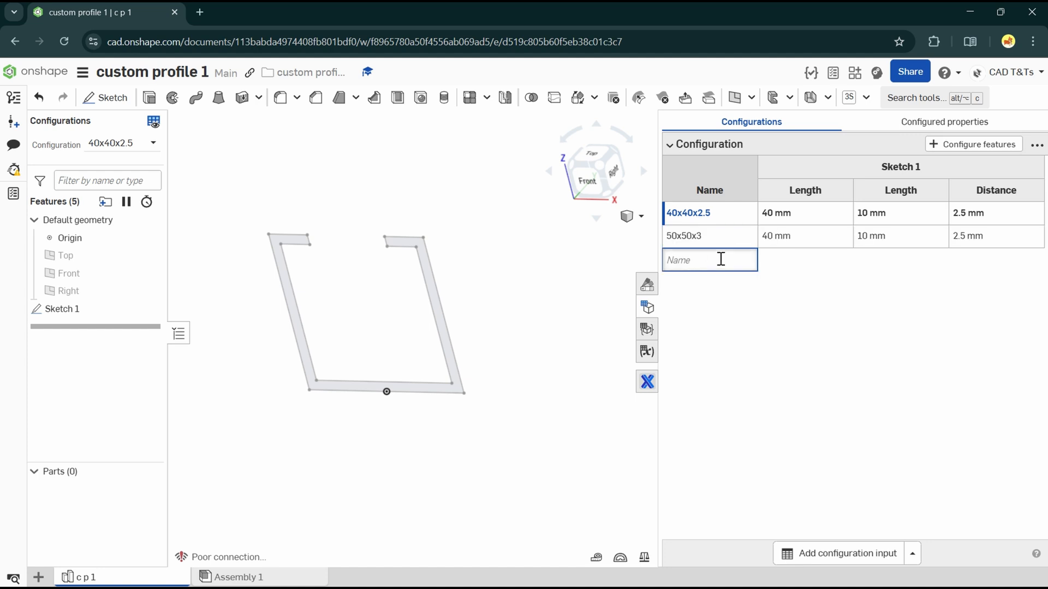
pyautogui.write('60')
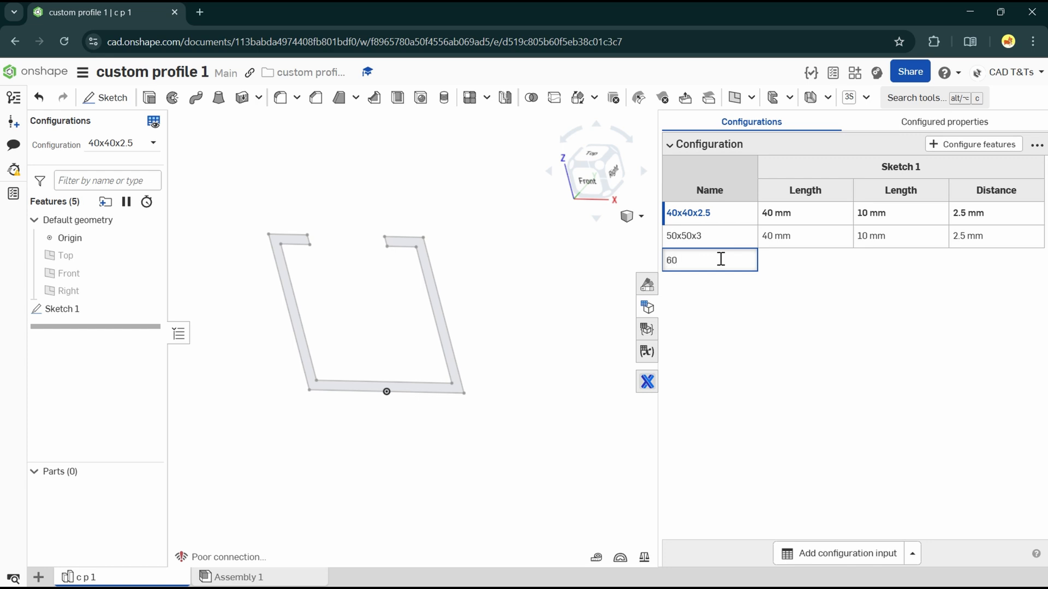
pyautogui.write('x5')
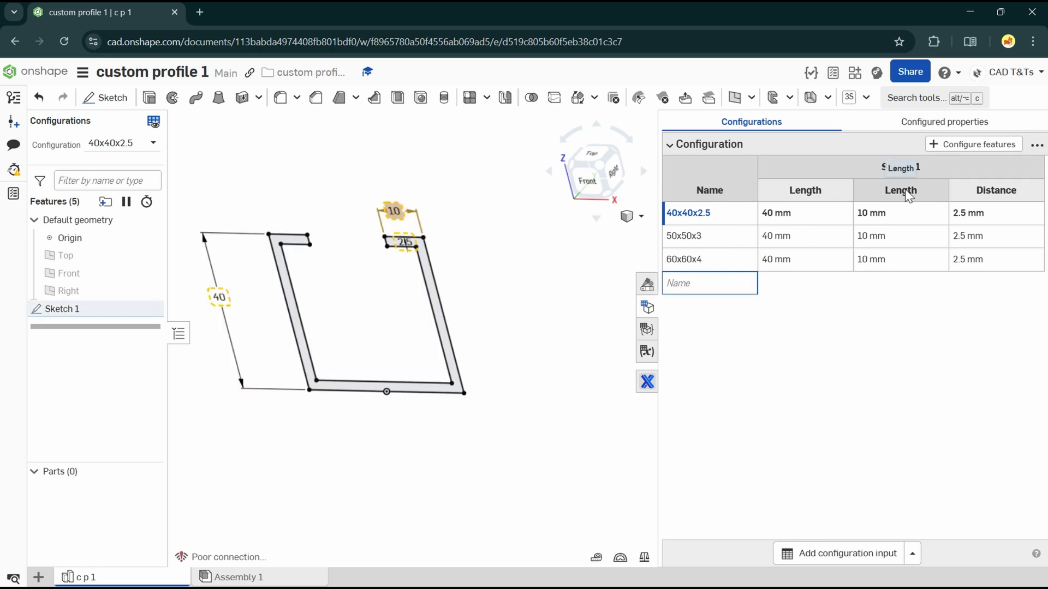
# - Enter the 50/12/3 and 60/14/4 mm values for the larger variants
pyautogui.click(804, 236)
pyautogui.write('50')
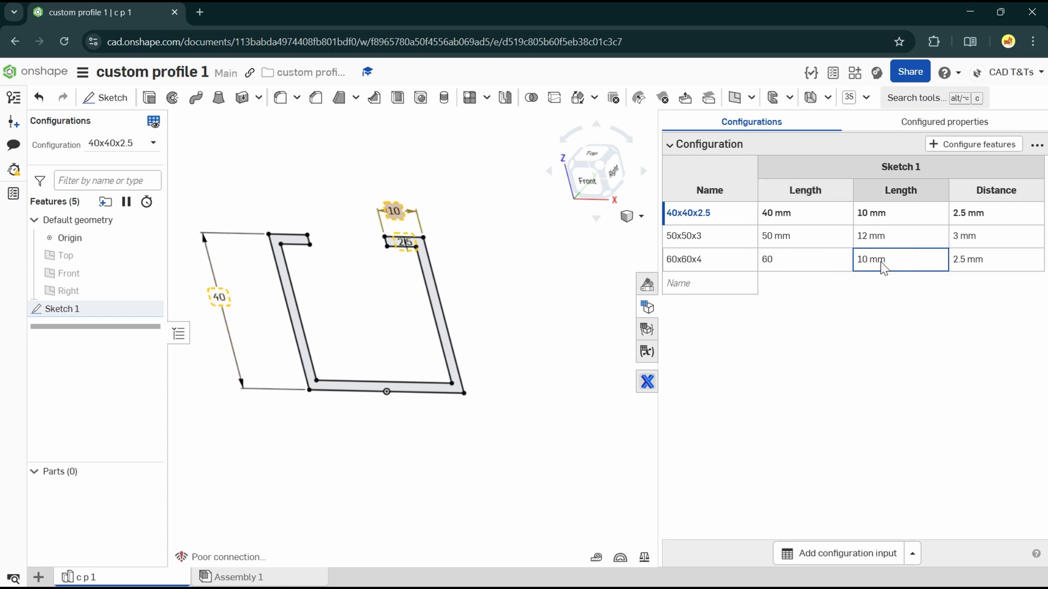
pyautogui.write('1')
pyautogui.click(995, 259)
pyautogui.write('4')
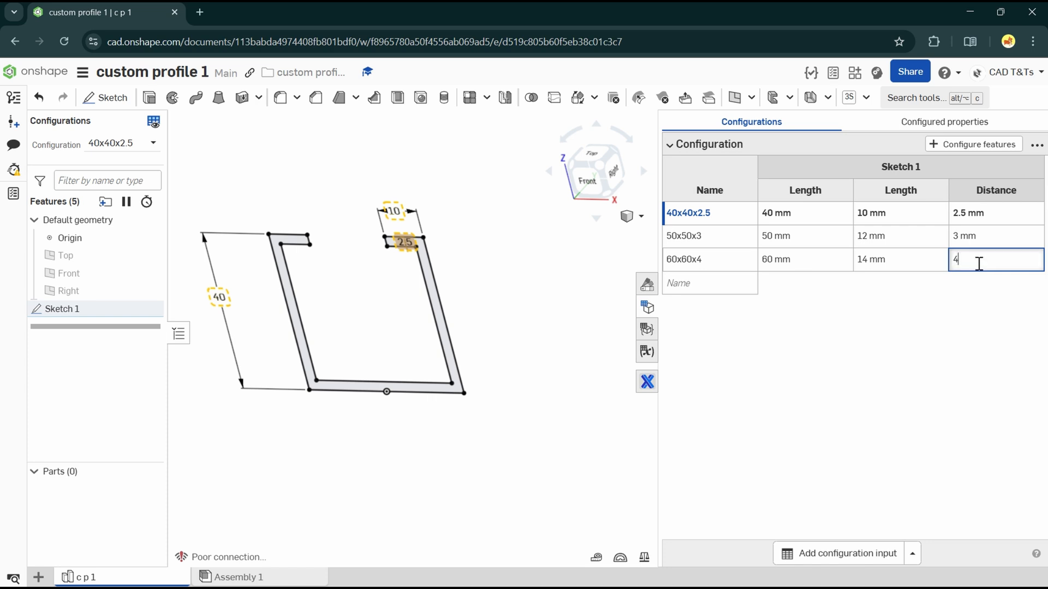
pyautogui.press('Return')
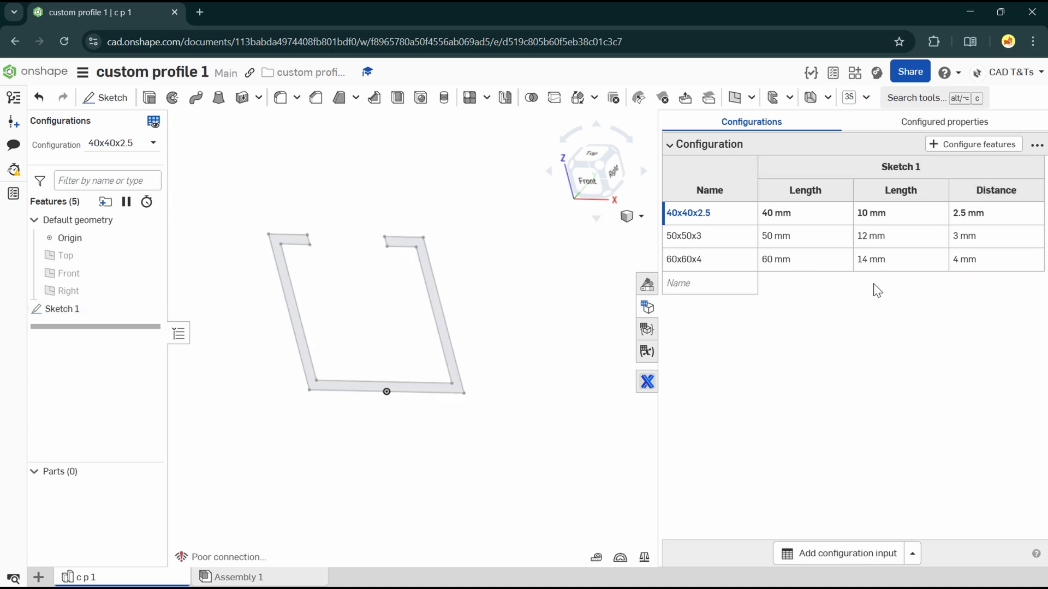
pyautogui.doubleClick(710, 144)
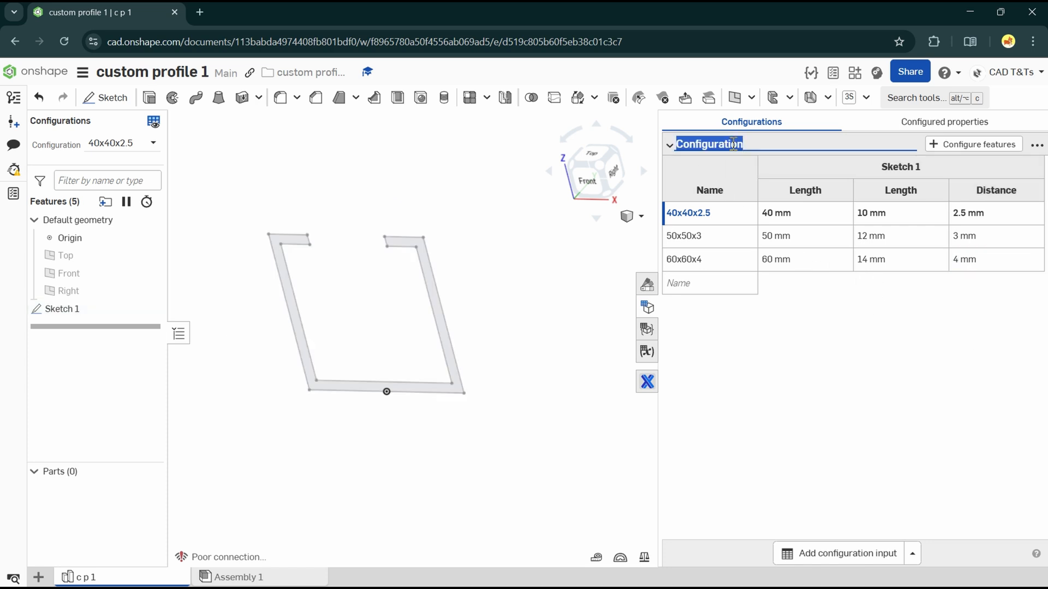
# - Rename the configuration input to Size and close the configuration table
pyautogui.write('Size')
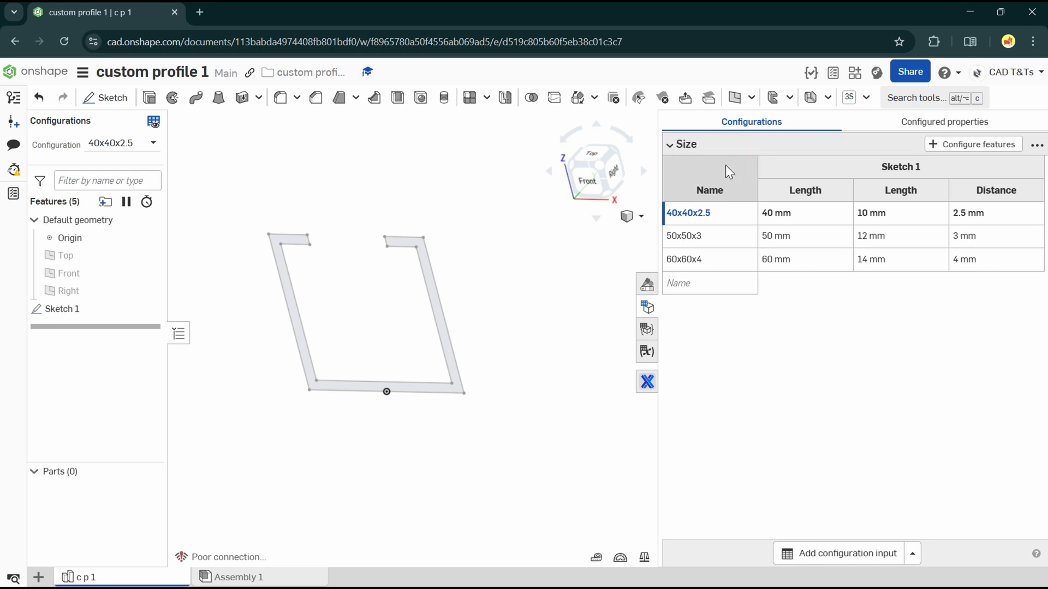
pyautogui.moveTo(646, 308)
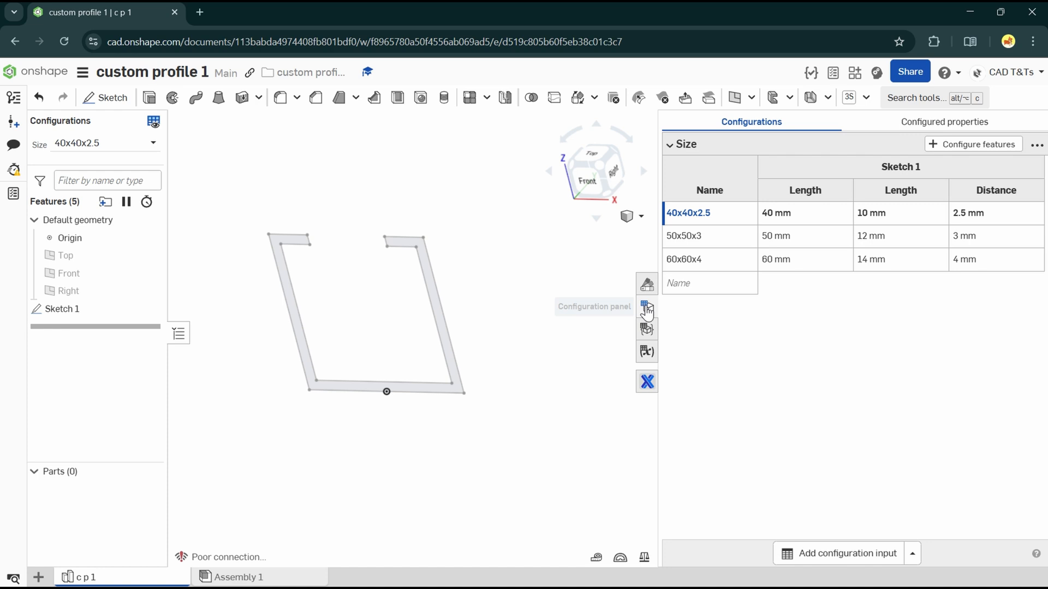
pyautogui.click(646, 307)
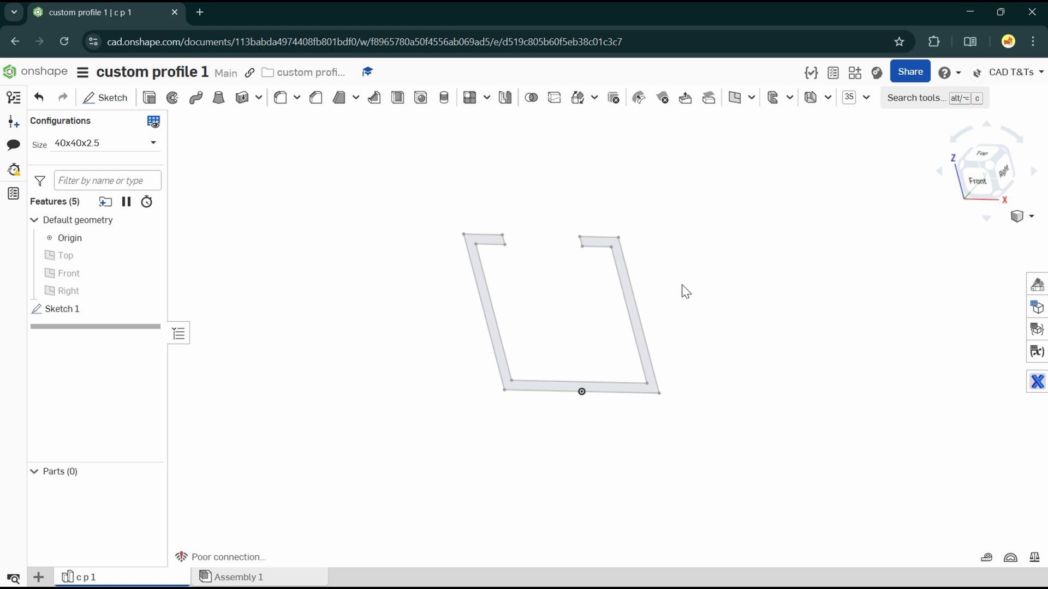
pyautogui.moveTo(309, 482)
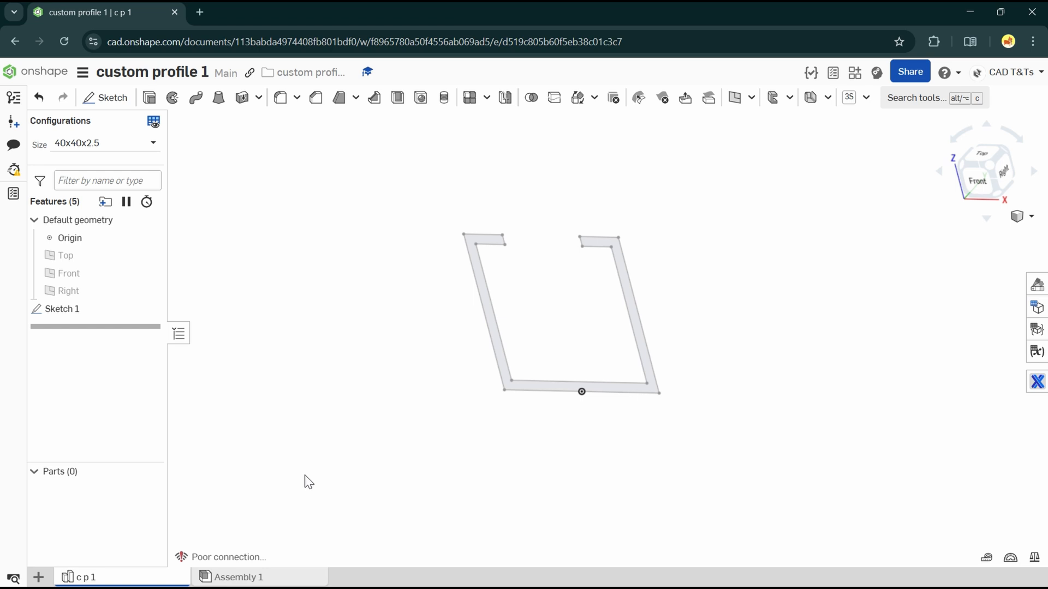
pyautogui.moveTo(42, 578)
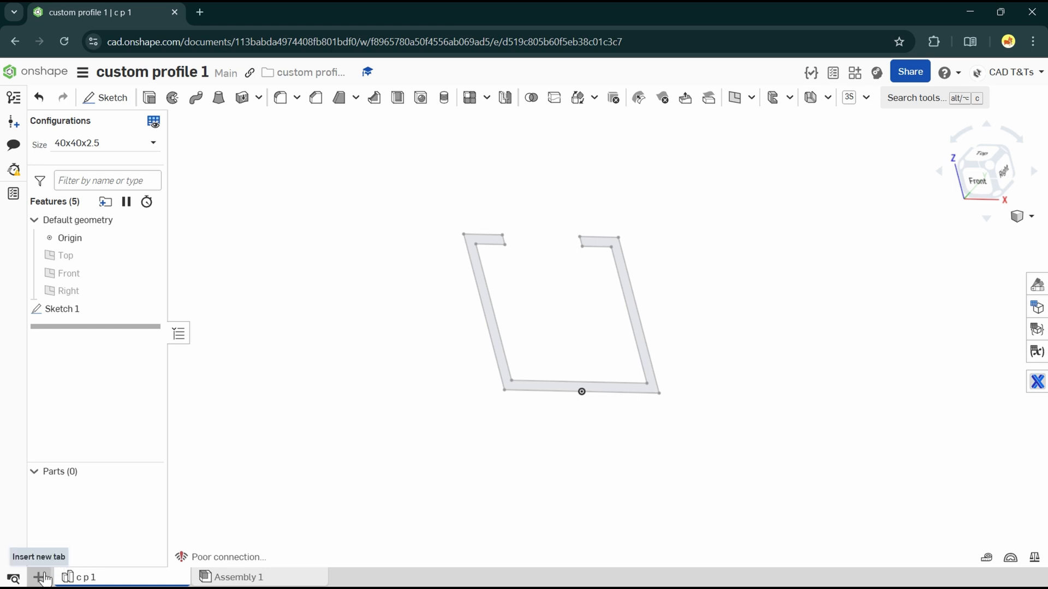
# - Create a second Part Studio named 'c p 2' and hide its default planes for the ring-and-trapezoid sketch
pyautogui.click(40, 577)
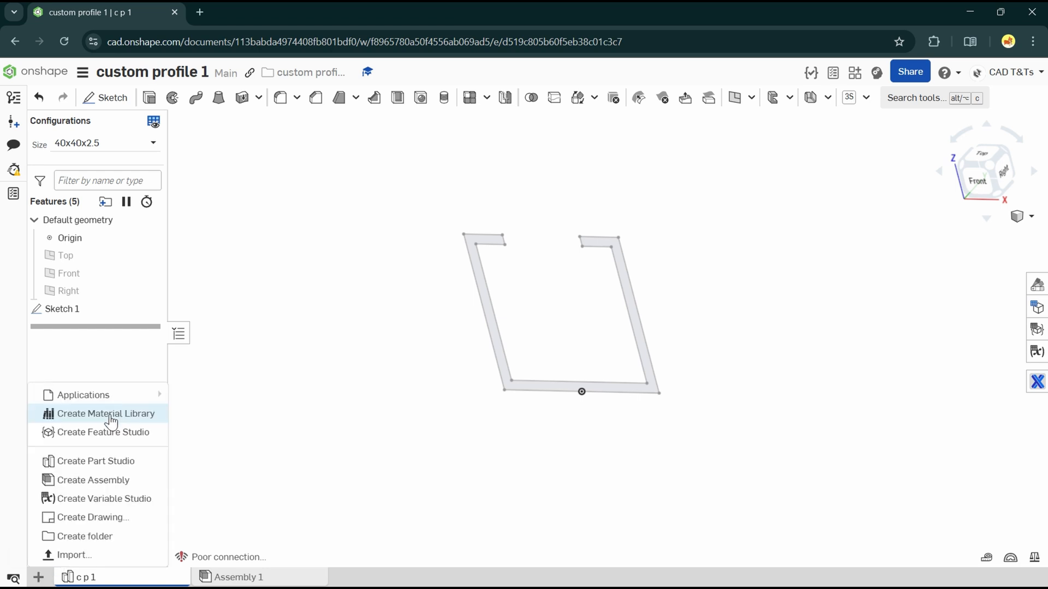
pyautogui.click(304, 488)
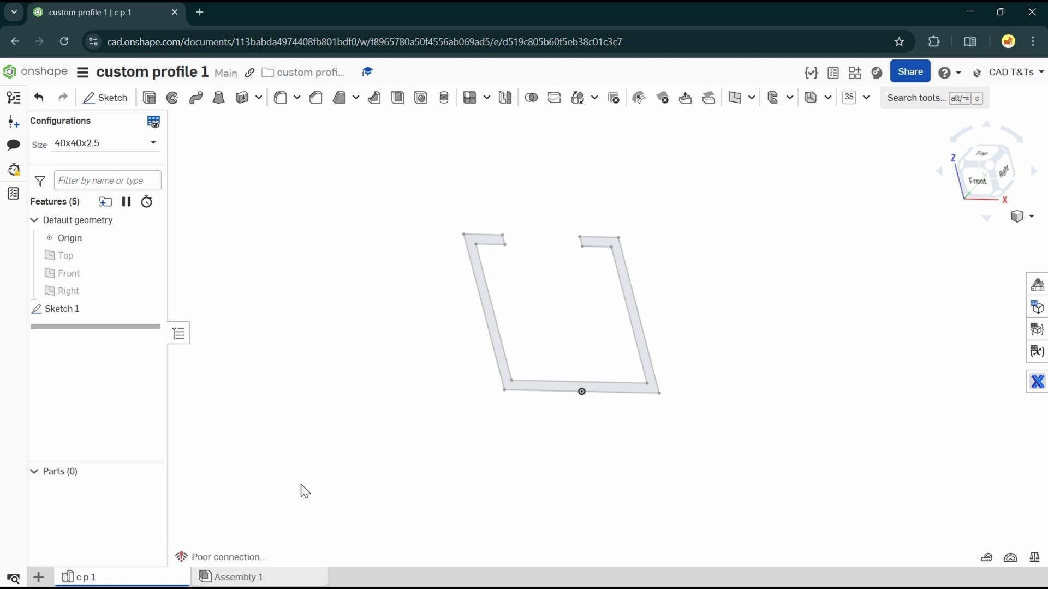
pyautogui.click(242, 576)
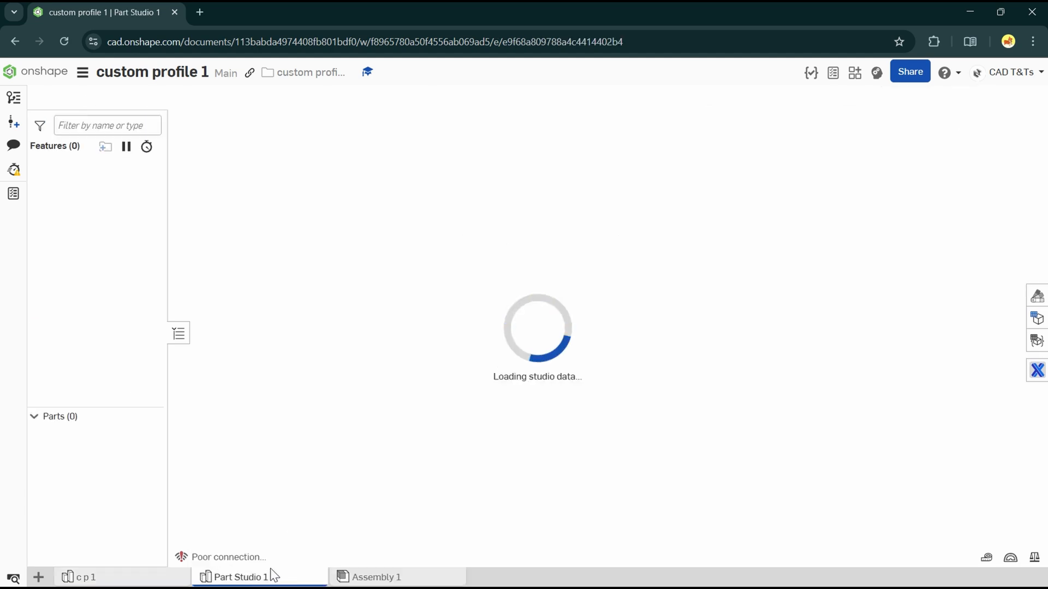
pyautogui.rightClick(241, 576)
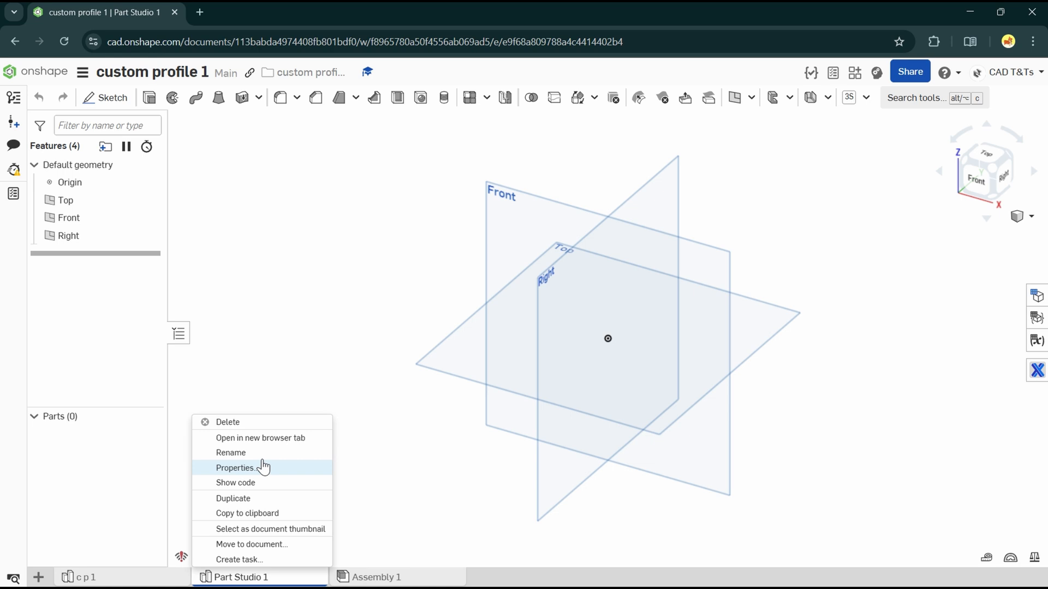
pyautogui.click(230, 451)
pyautogui.write('c p 2')
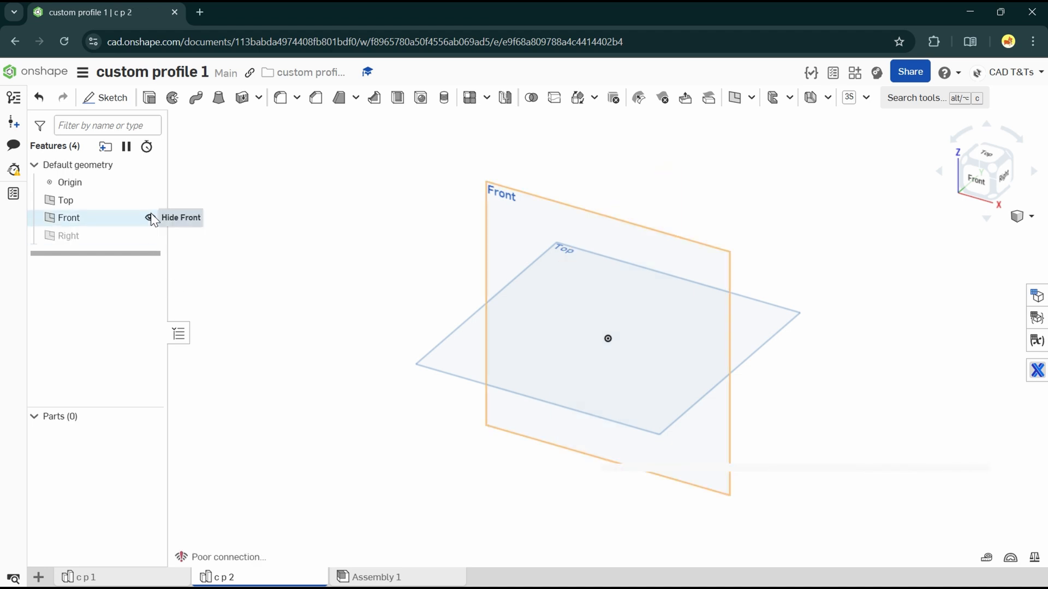
pyautogui.click(105, 97)
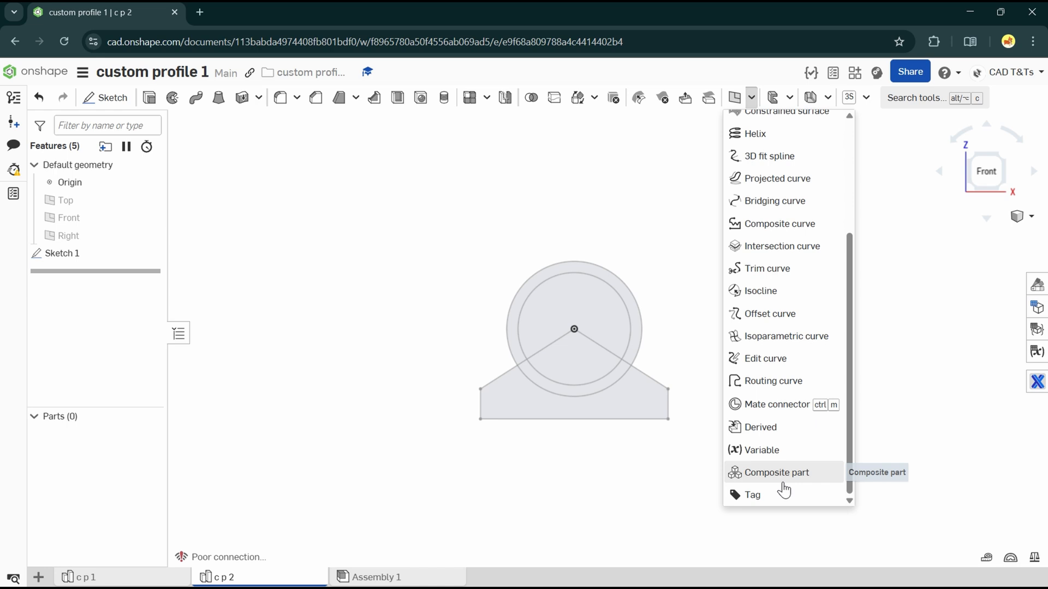
# - Start Tag 1 marking Sketch 1 as a frame profile and show its alignment points
pyautogui.click(752, 495)
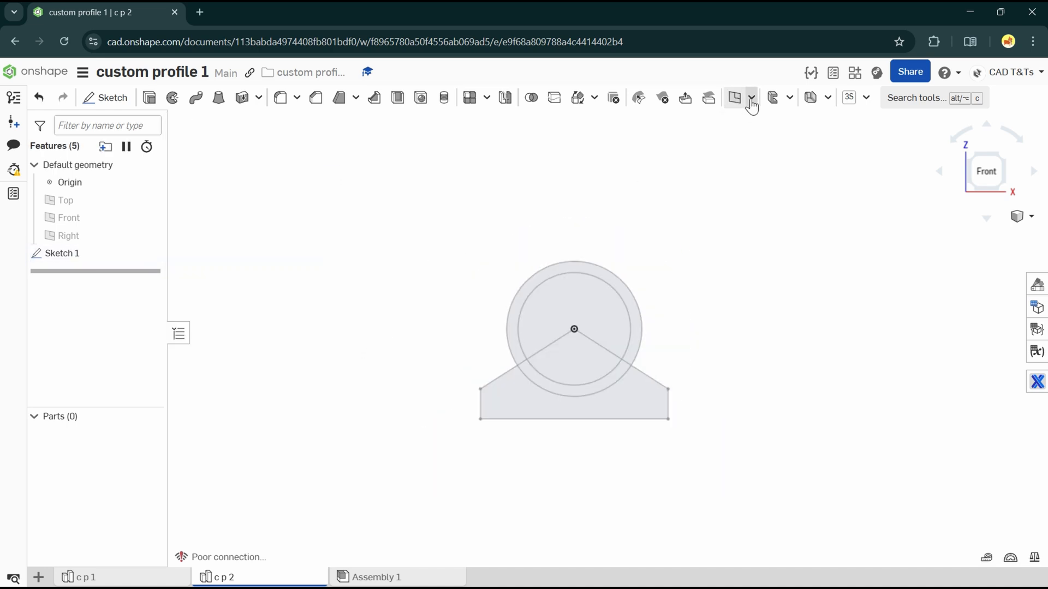
pyautogui.click(751, 97)
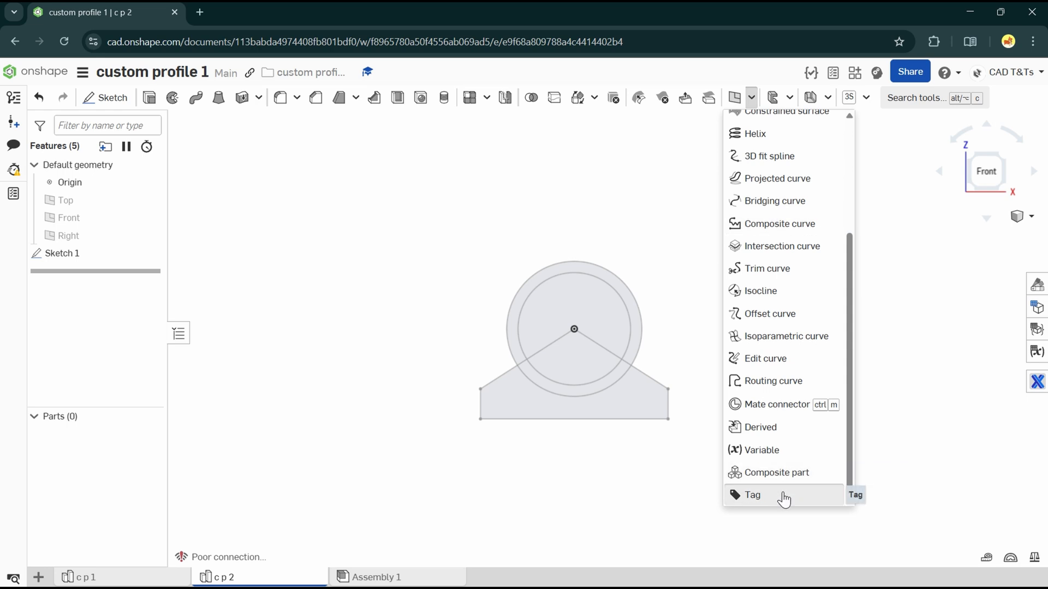
pyautogui.click(752, 496)
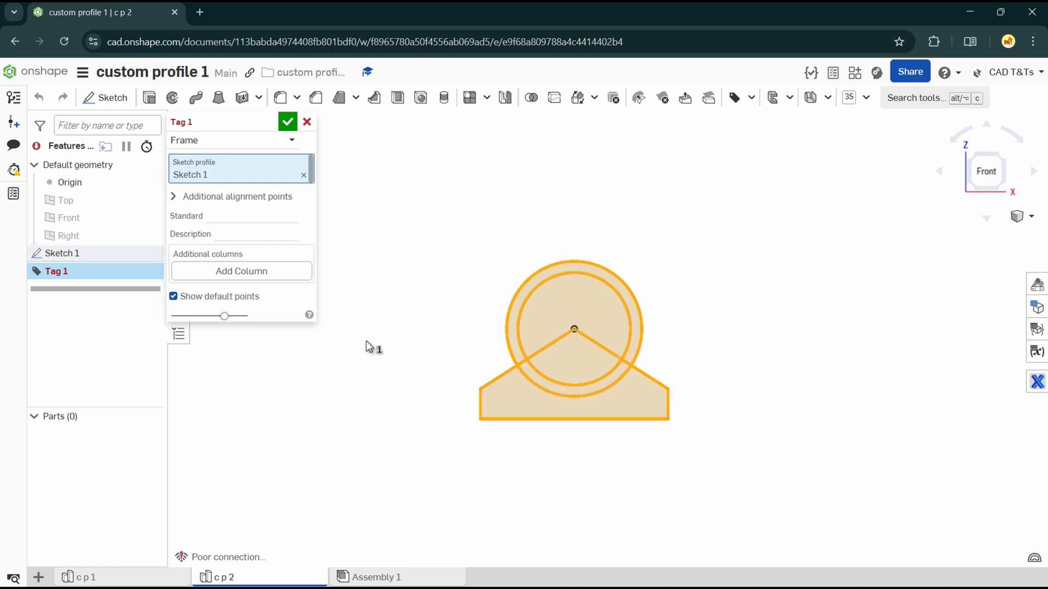
pyautogui.click(172, 296)
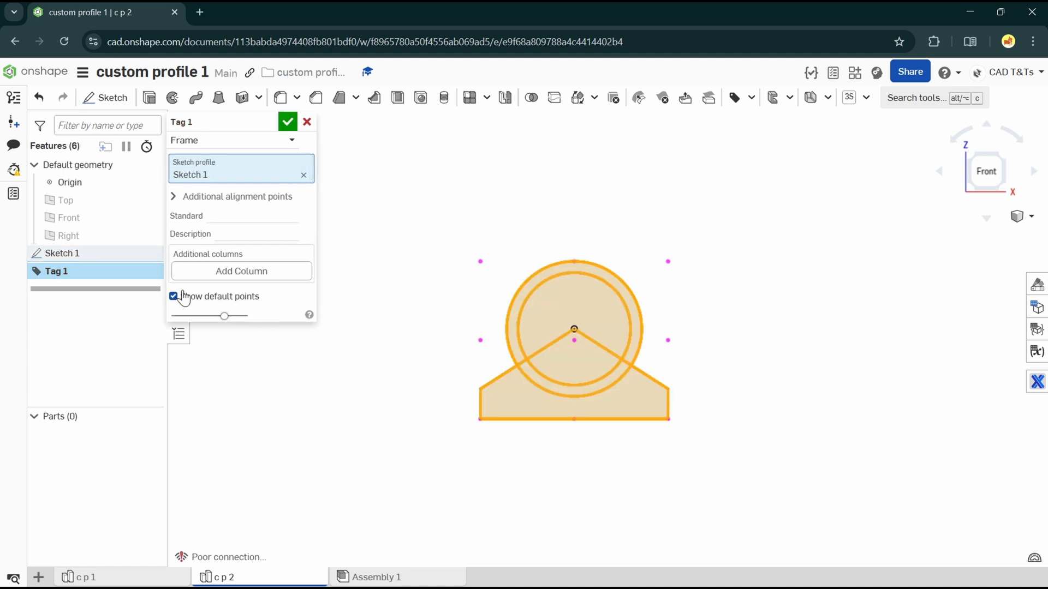
pyautogui.click(236, 195)
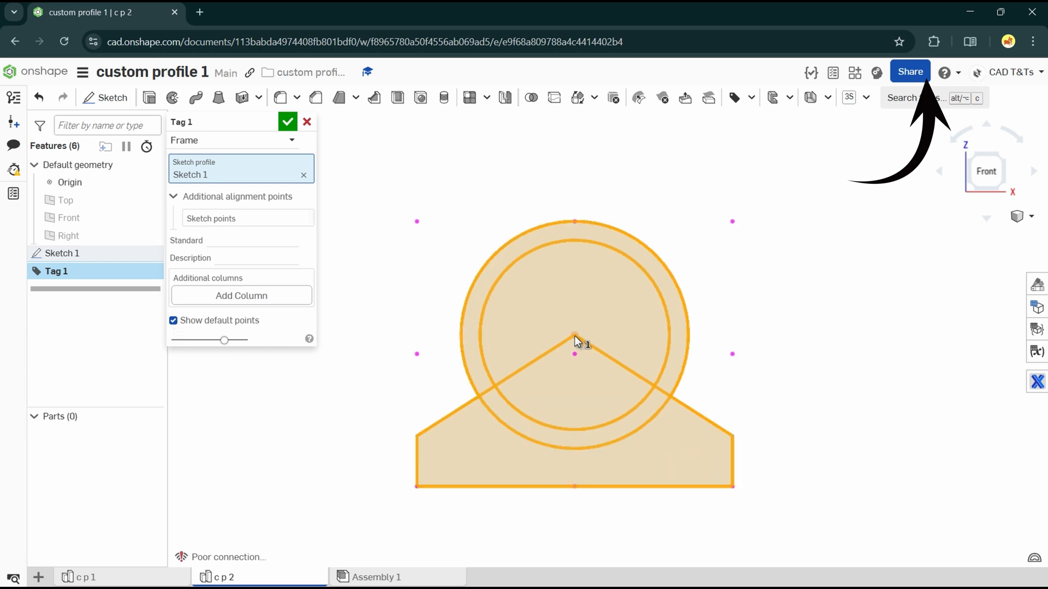
# - Add the circle centre and two corners as extra alignment points and confirm the tag
pyautogui.click(246, 218)
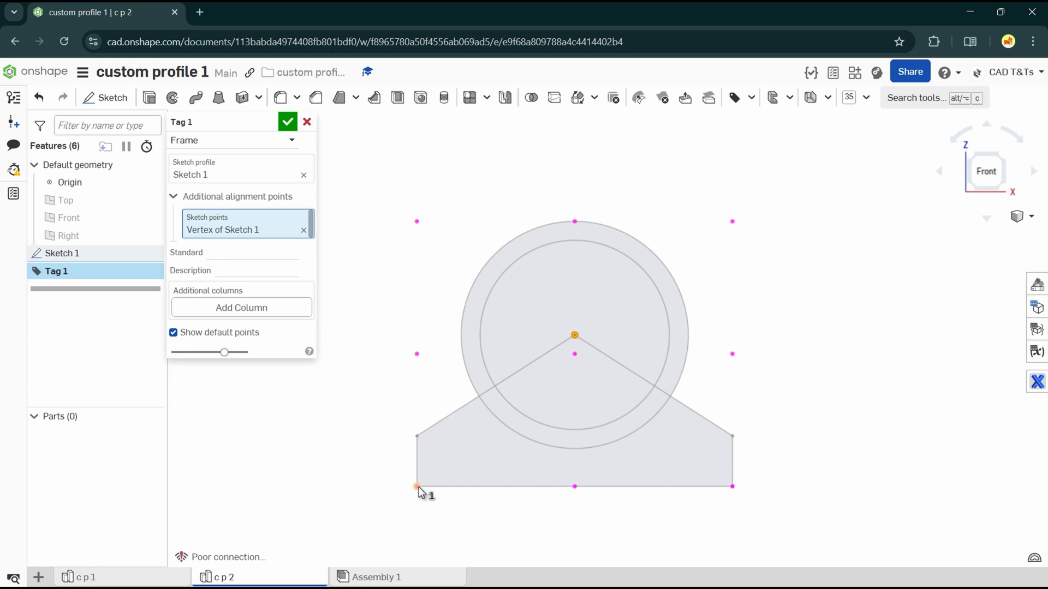
pyautogui.click(417, 486)
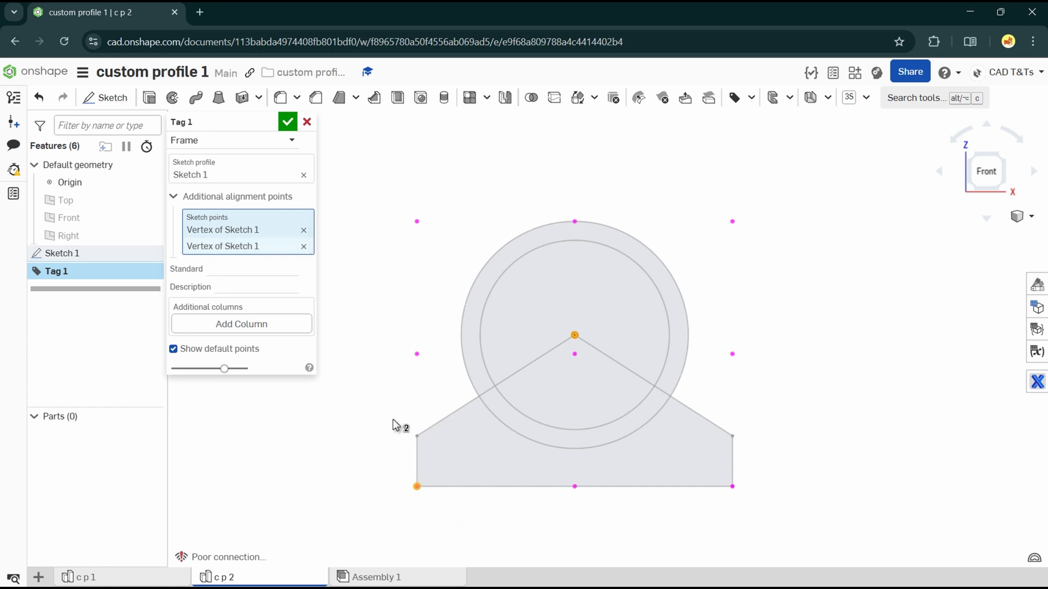
pyautogui.click(303, 245)
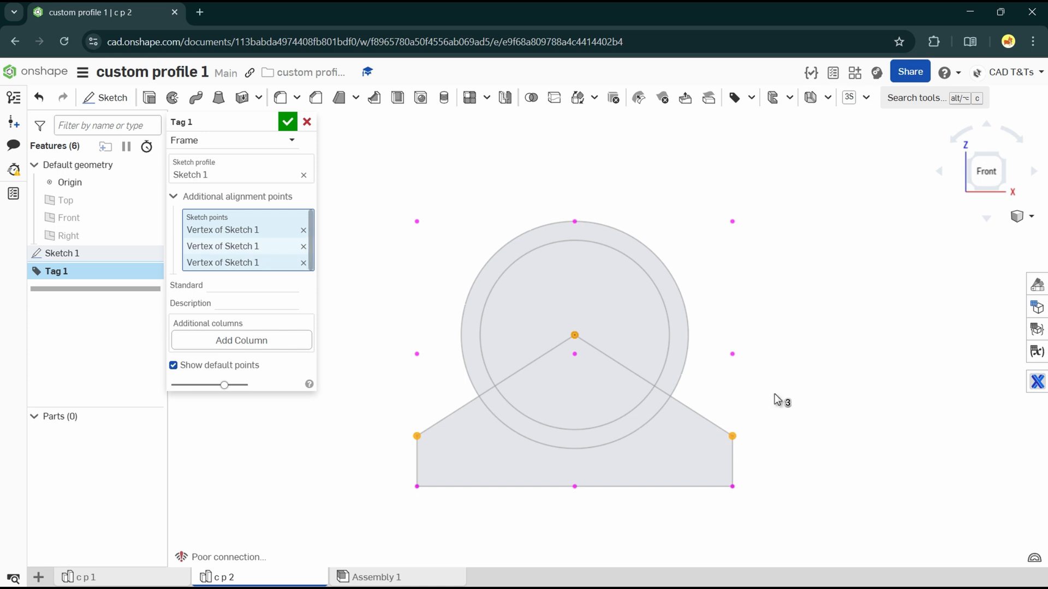
pyautogui.click(287, 121)
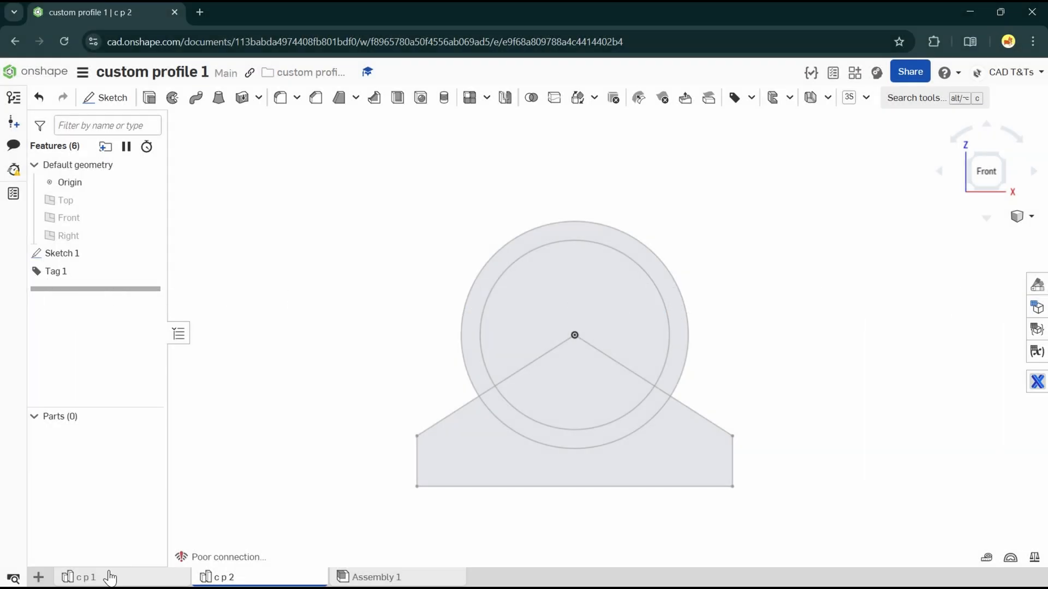
# - Back in the c p 1 Part Studio, create version V1 with description '1st version'
pyautogui.click(84, 577)
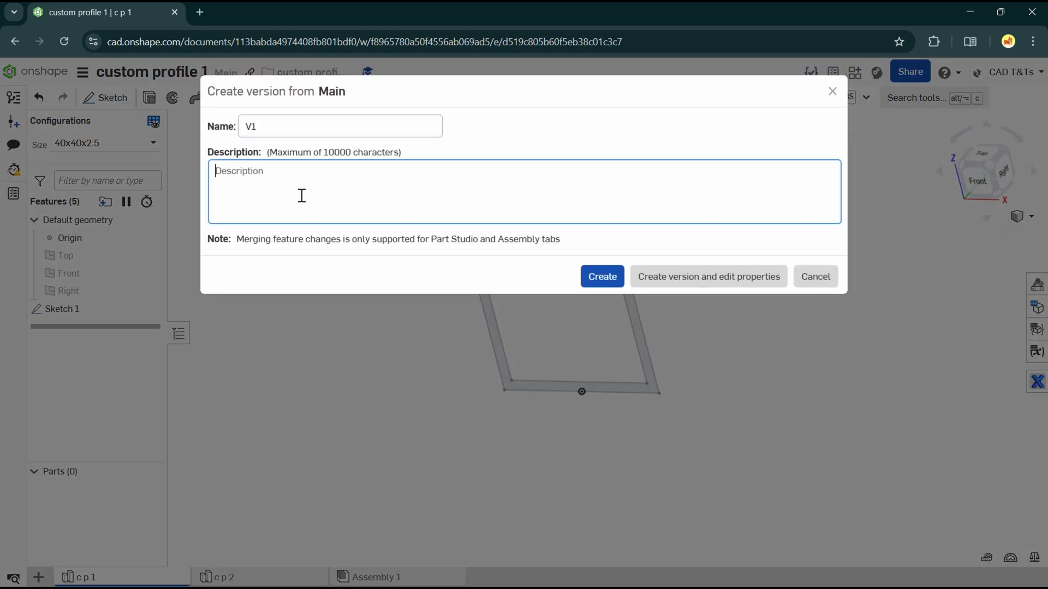
pyautogui.write('1st')
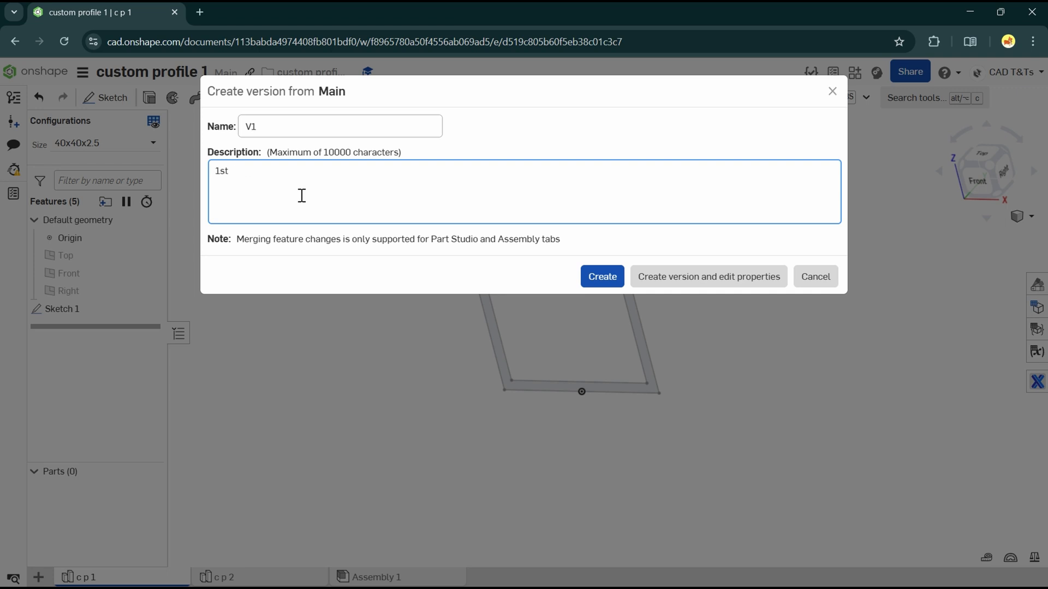
pyautogui.write('version')
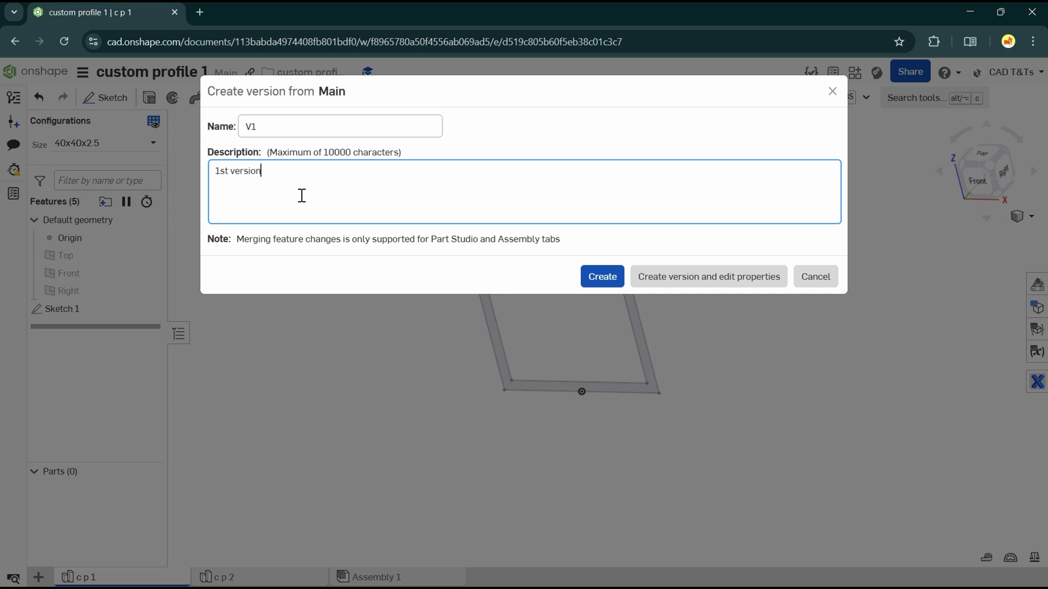
pyautogui.click(600, 276)
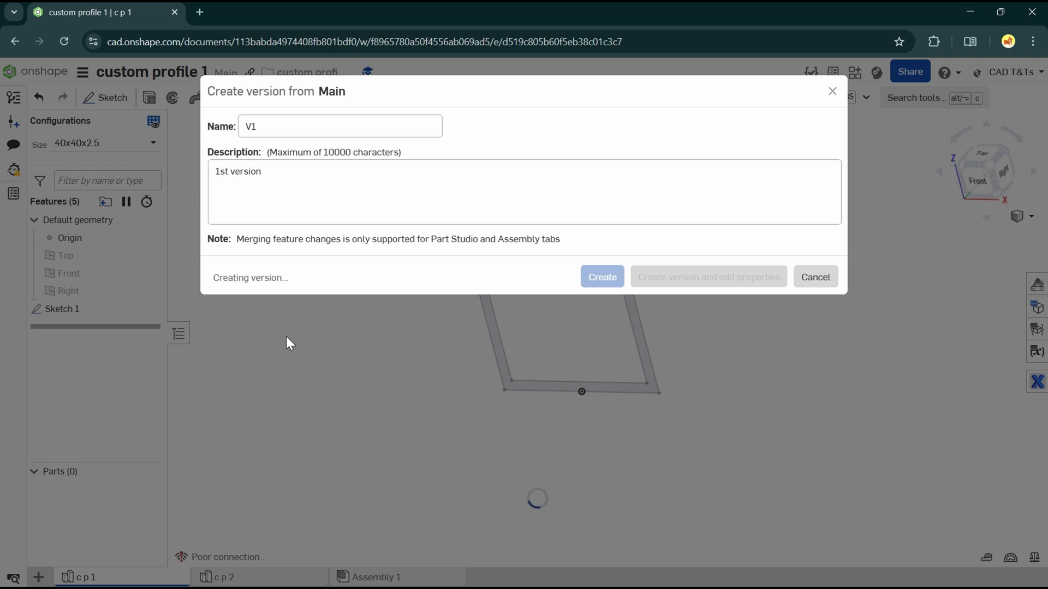
pyautogui.click(600, 276)
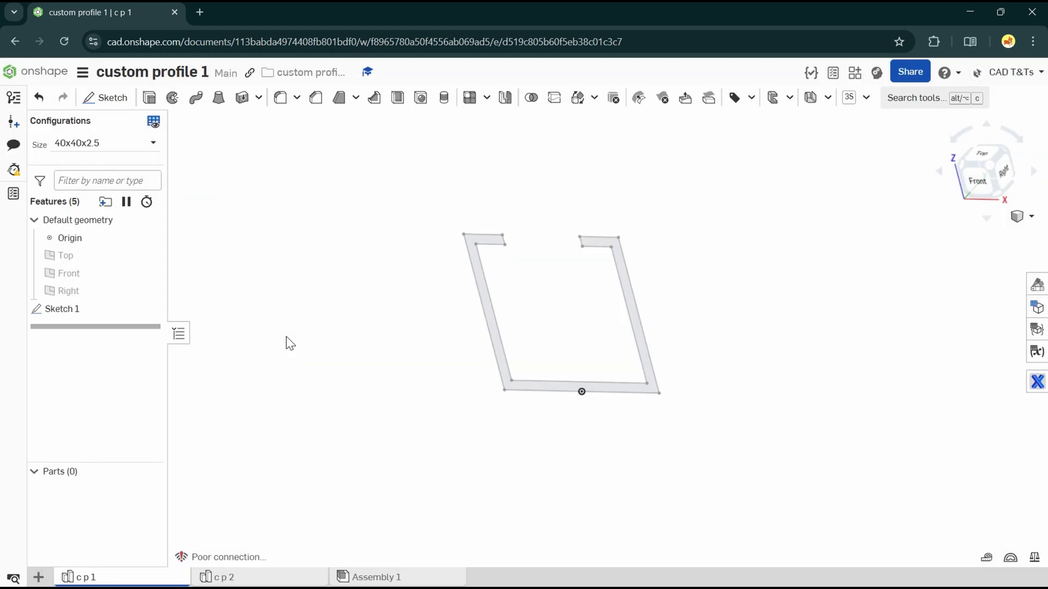
pyautogui.moveTo(399, 328)
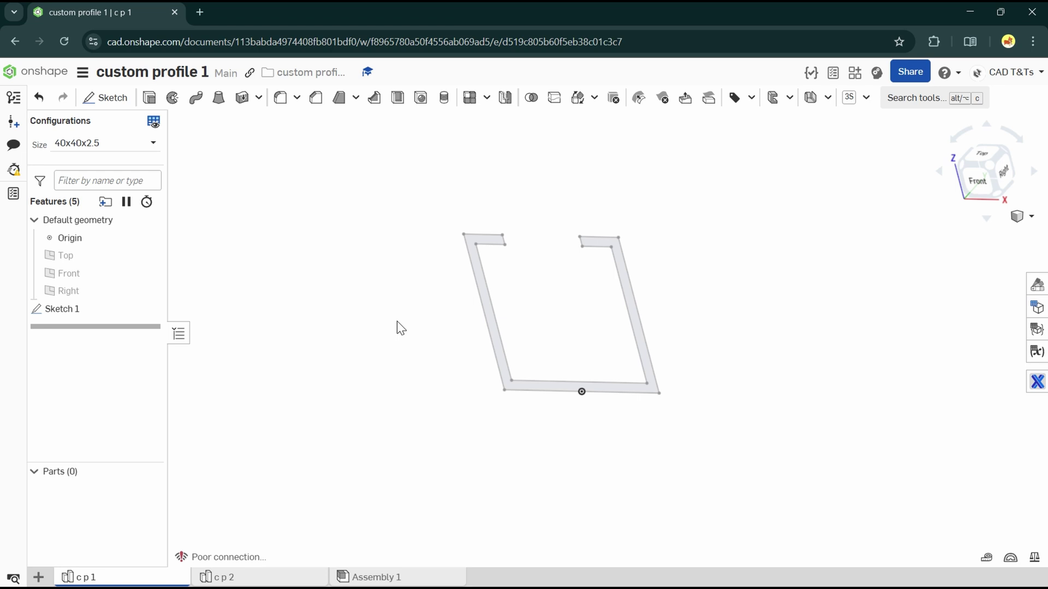
pyautogui.moveTo(44, 72)
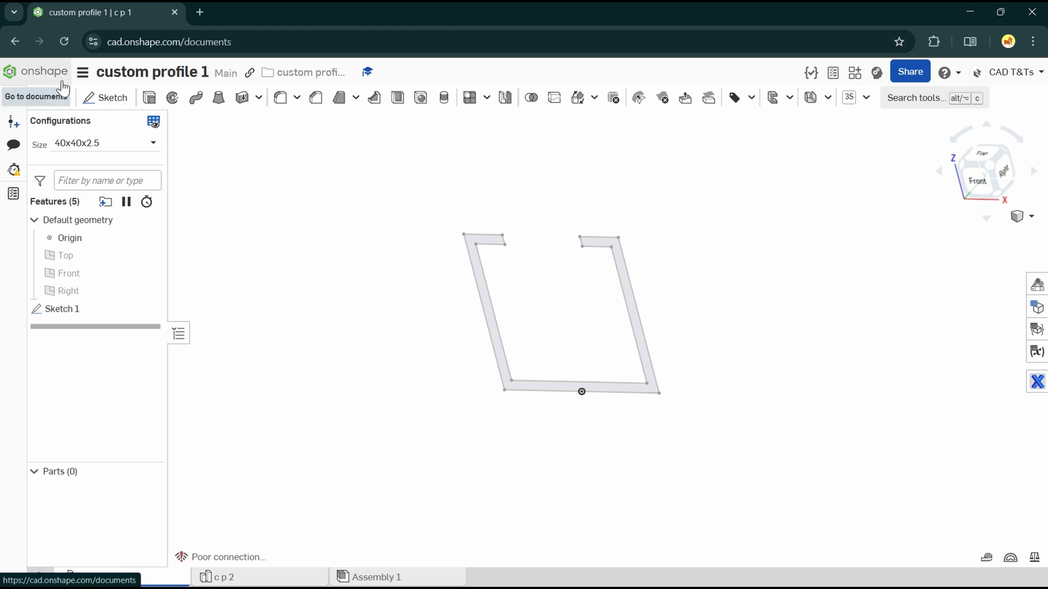
# - From the documents list, create a new document named custom profile 2 and open it
pyautogui.click(35, 96)
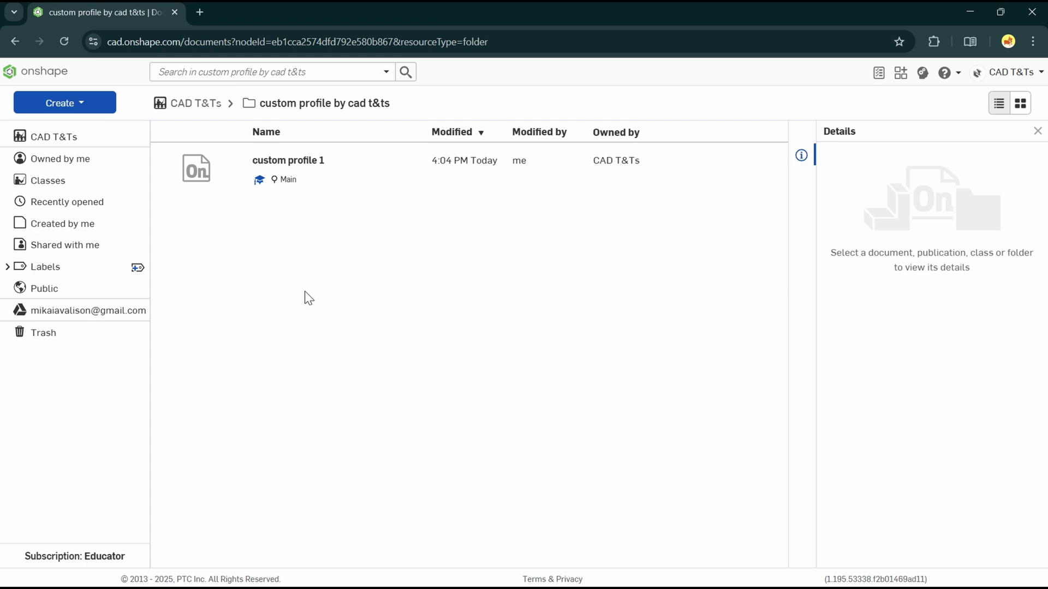
pyautogui.moveTo(533, 224)
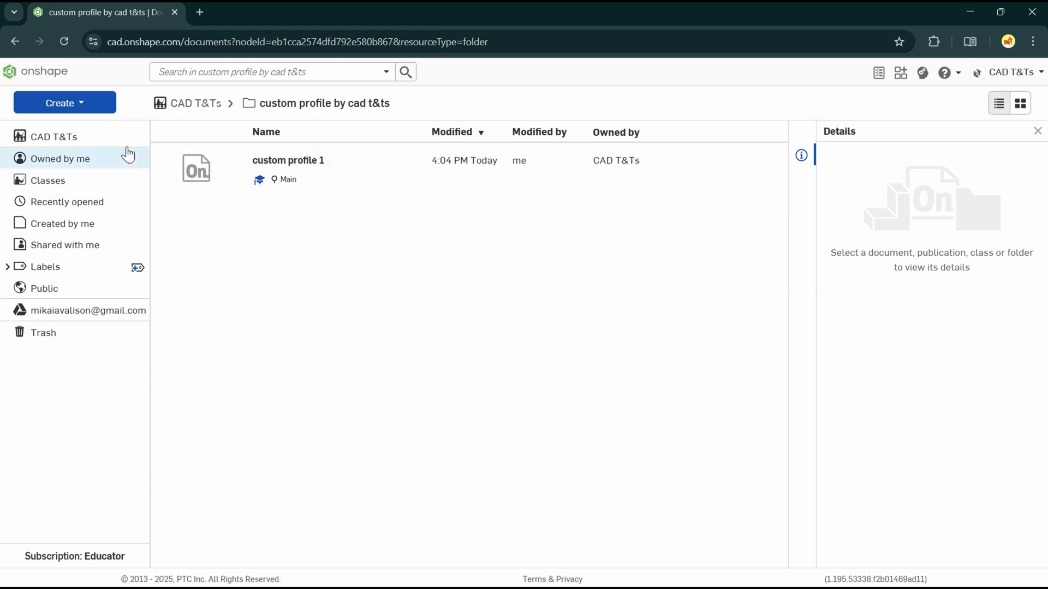
pyautogui.click(64, 103)
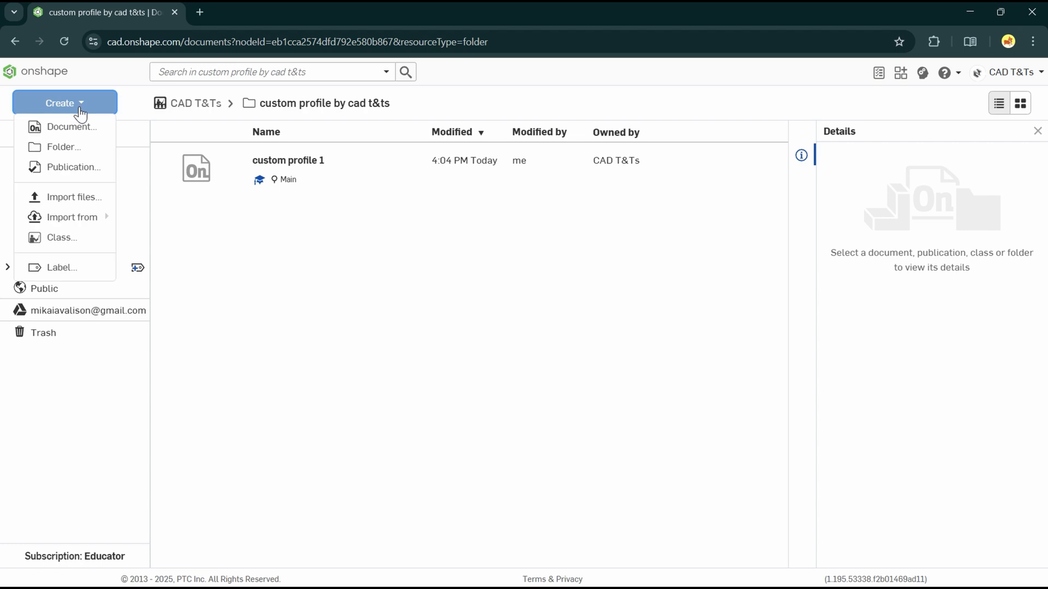
pyautogui.click(72, 127)
pyautogui.write('custom prof')
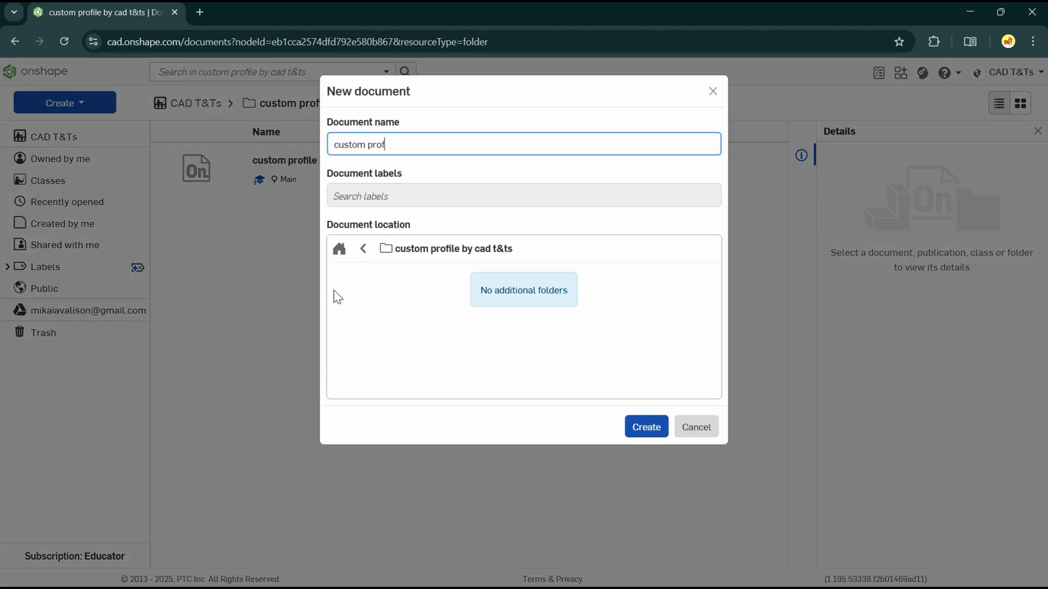
pyautogui.click(644, 427)
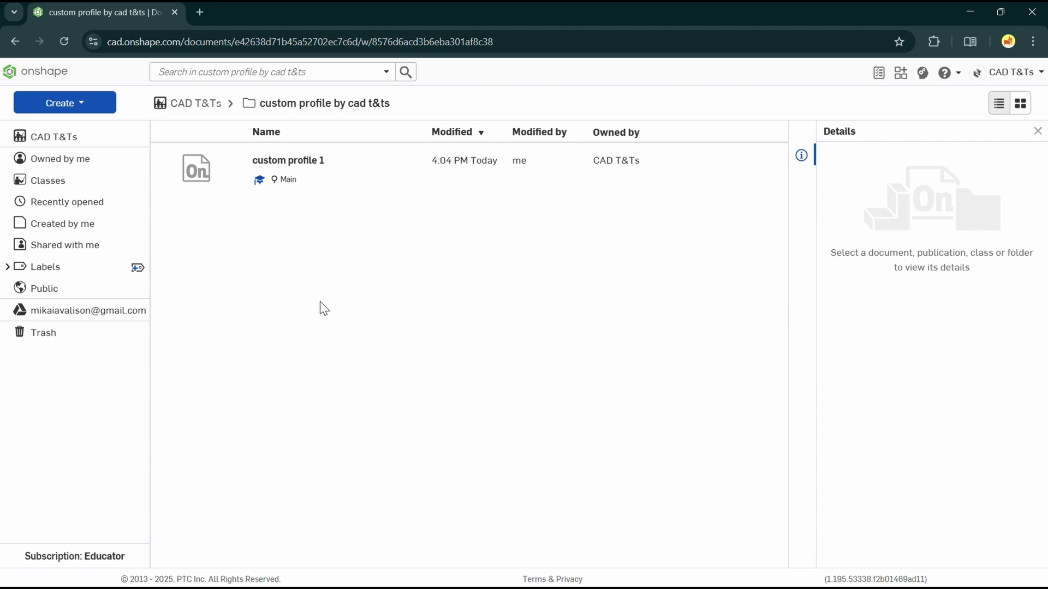
pyautogui.doubleClick(288, 159)
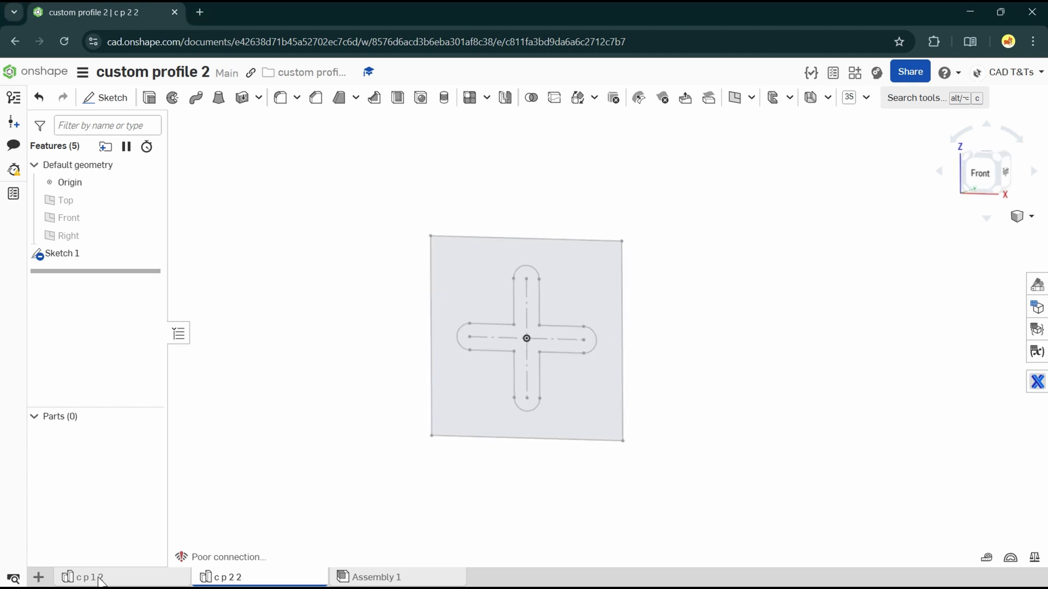
# - Create version V1 of custom profile 2 described '1st version' and return to the documents folder
pyautogui.click(87, 576)
pyautogui.write('1')
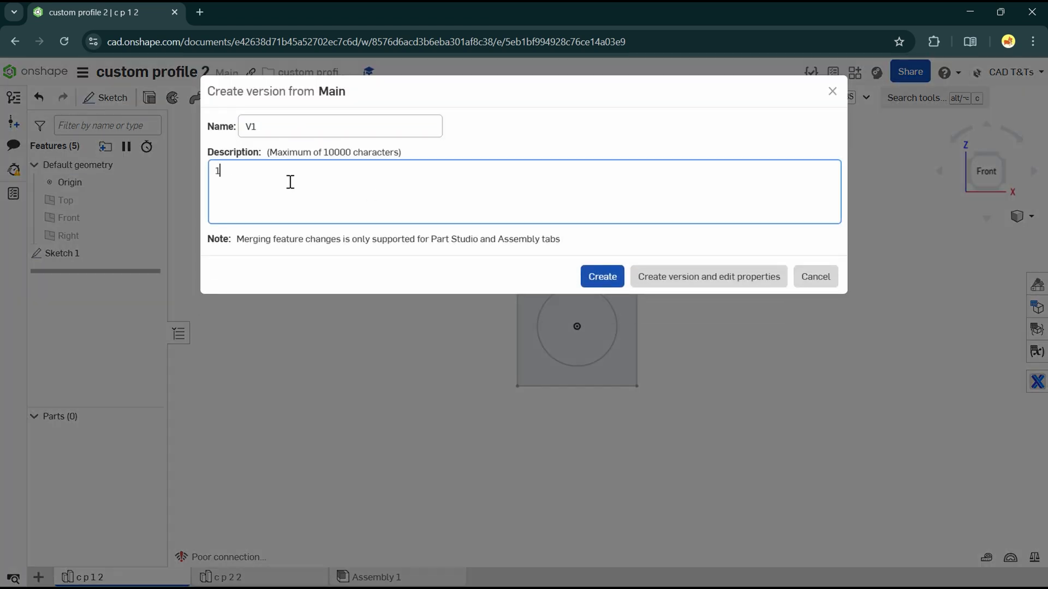
pyautogui.write('st version')
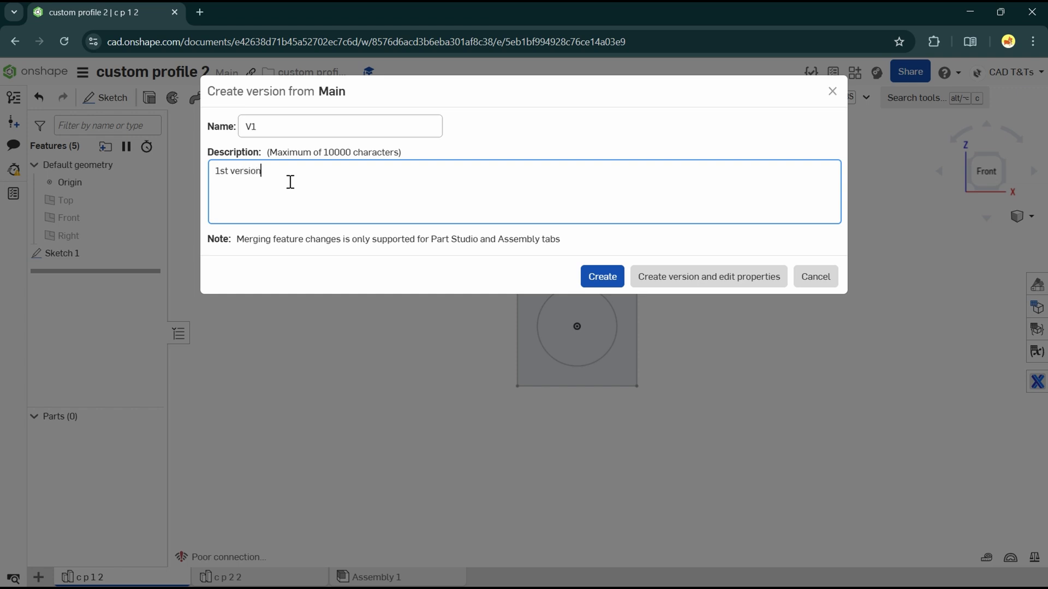
pyautogui.click(600, 276)
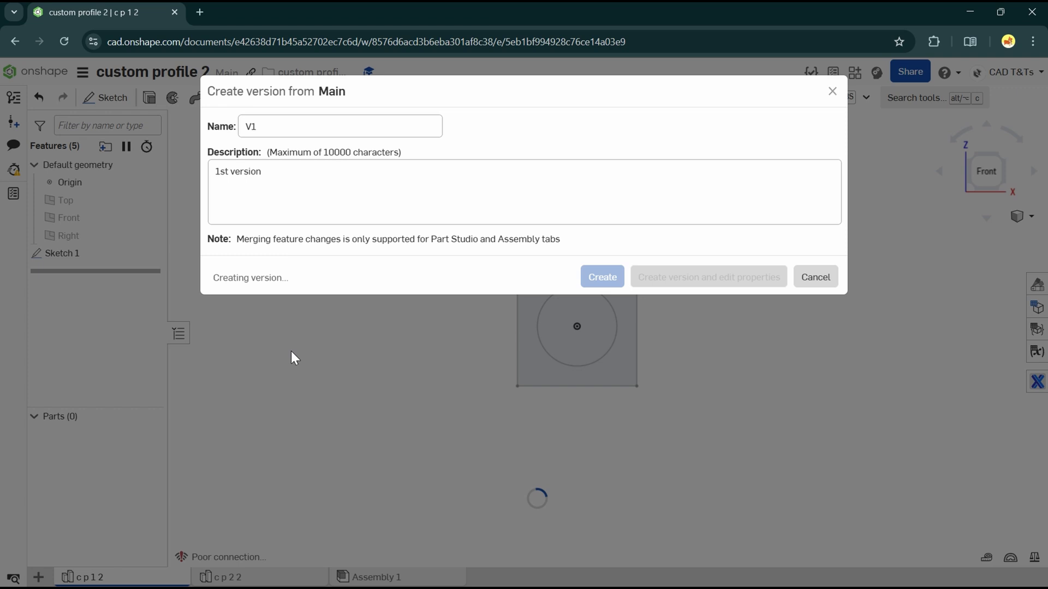
pyautogui.click(600, 276)
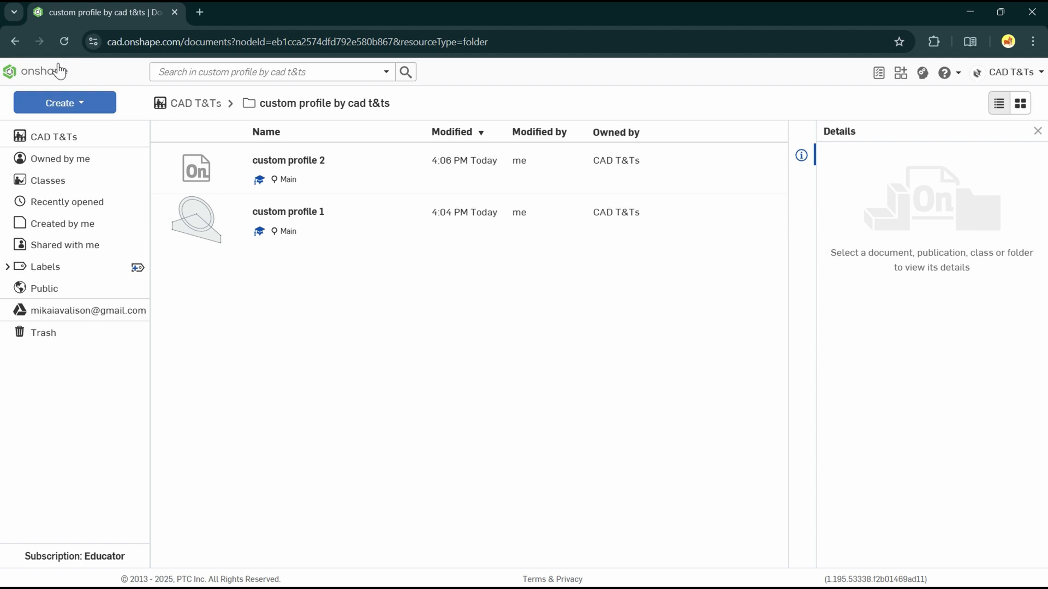
pyautogui.moveTo(195, 102)
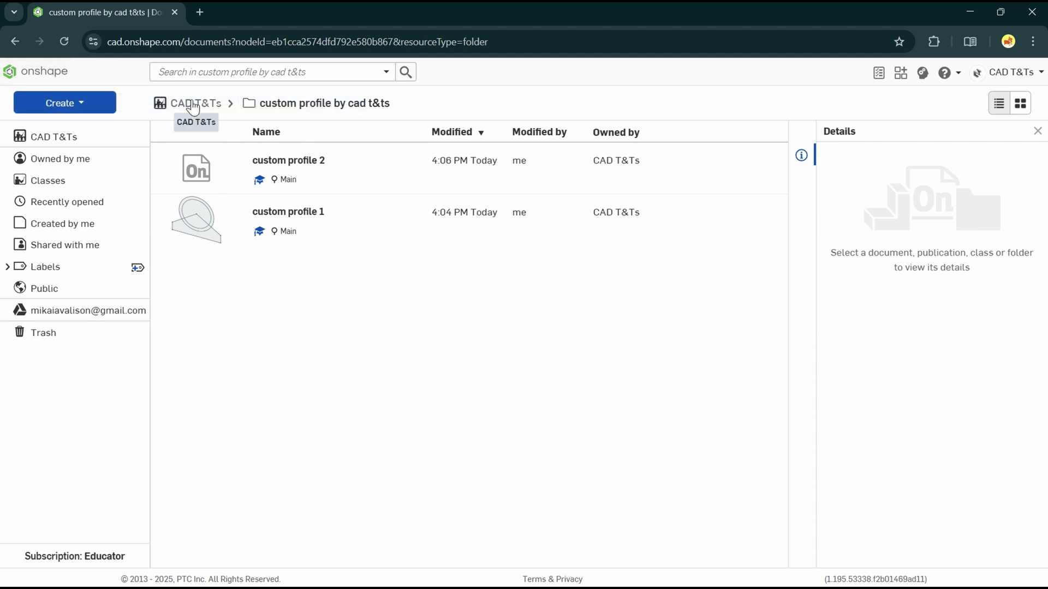
# - Set the custom profile by cad t&ts folder as the My frame profiles library and dismiss the notice
pyautogui.click(195, 102)
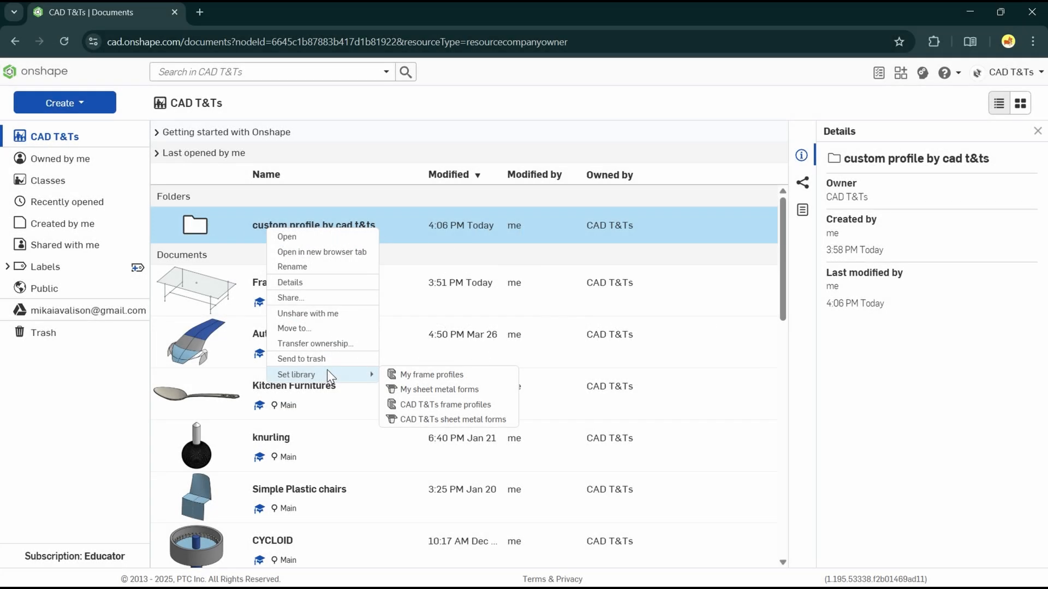
pyautogui.moveTo(431, 374)
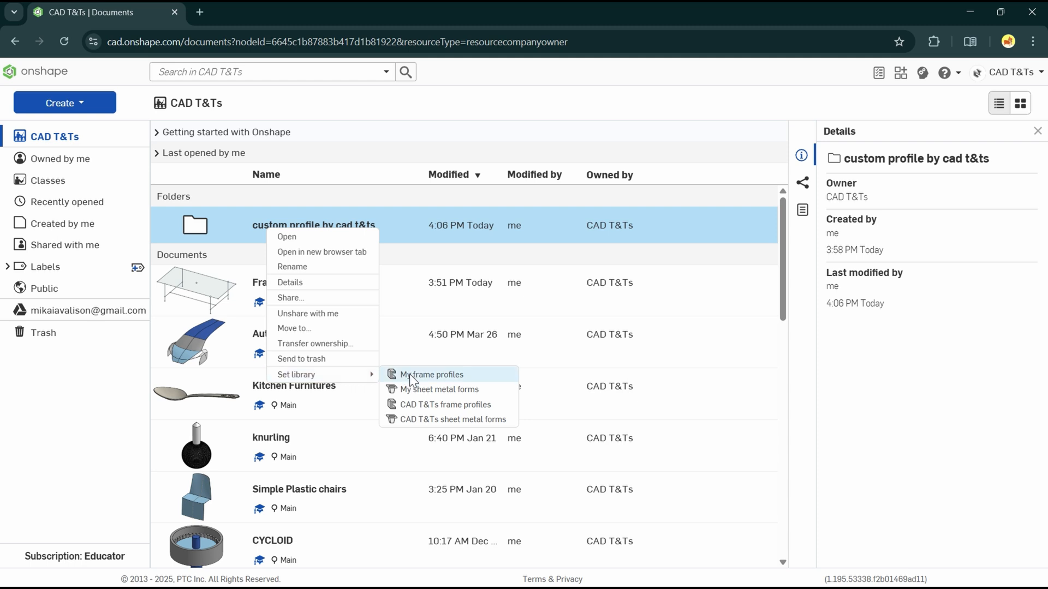
pyautogui.click(431, 374)
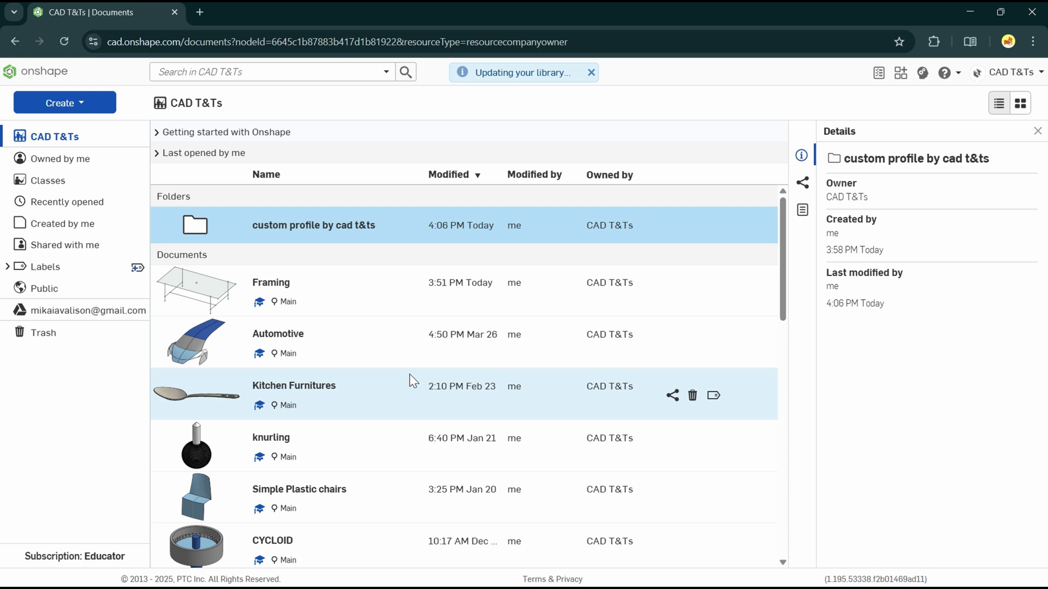
pyautogui.moveTo(522, 87)
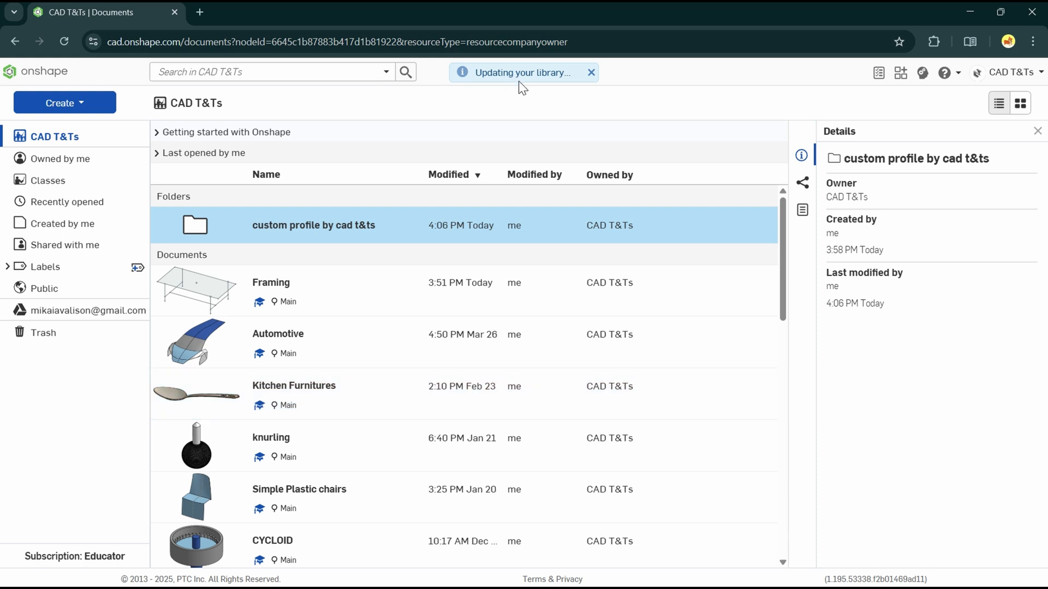
pyautogui.click(591, 72)
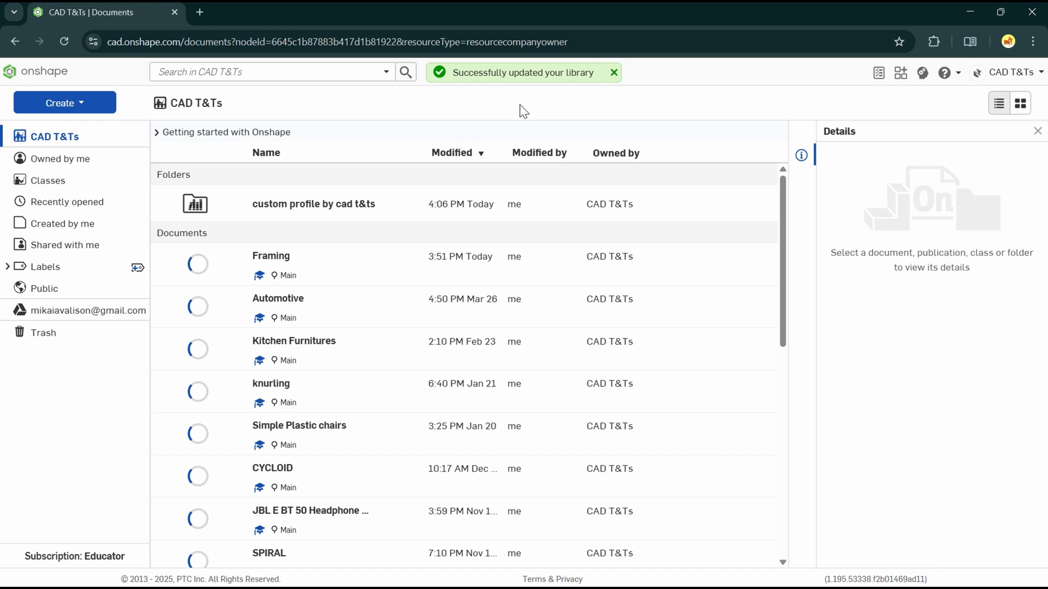
pyautogui.click(314, 204)
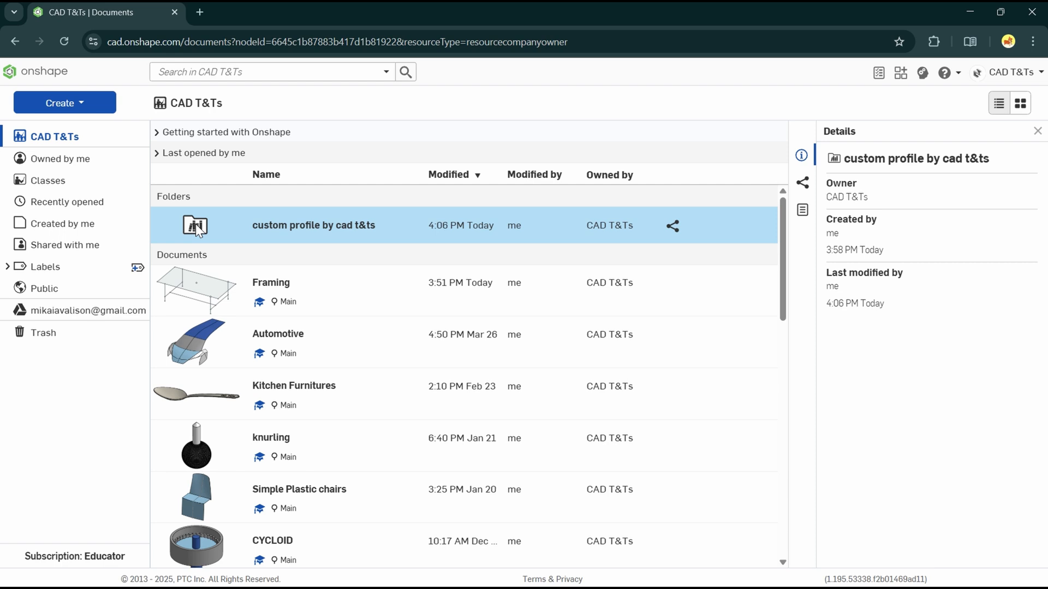
pyautogui.moveTo(231, 236)
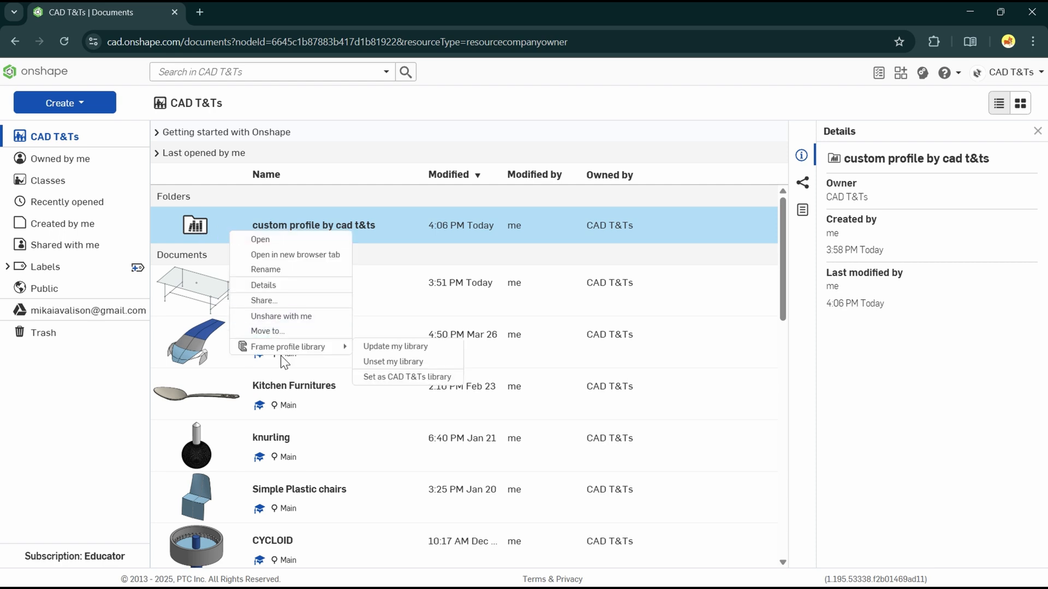
pyautogui.moveTo(395, 346)
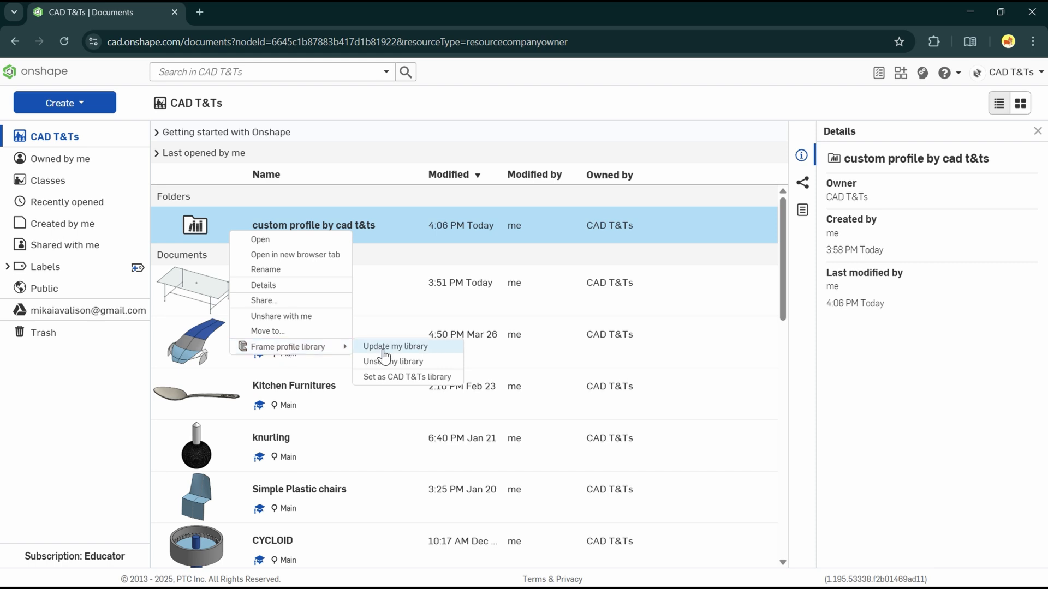
pyautogui.moveTo(406, 338)
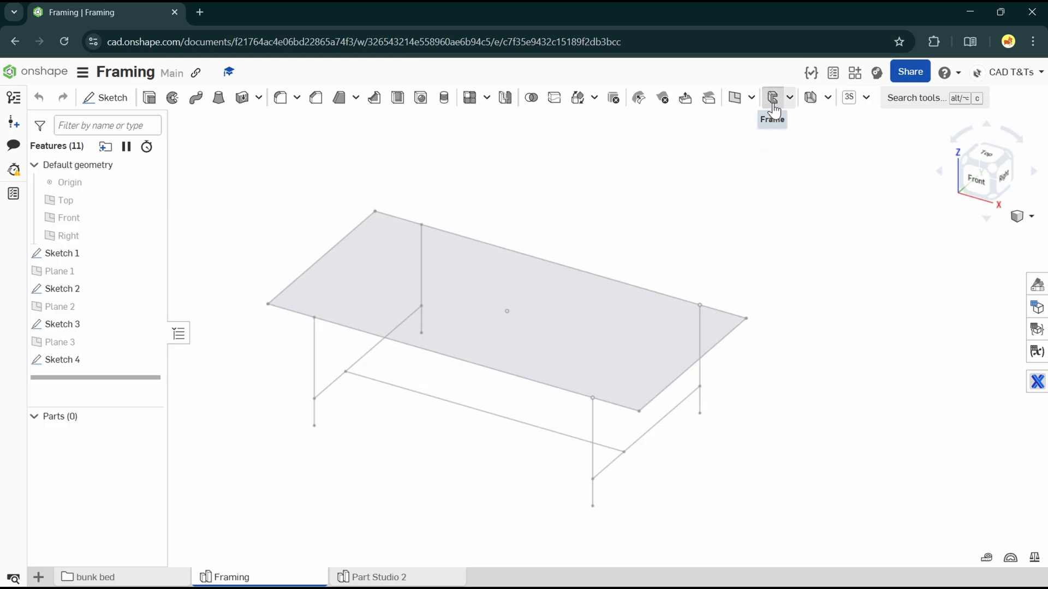
# - Start a Frame feature and choose the CAD T&Ts frame profiles library for its sketch profile
pyautogui.click(772, 97)
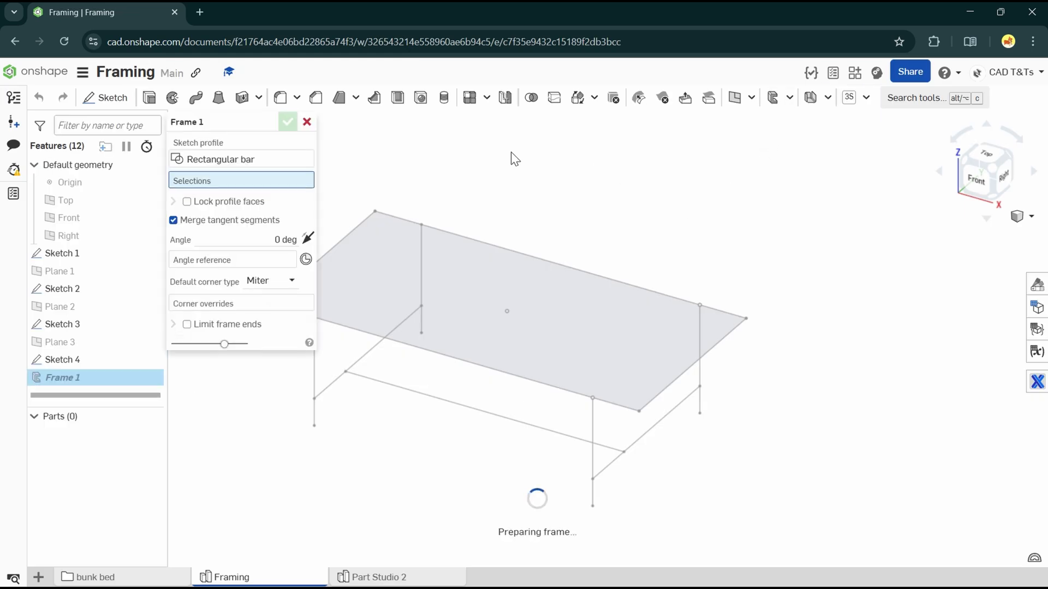
pyautogui.moveTo(245, 164)
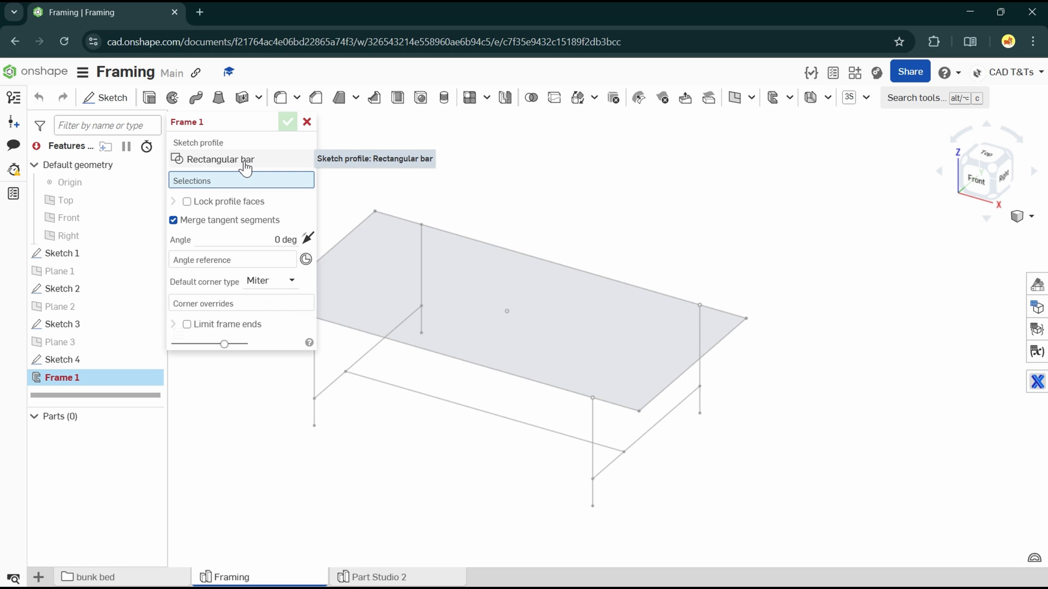
pyautogui.click(221, 160)
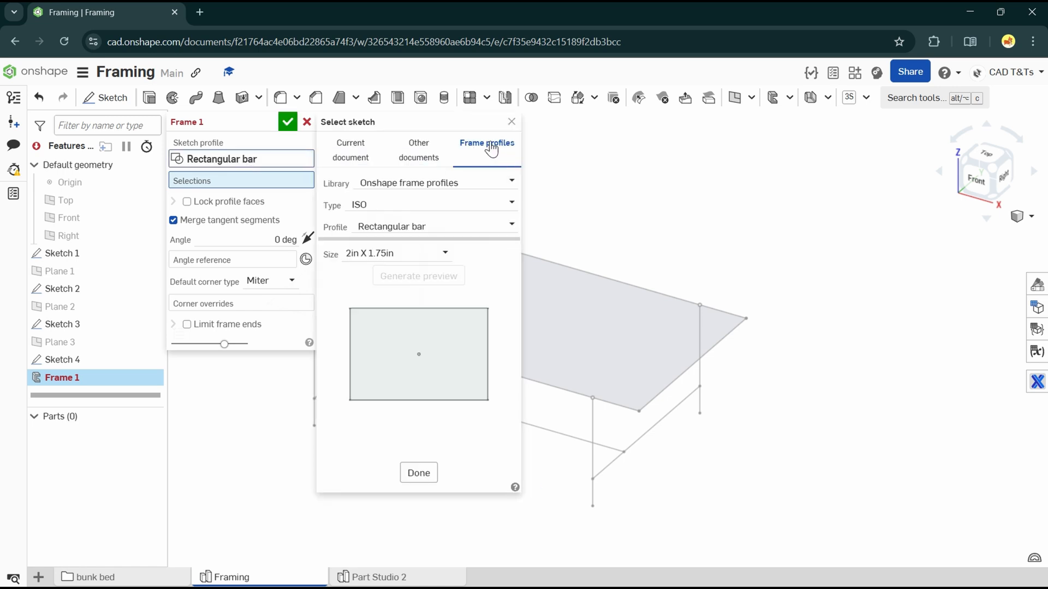
pyautogui.click(434, 181)
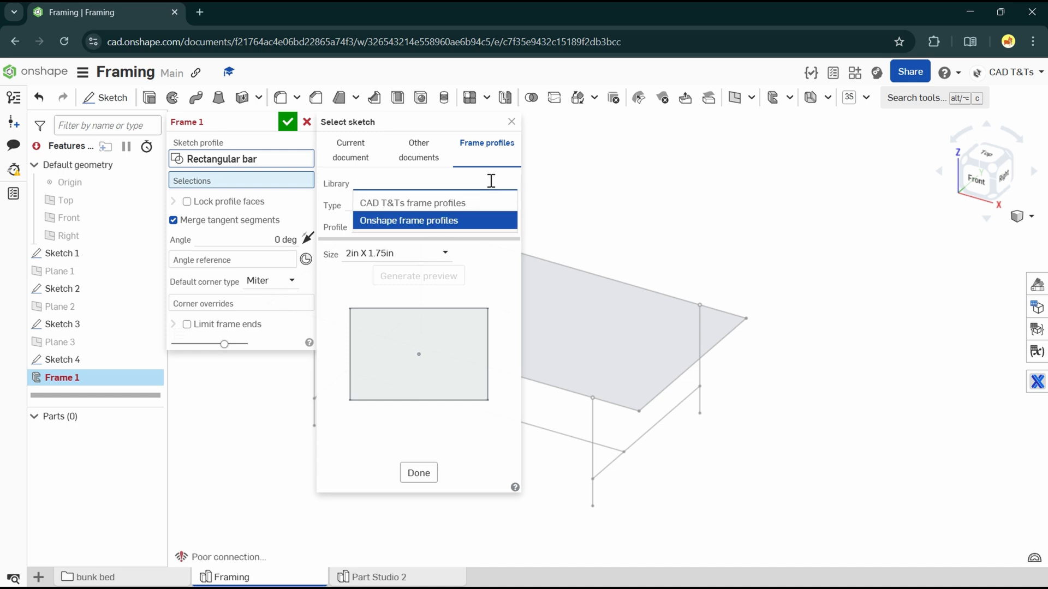
pyautogui.moveTo(394, 203)
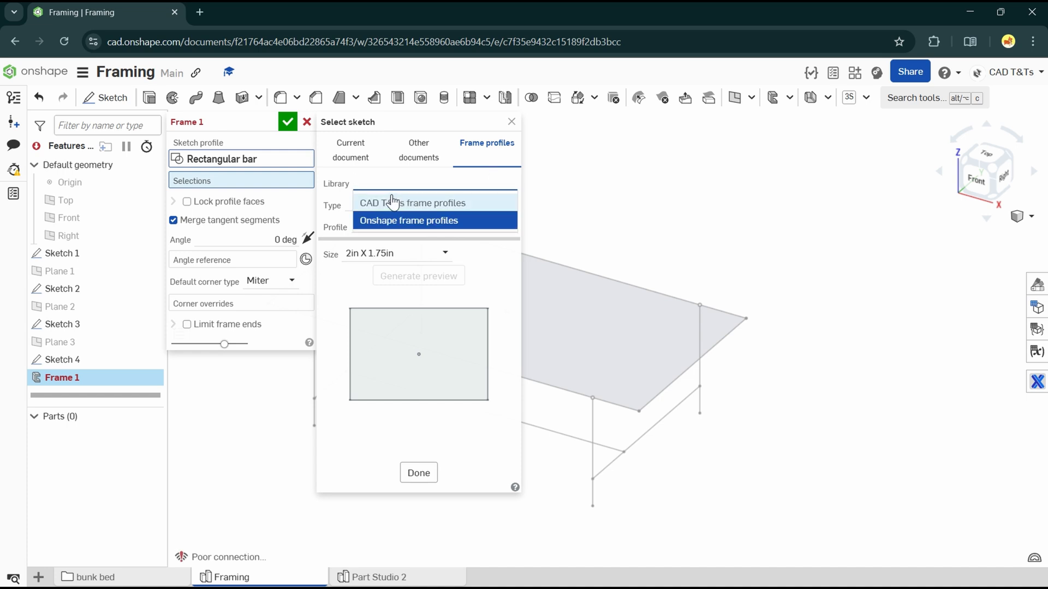
pyautogui.click(413, 203)
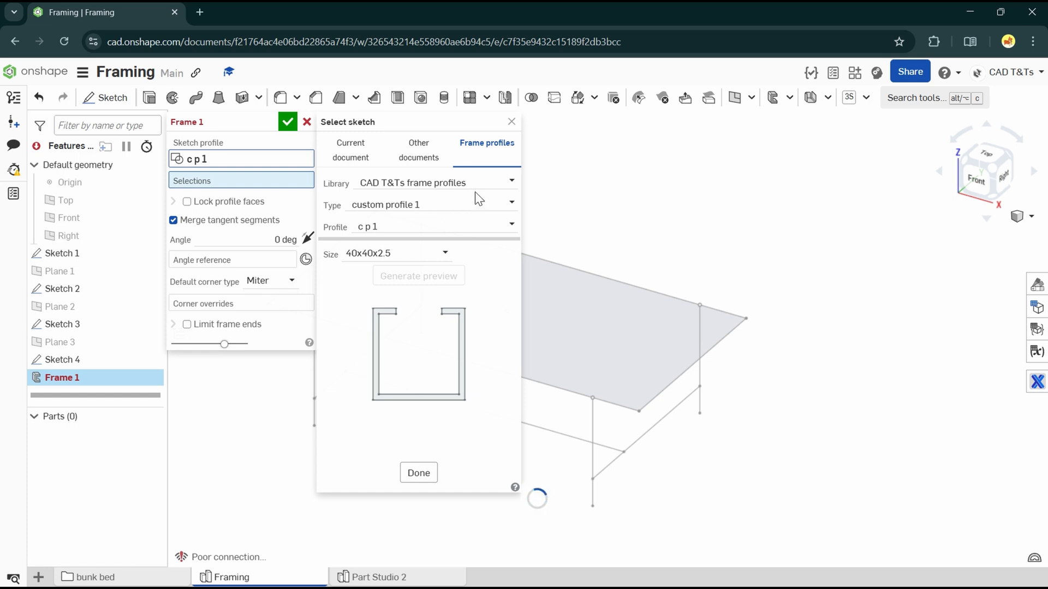
pyautogui.moveTo(354, 336)
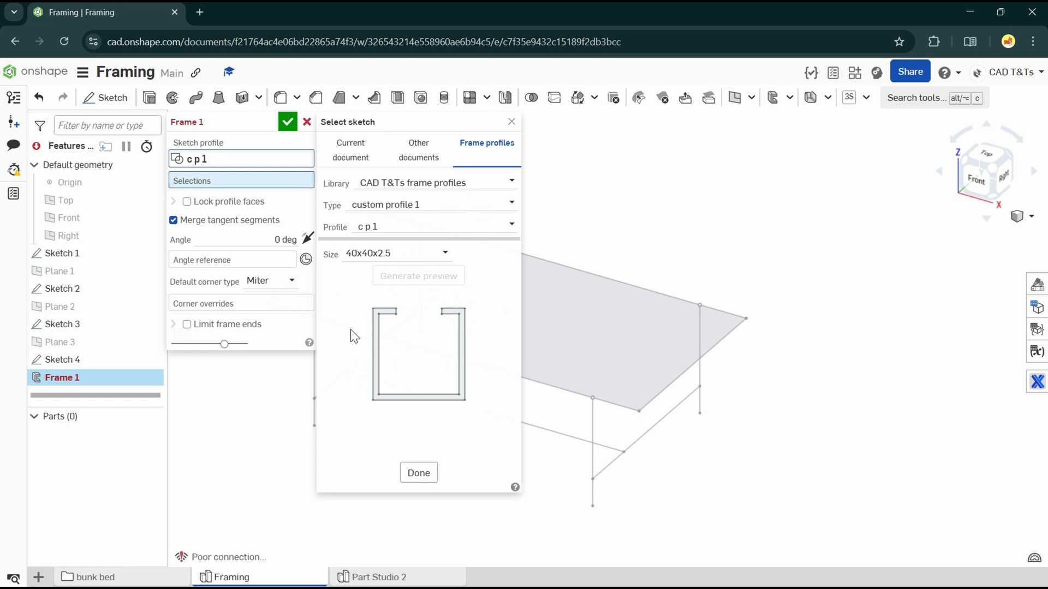
pyautogui.moveTo(349, 365)
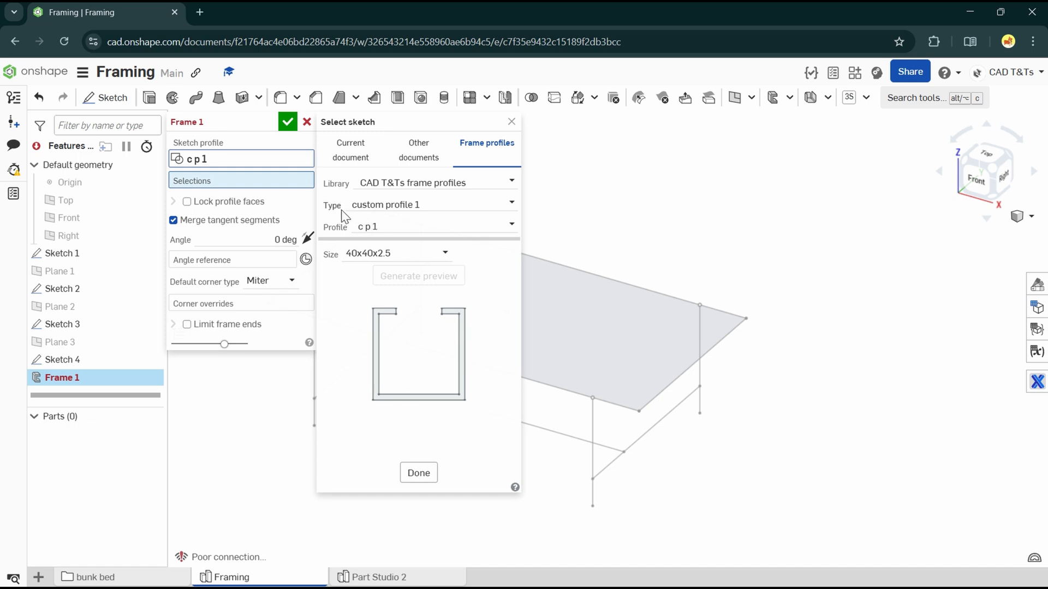
# - Browse custom profile 1 profiles c p 1 and c p 2 at 40x40x2.5, then cancel the trial frame
pyautogui.click(431, 205)
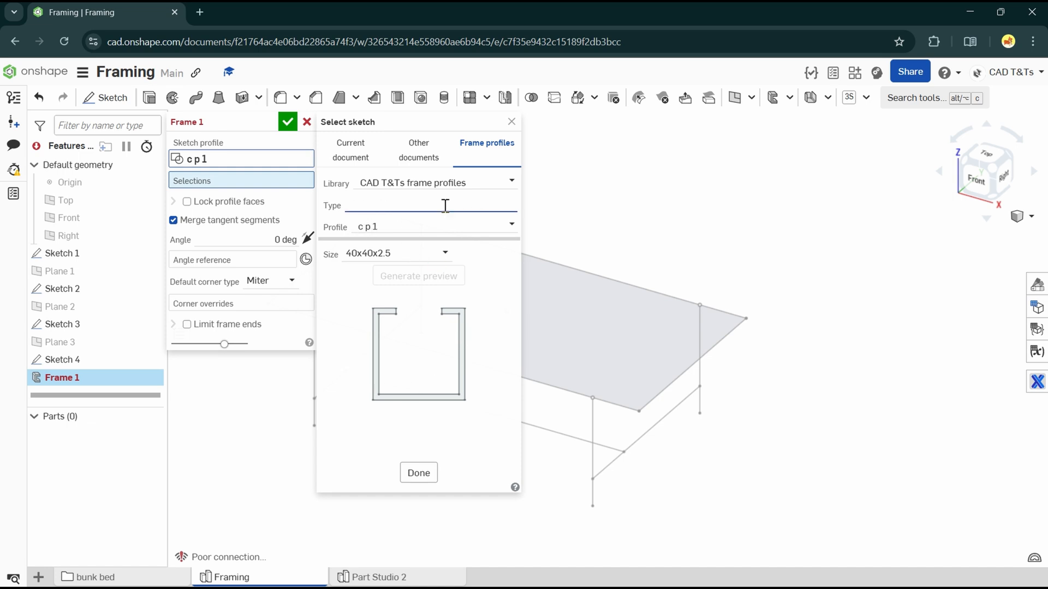
pyautogui.click(432, 205)
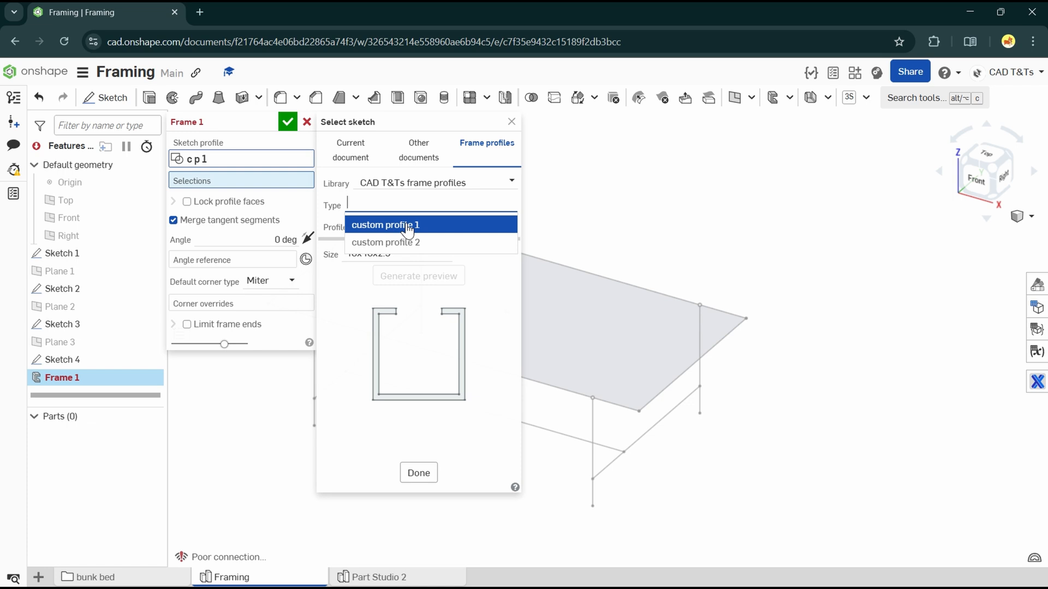
pyautogui.moveTo(397, 242)
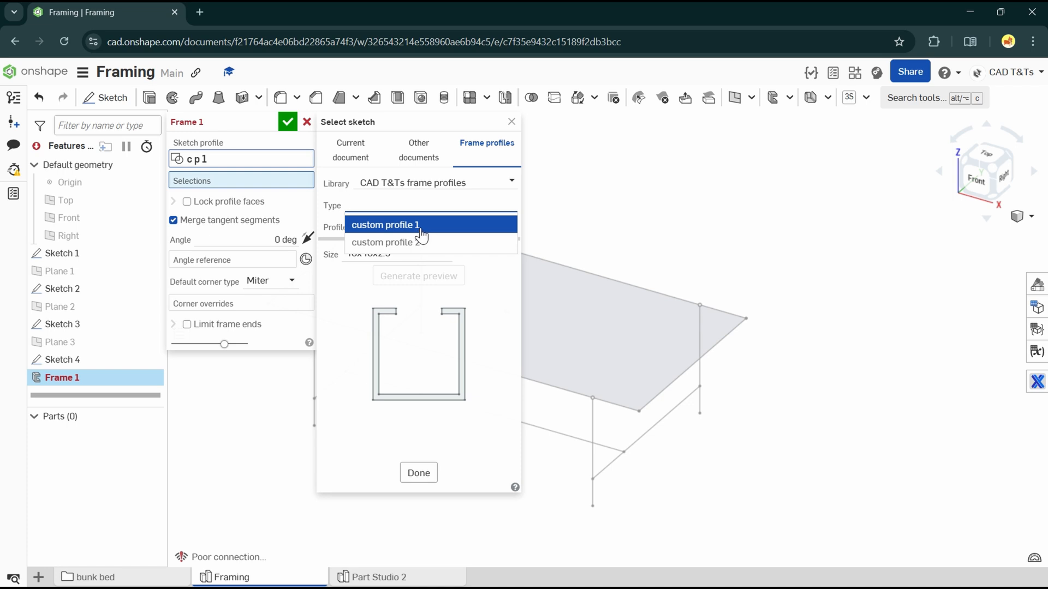
pyautogui.click(384, 224)
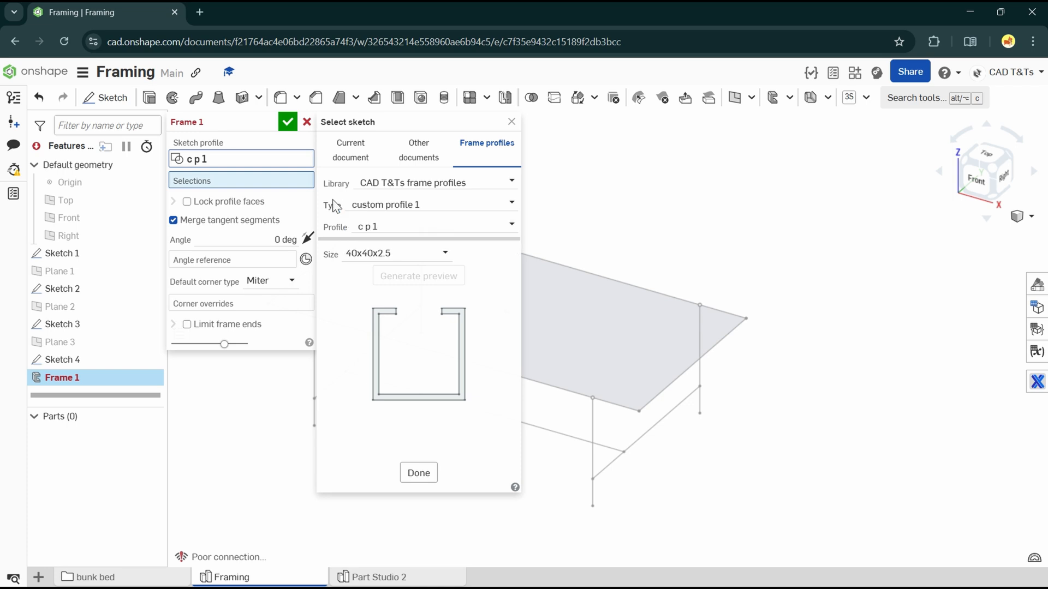
pyautogui.moveTo(343, 231)
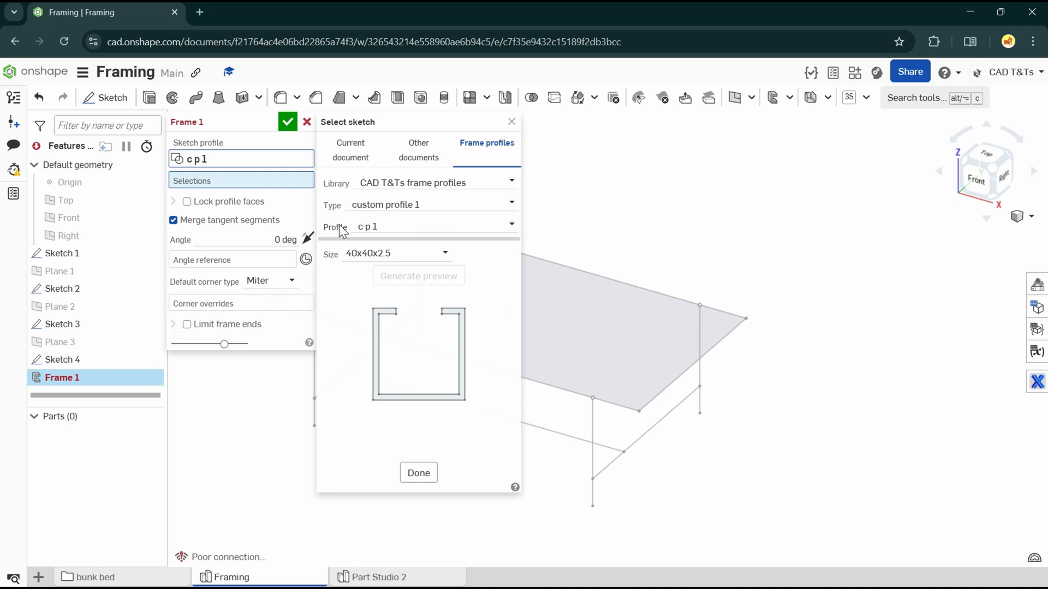
pyautogui.moveTo(332, 237)
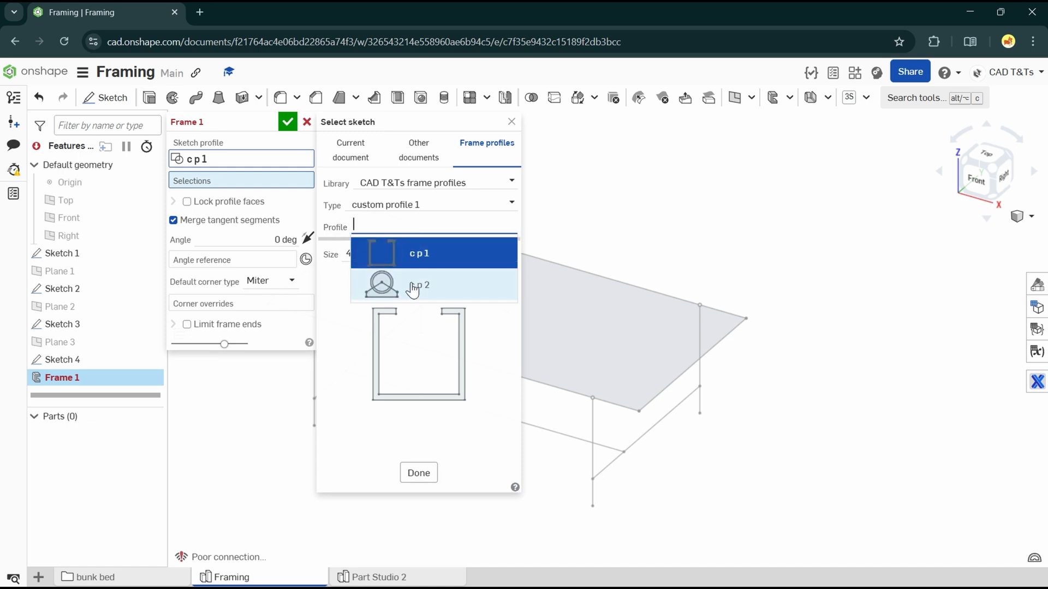
pyautogui.click(419, 285)
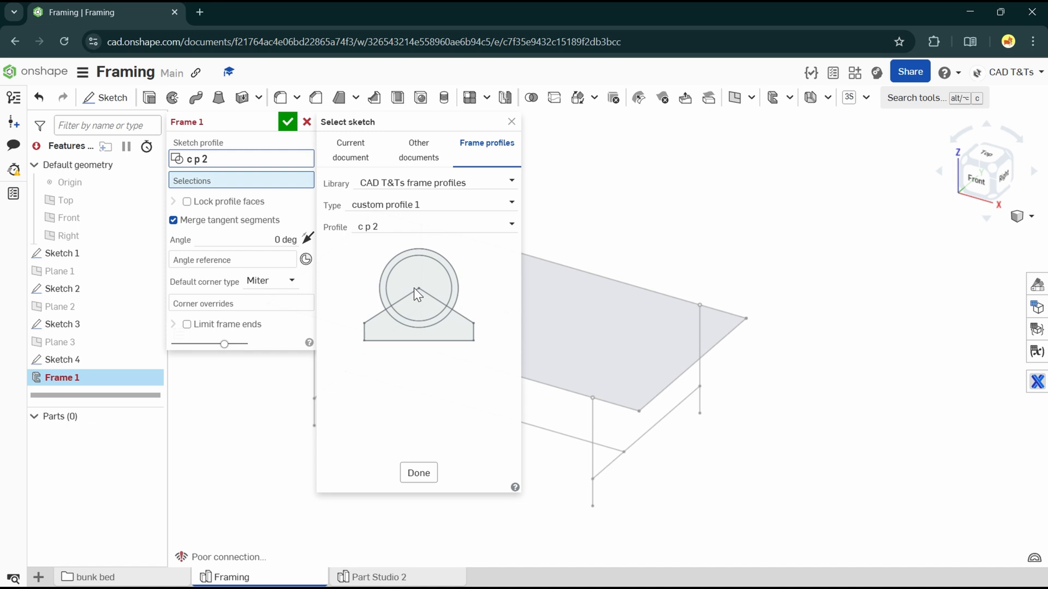
pyautogui.moveTo(446, 231)
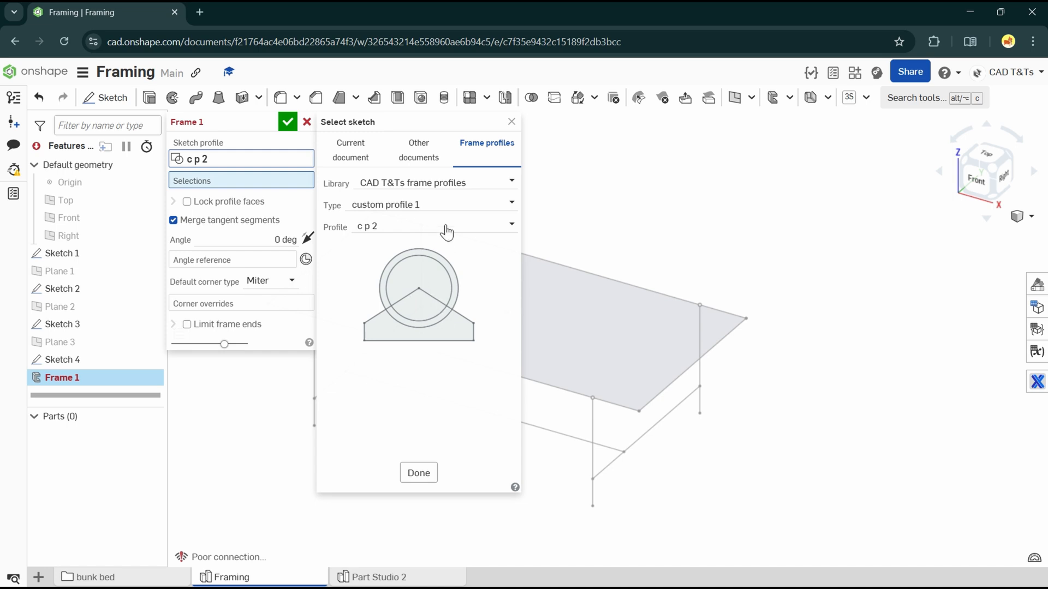
pyautogui.click(434, 226)
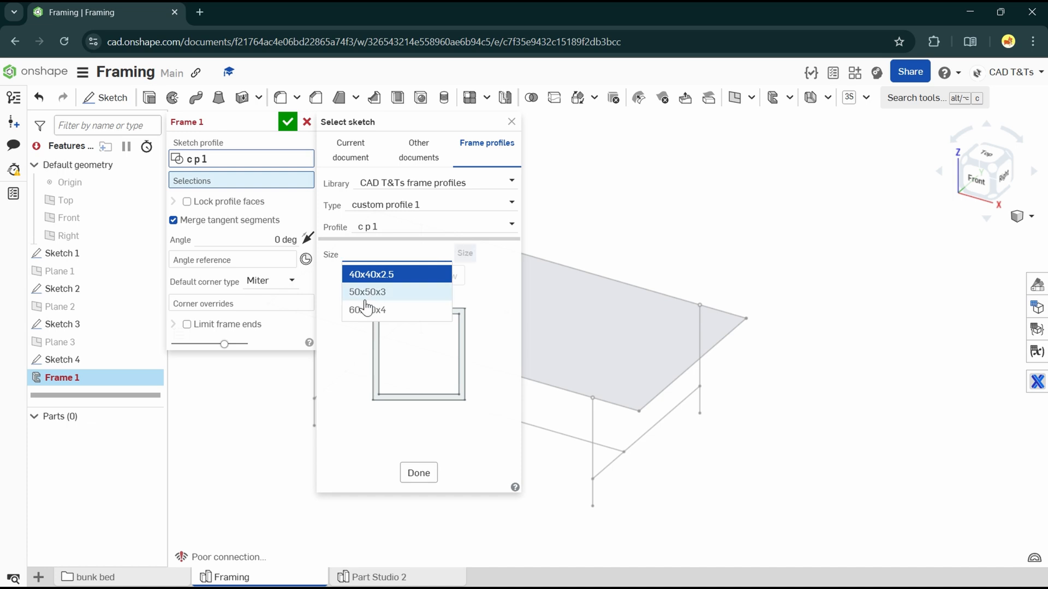
pyautogui.click(371, 274)
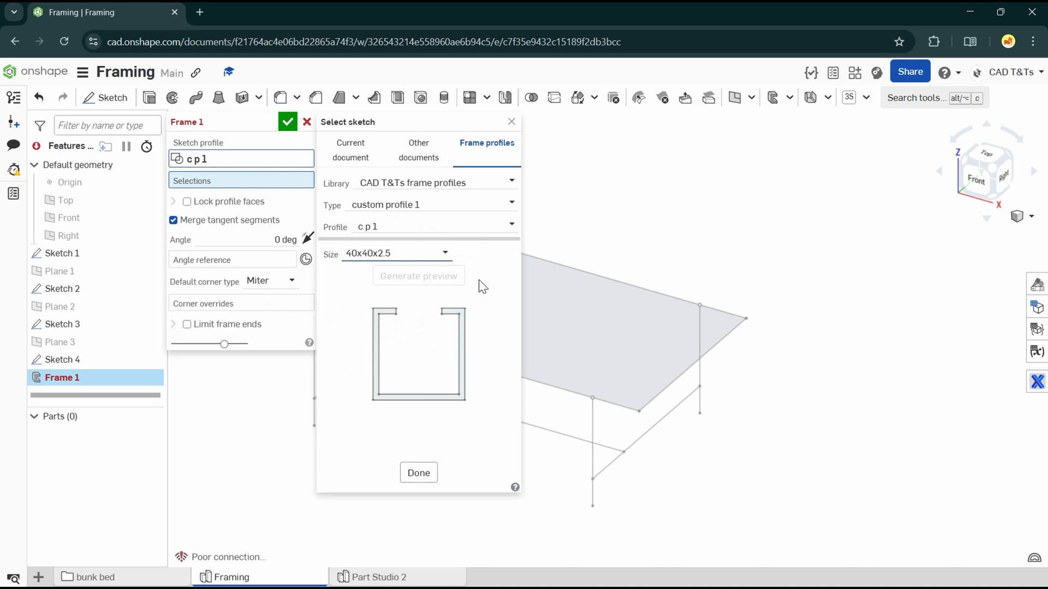
pyautogui.moveTo(494, 301)
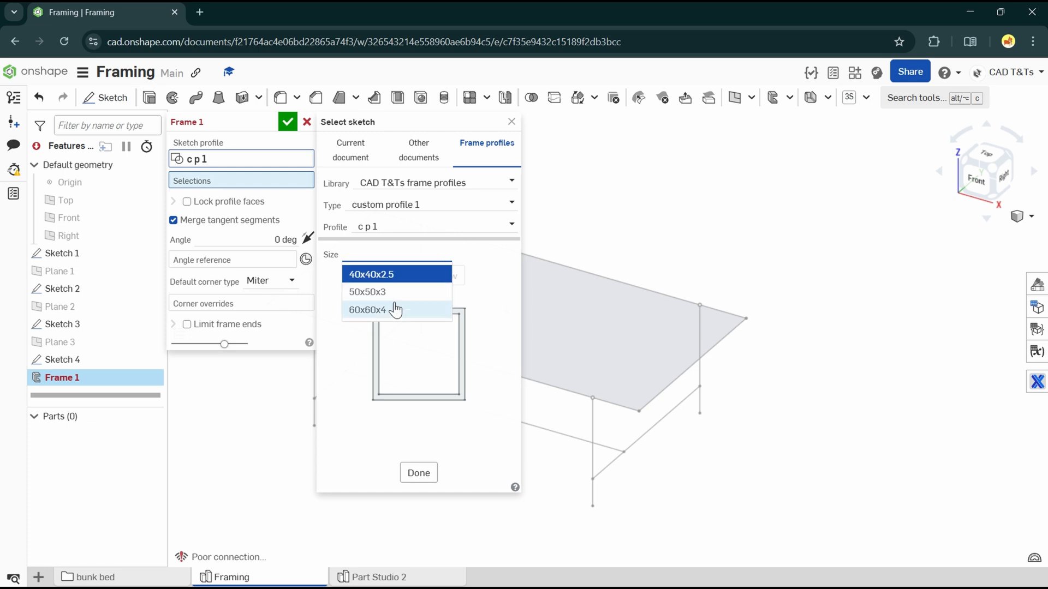
pyautogui.click(371, 274)
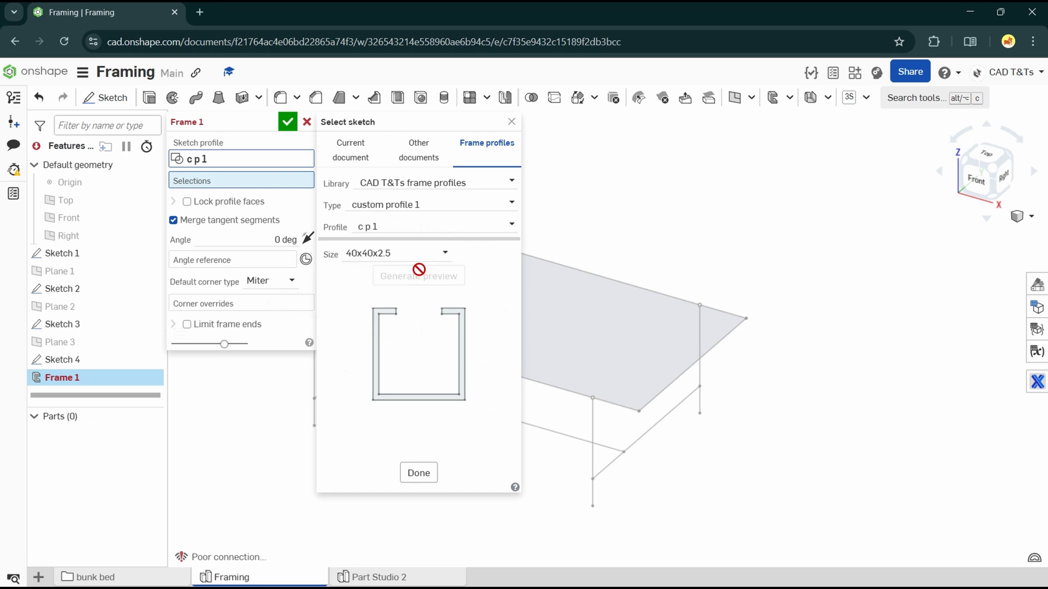
pyautogui.click(287, 122)
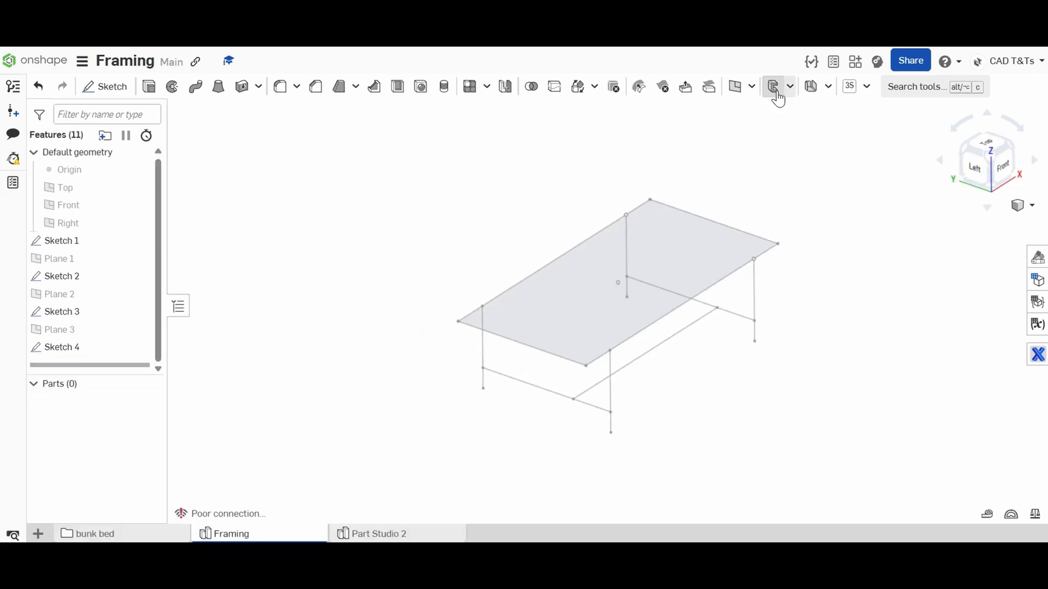
# - Create the top rim frame with profile c p 1 2 from the CAD T&Ts library
pyautogui.click(773, 86)
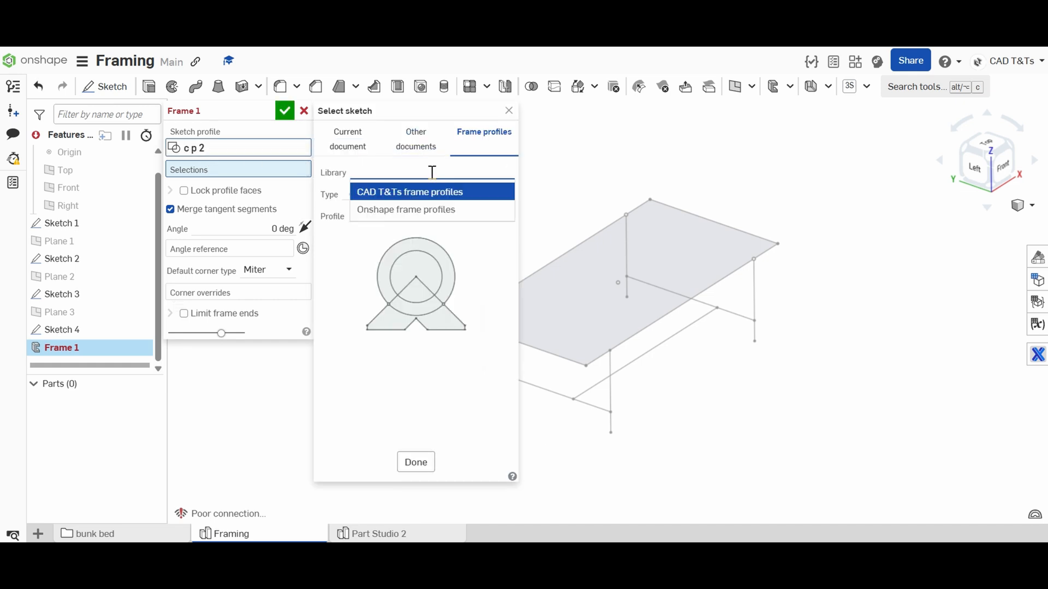
pyautogui.click(410, 193)
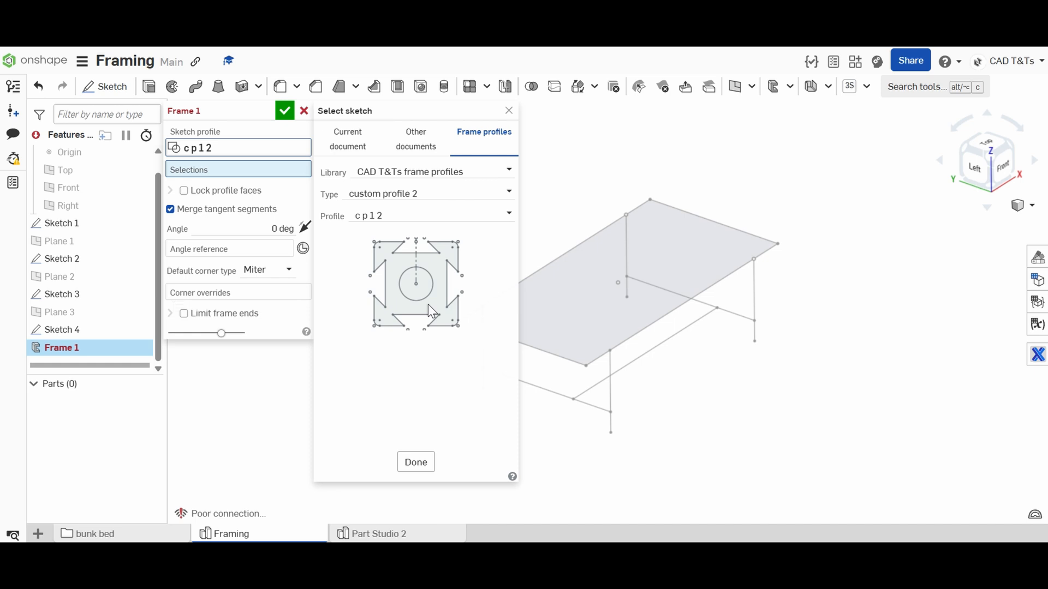
pyautogui.click(414, 462)
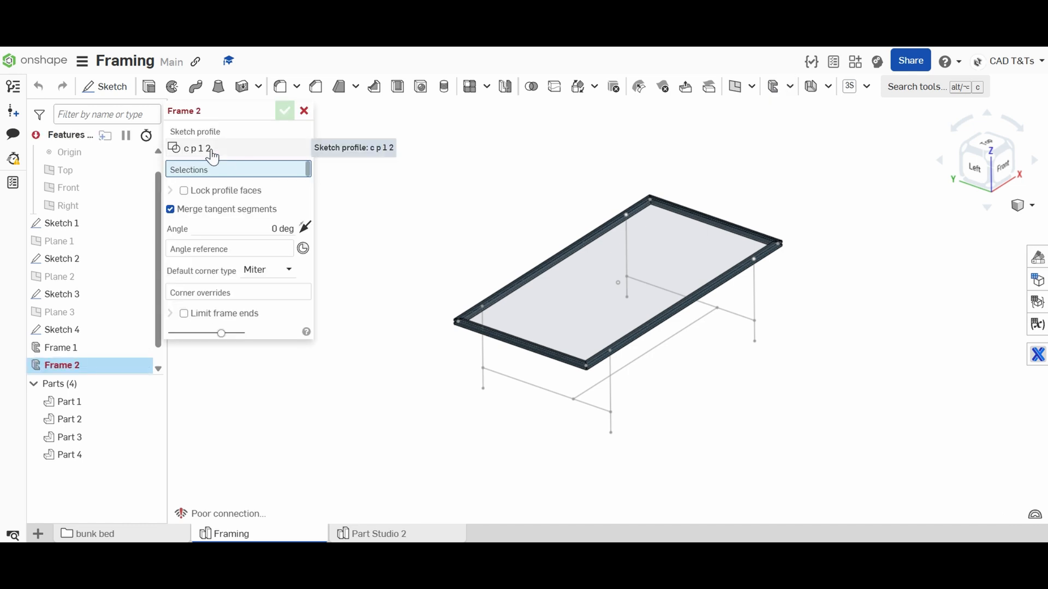
pyautogui.click(198, 148)
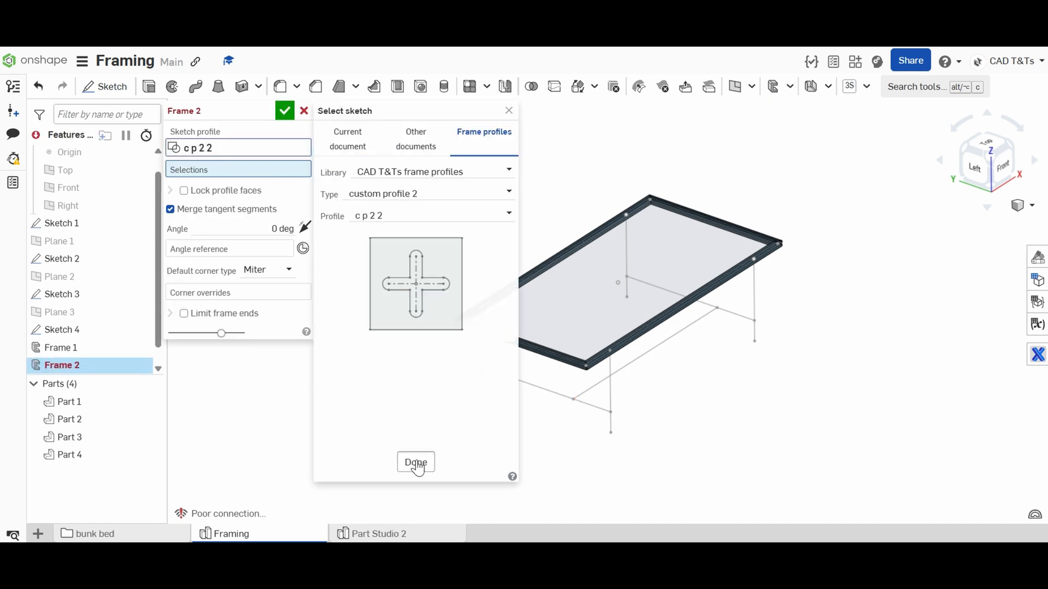
# - Create the leg and lower rail frames with profile c p 2 2, giving 11 parts
pyautogui.click(415, 463)
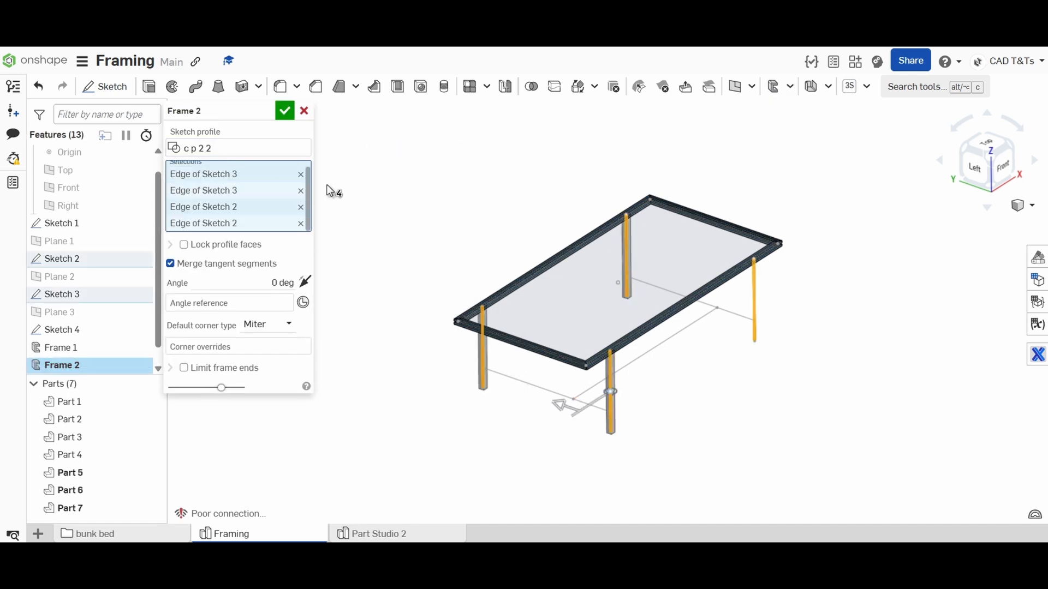
pyautogui.click(61, 347)
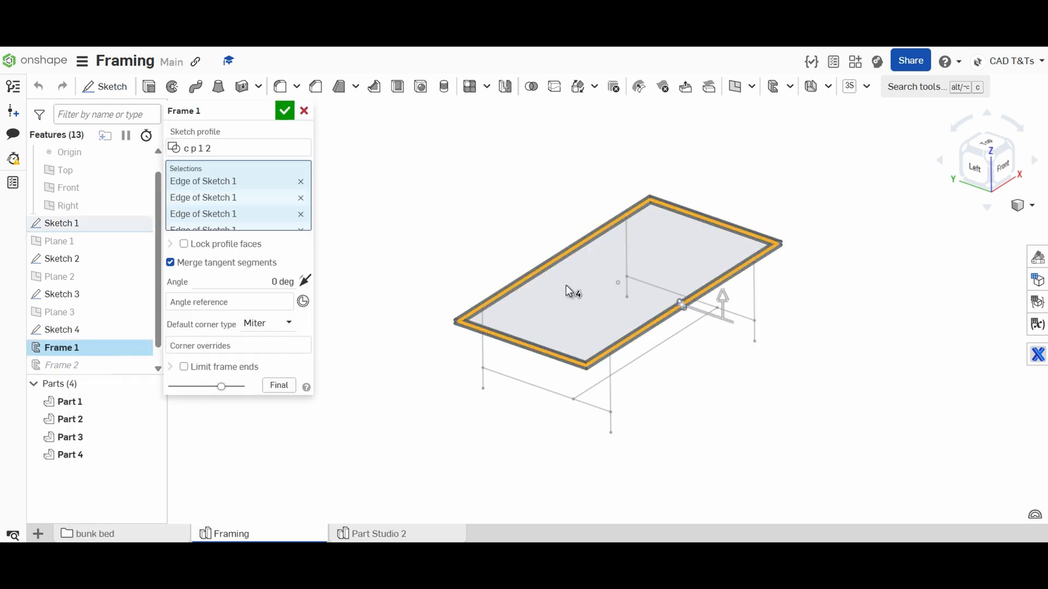
pyautogui.click(285, 110)
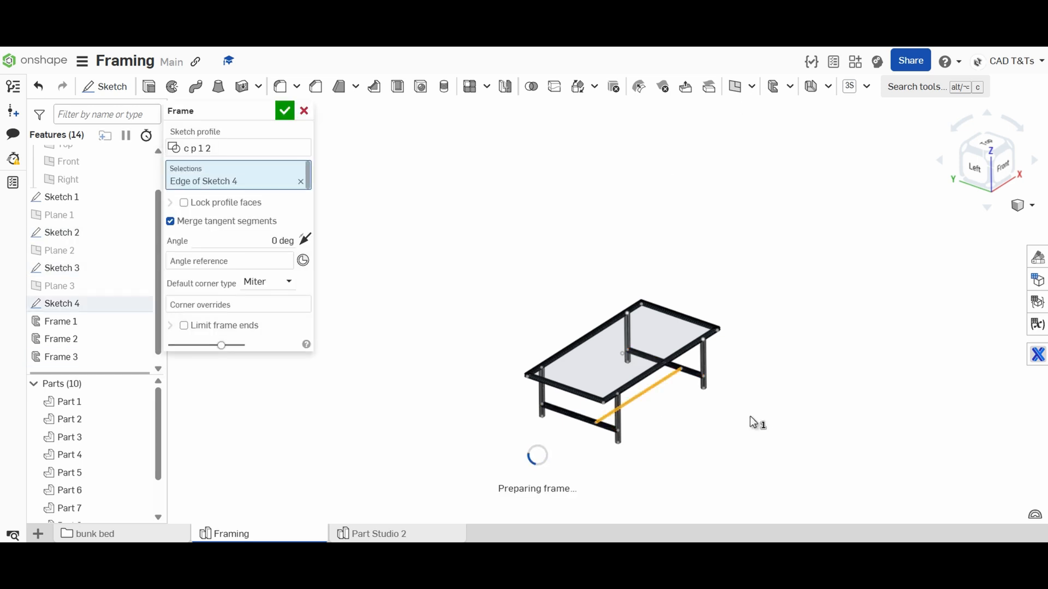
pyautogui.click(284, 110)
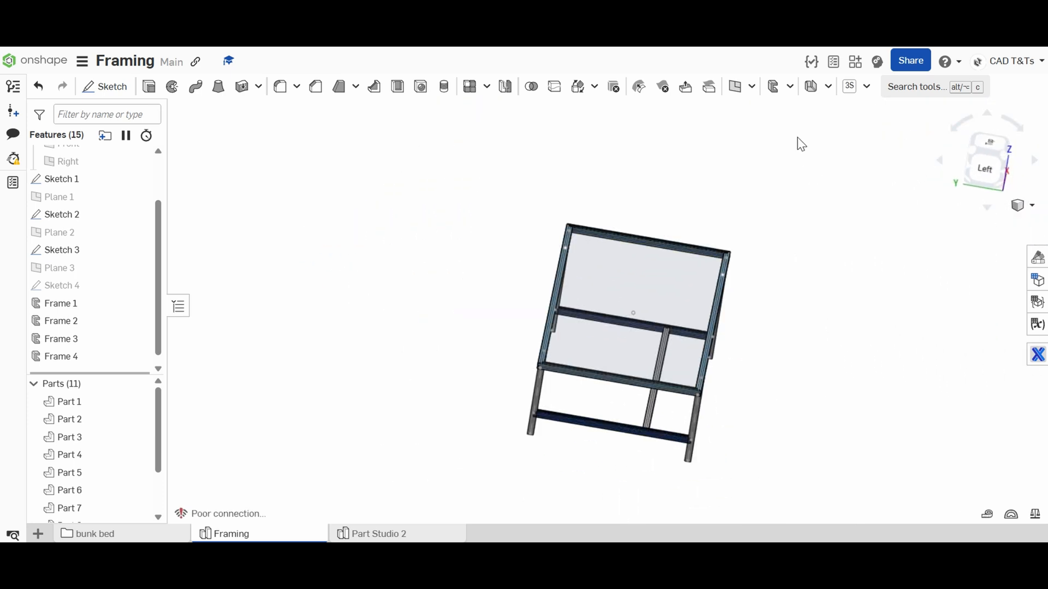
# - Frame-trim Part 11 and the cross rails in Face mode to the neighbouring frame faces, six trims total
pyautogui.click(771, 86)
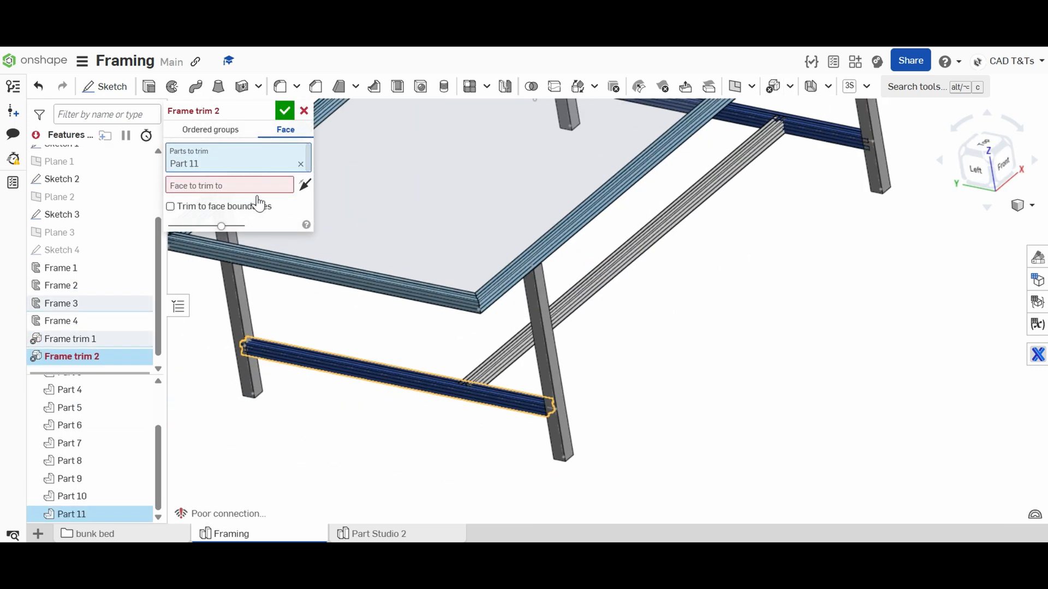
pyautogui.click(284, 110)
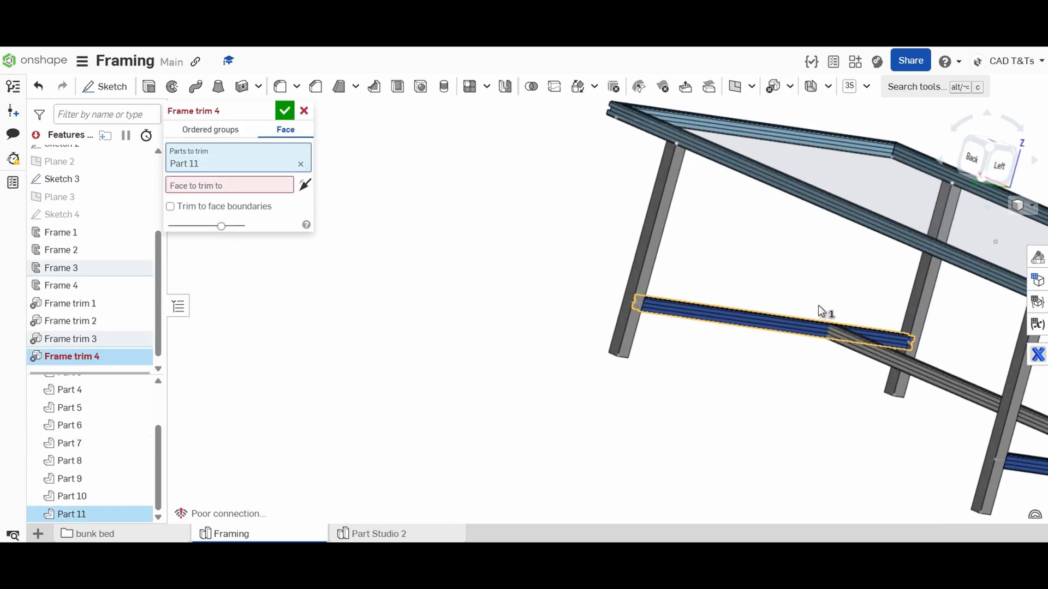
pyautogui.click(301, 163)
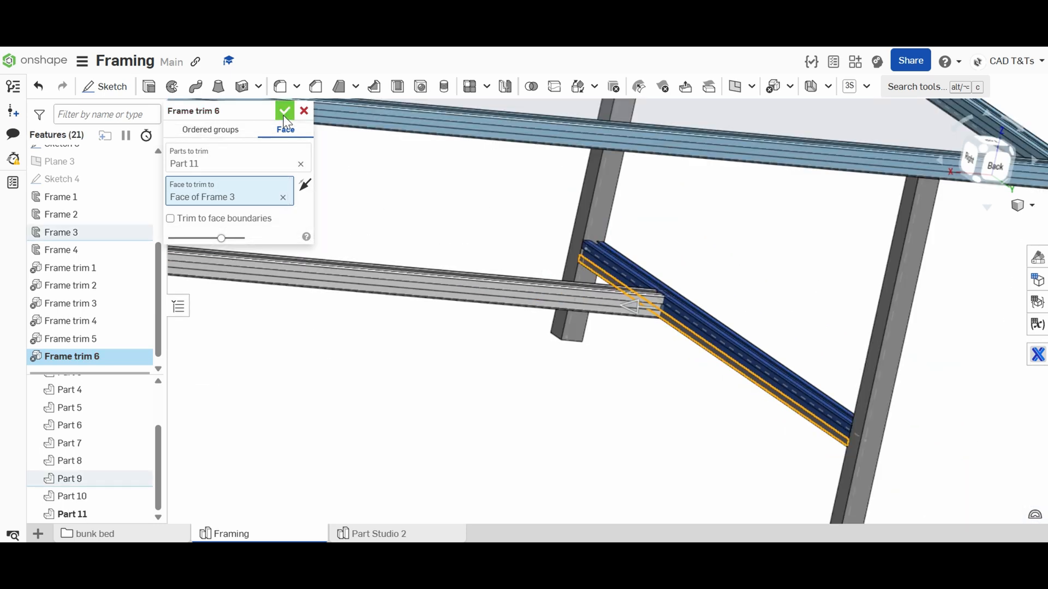
pyautogui.click(283, 110)
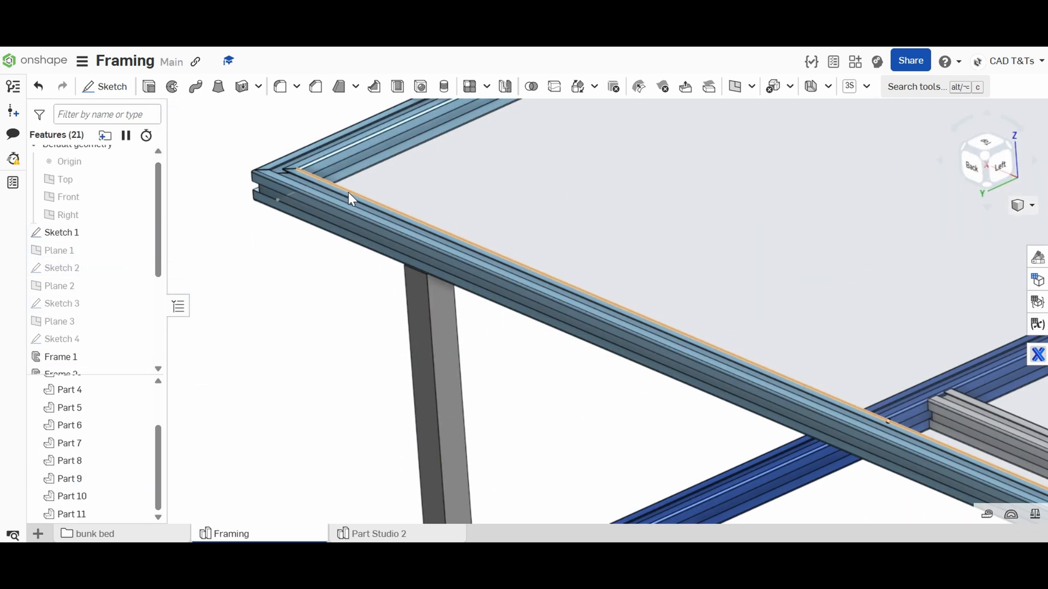
# - Sketch on the top Frame 1 face and start a fifth frame with profile c p 2 on its edge
pyautogui.click(105, 86)
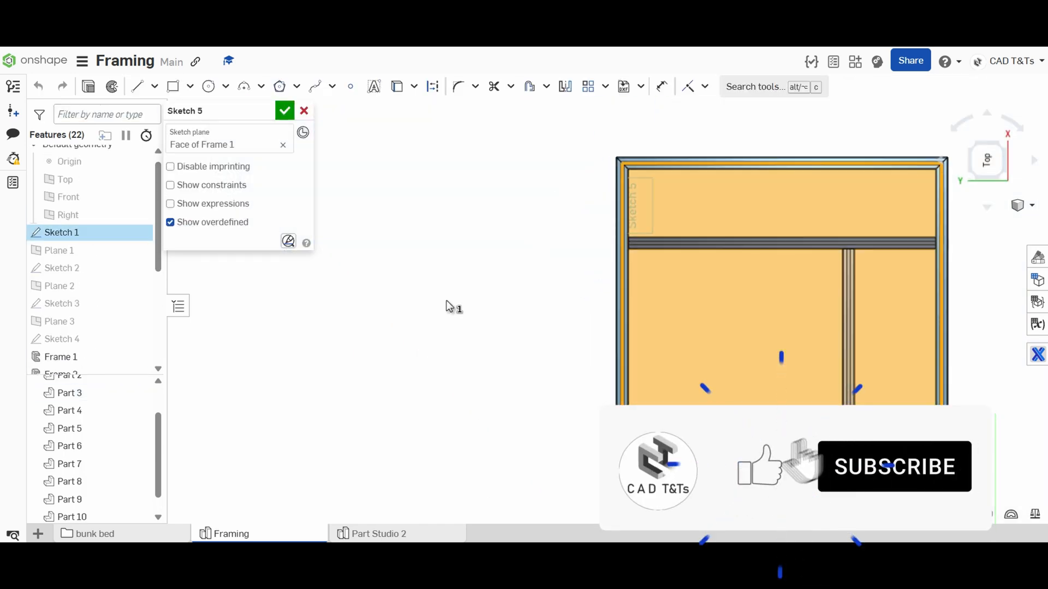
pyautogui.click(284, 110)
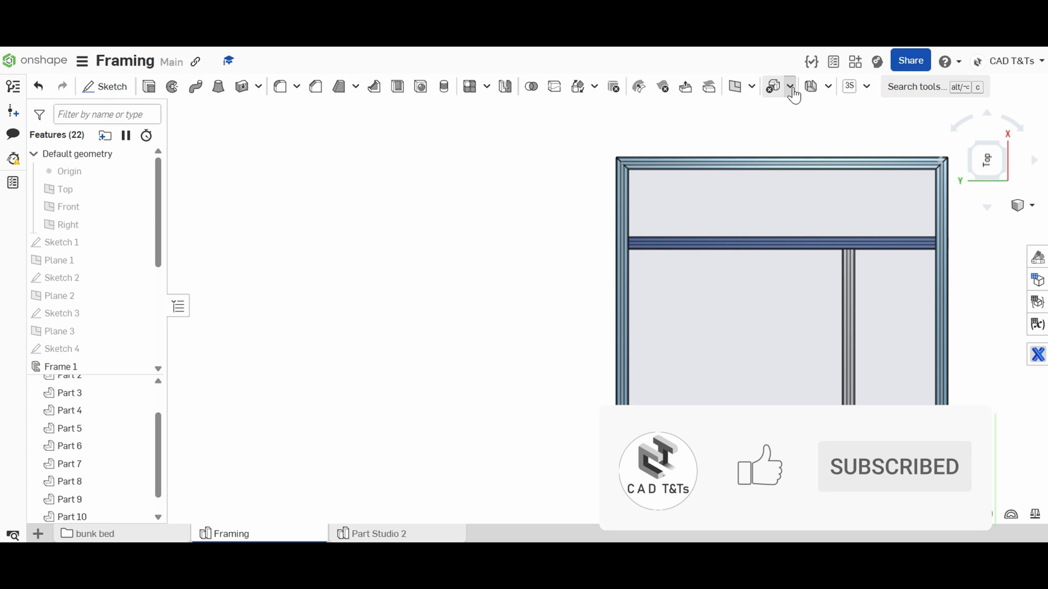
pyautogui.click(773, 87)
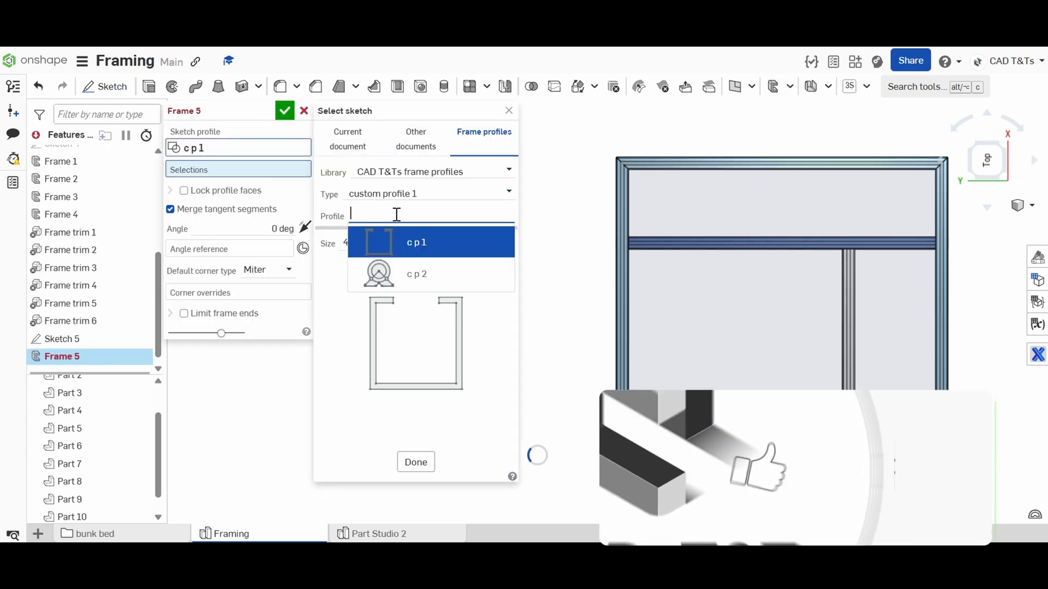
pyautogui.click(416, 274)
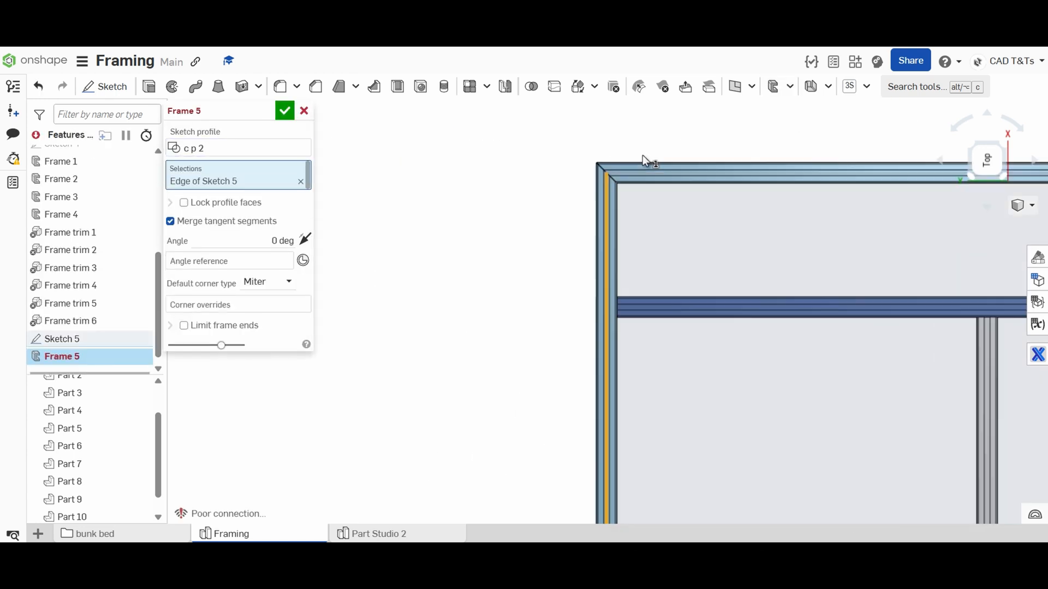